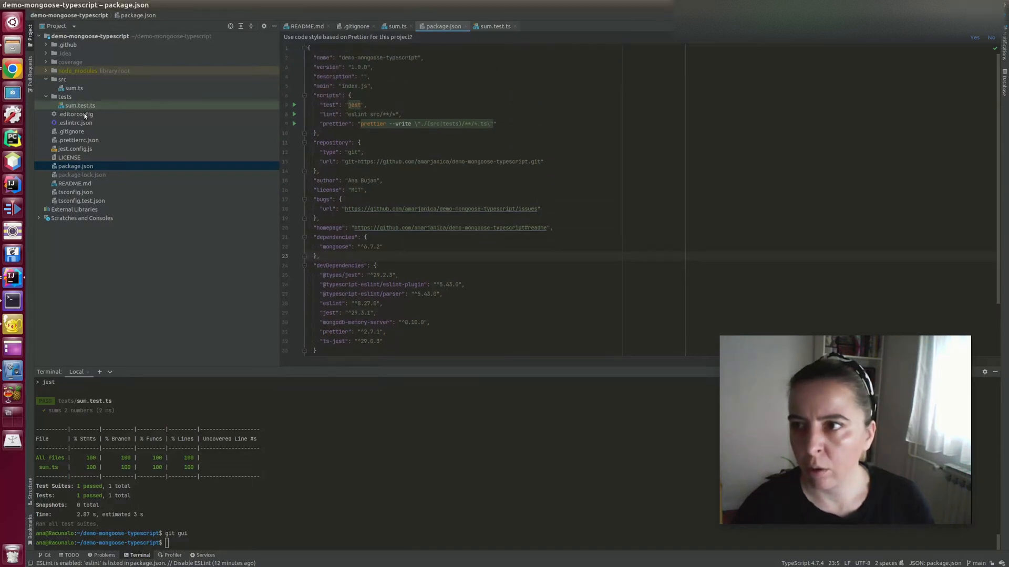
- Create a new file named location.ts inside the src folder via the Project view
left_click(73, 89)
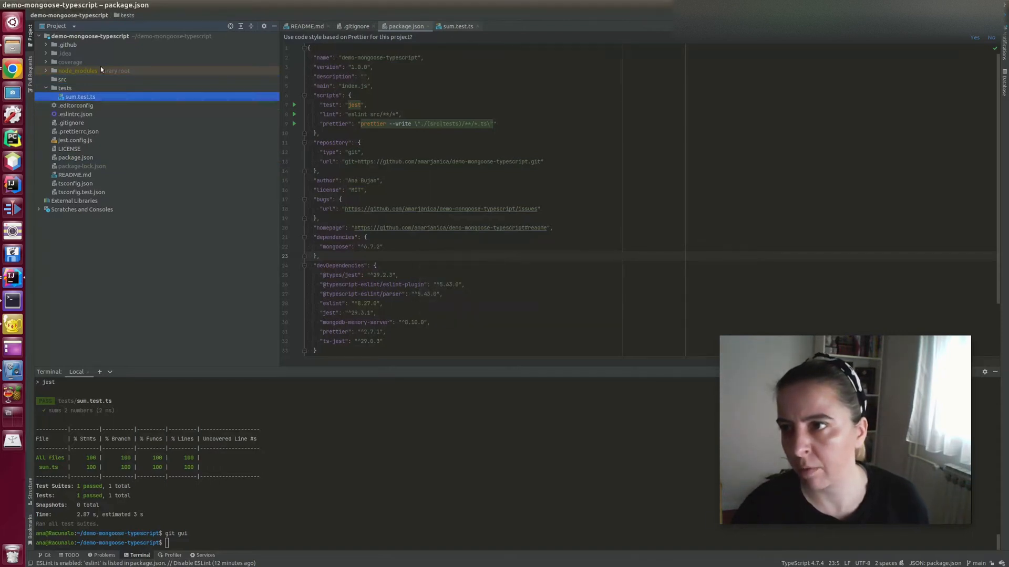
left_click(64, 88)
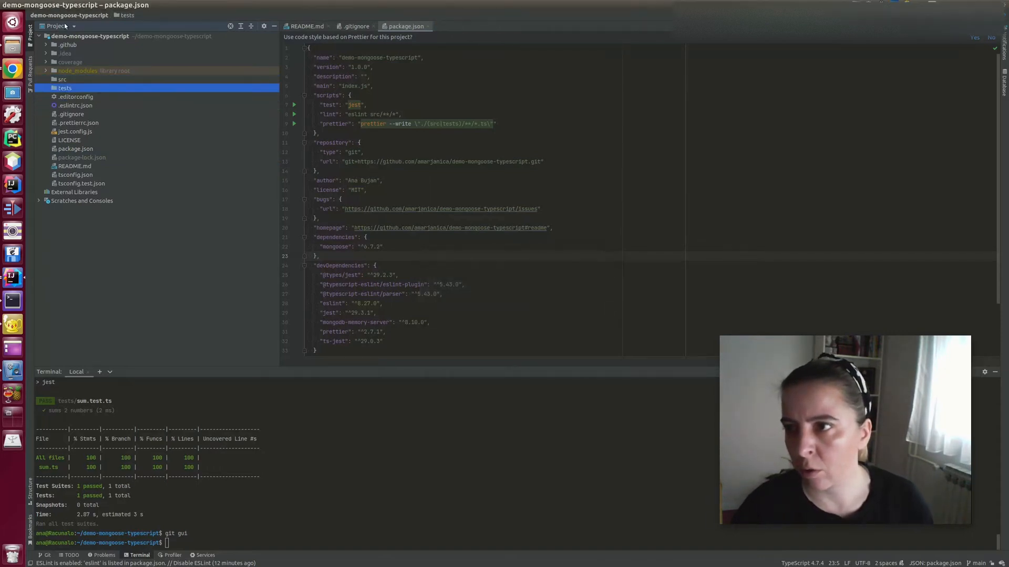
right_click(62, 78)
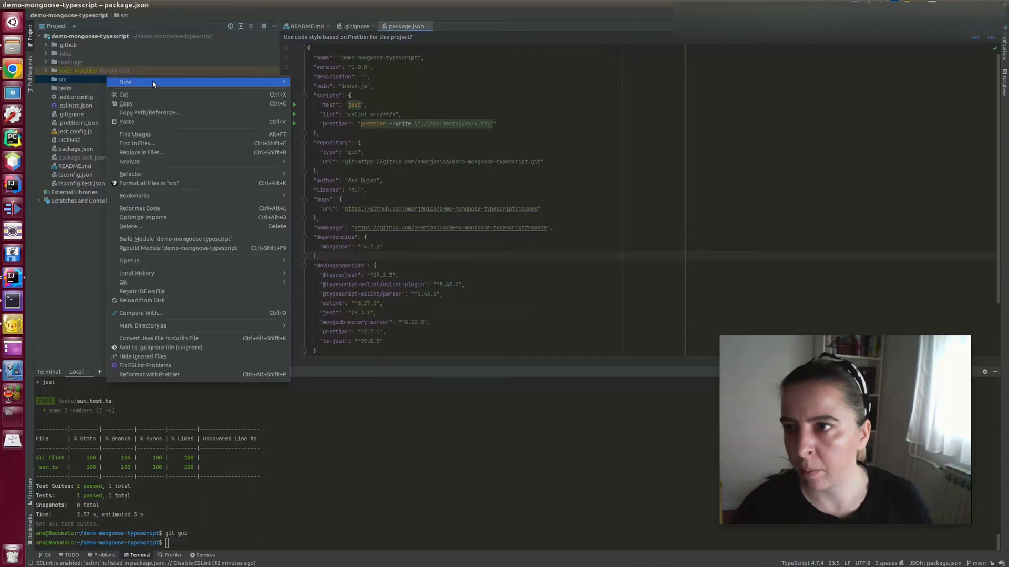
left_click(125, 82)
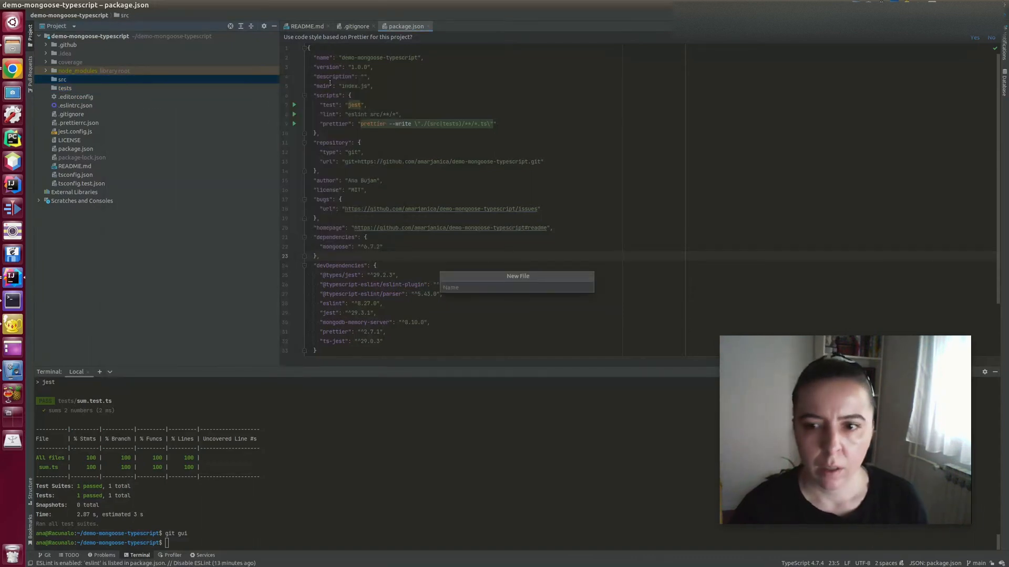
type("location")
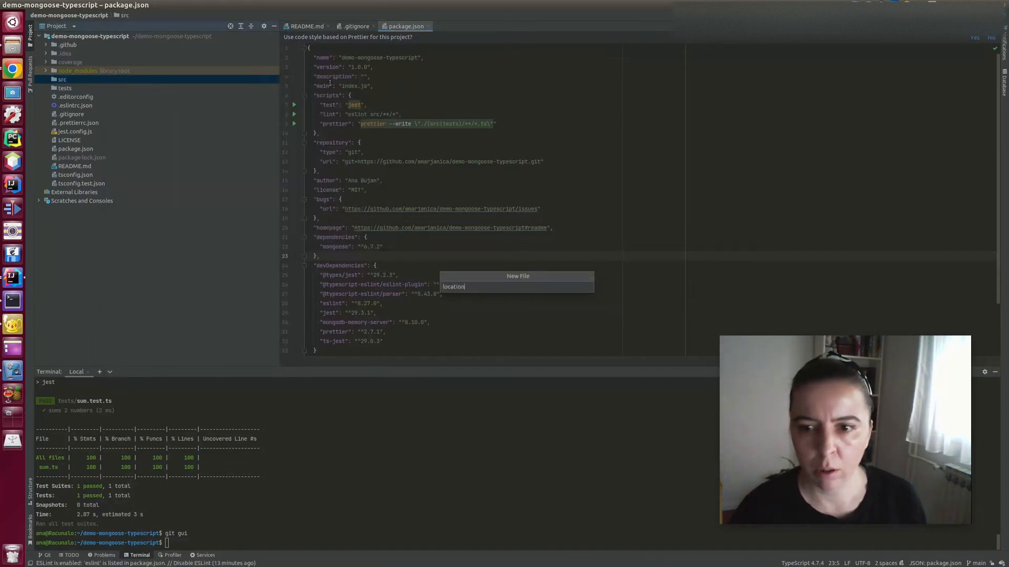
key("Enter")
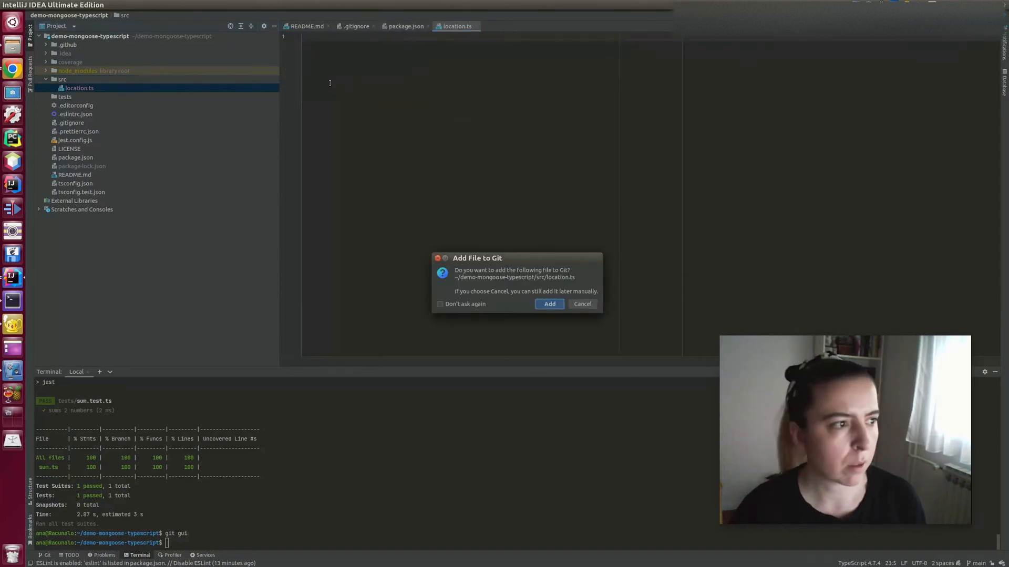
- Add the file to Git and declare export interface ILocation
left_click(549, 304)
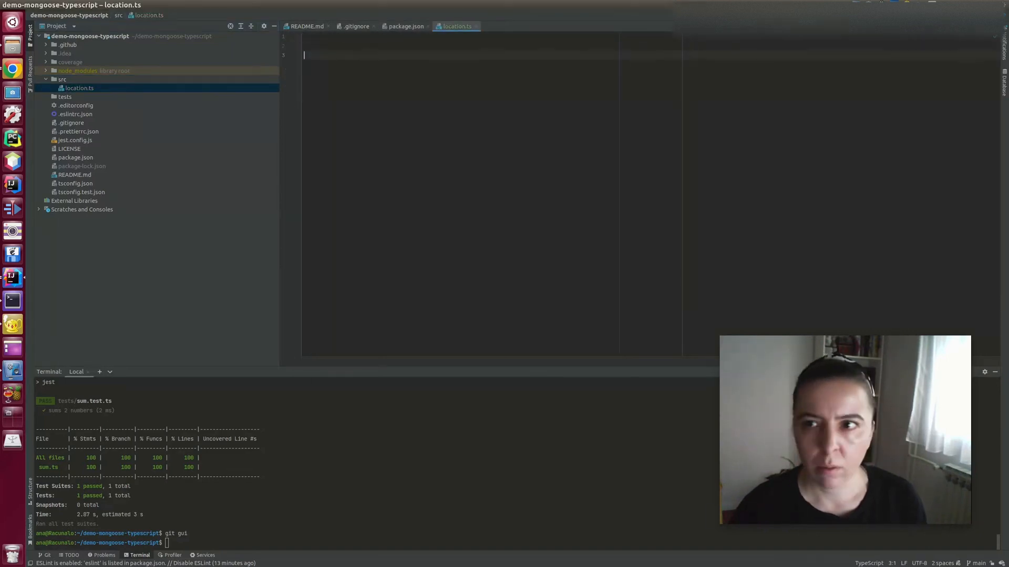
type("export")
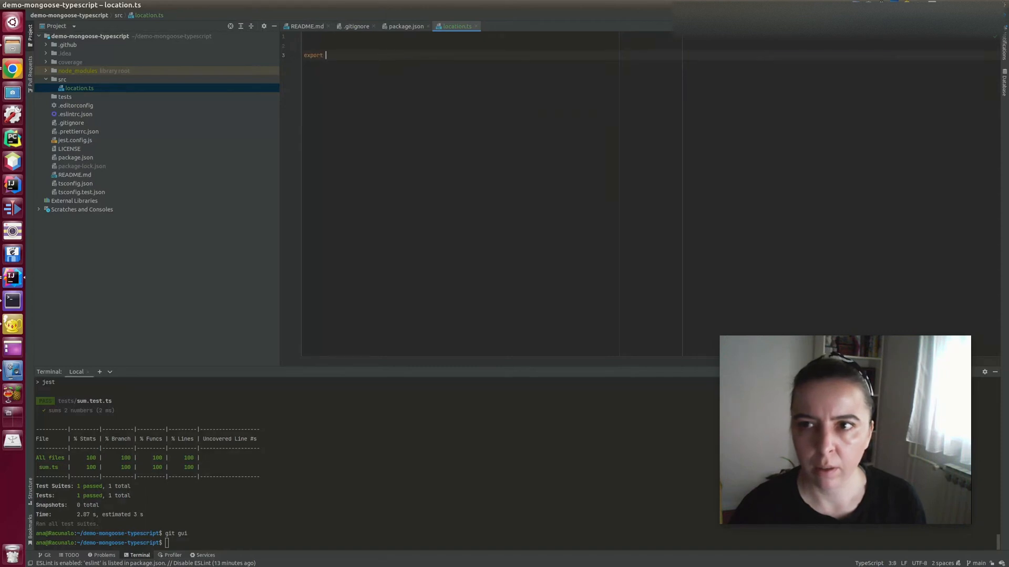
type("interface")
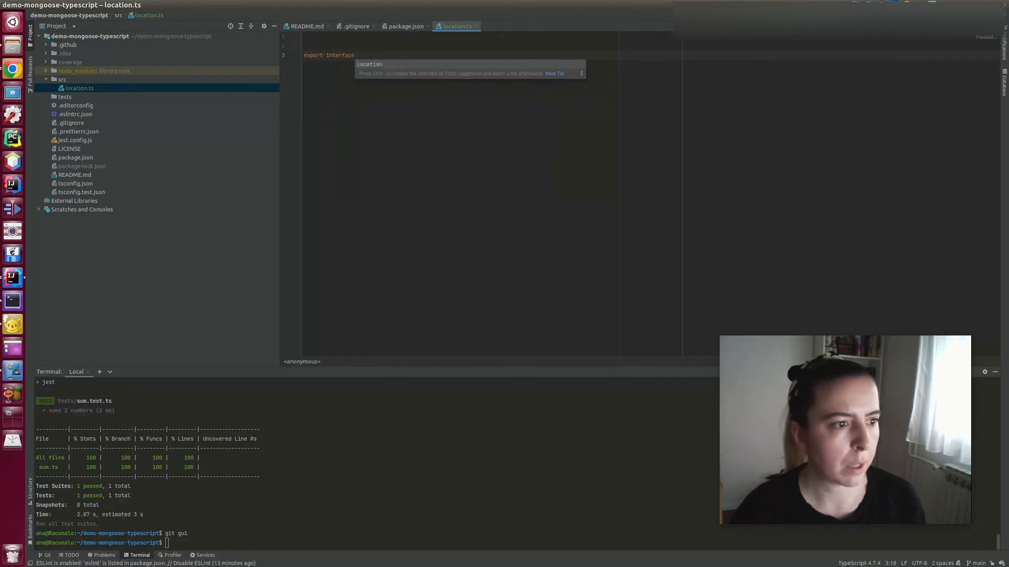
type("Lo")
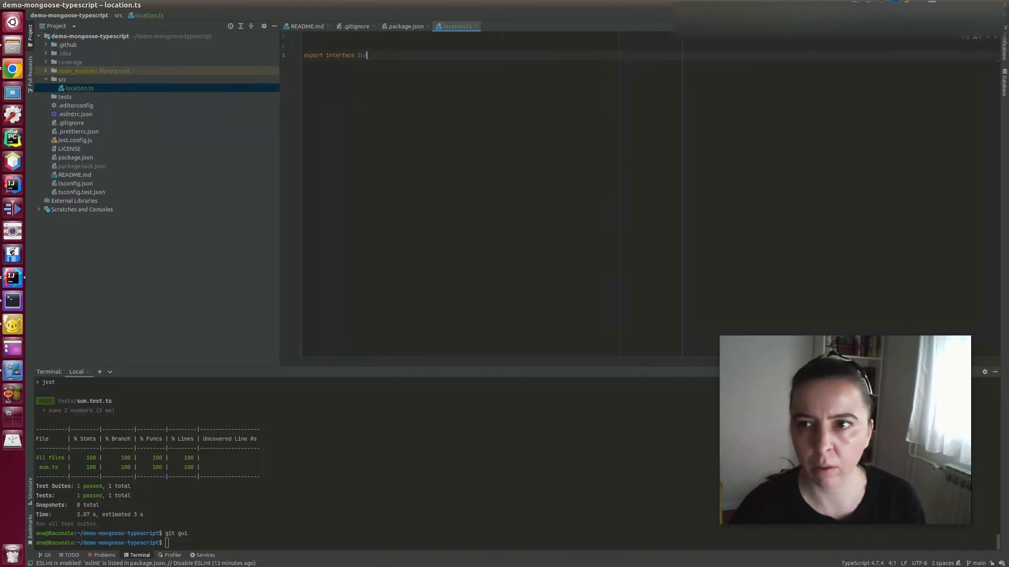
type("Location {")
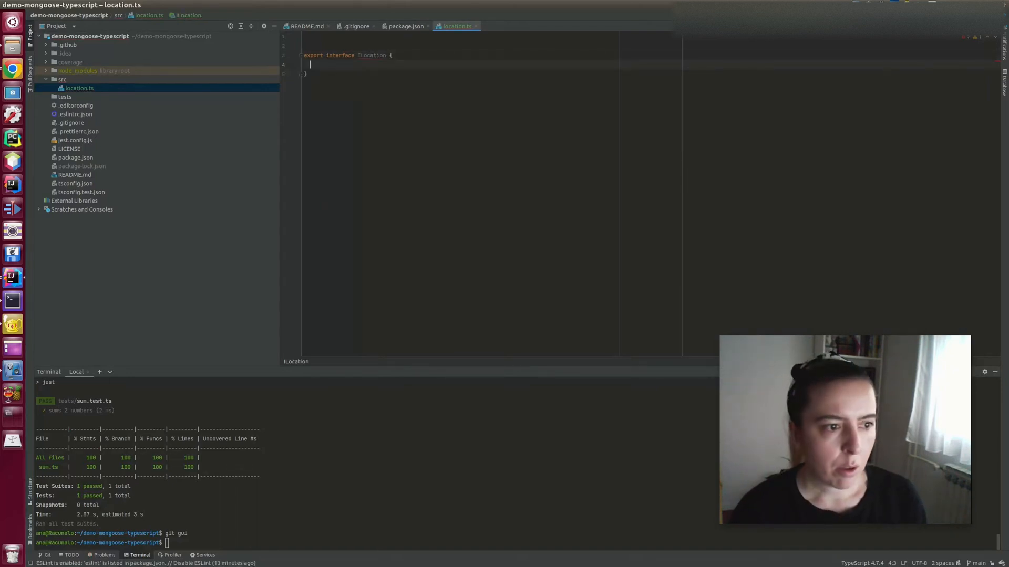
- Give ILocation the fields _id: Types.ObjectId, name: string and location_type: LocationType
type("_id: Types.ObjectId;")
type("name: string;")
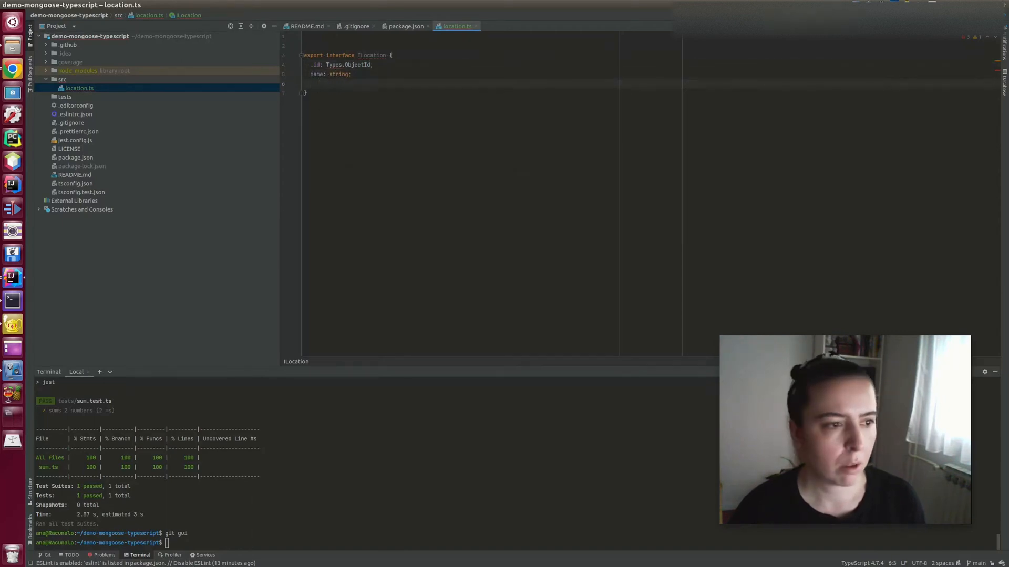
type("location_type:")
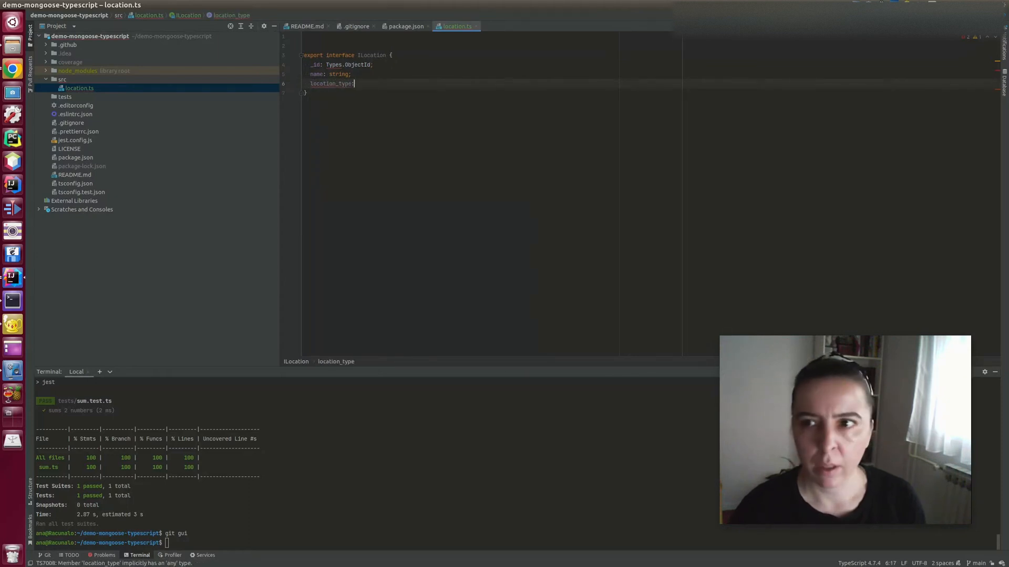
type("LocationType;")
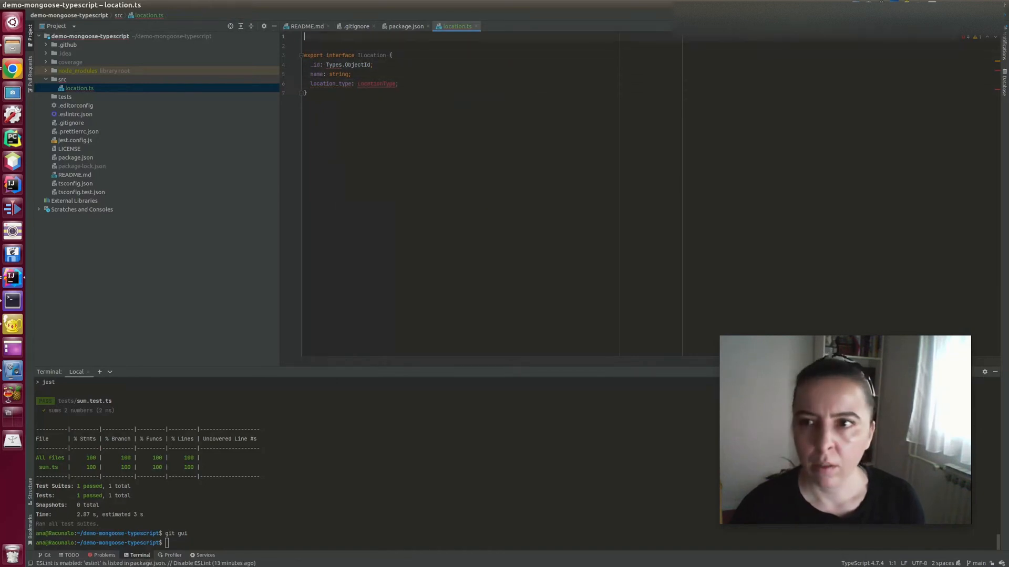
- Declare export enum LocationType with COUNTRY = 'country' and CITY = 'city'
type("export")
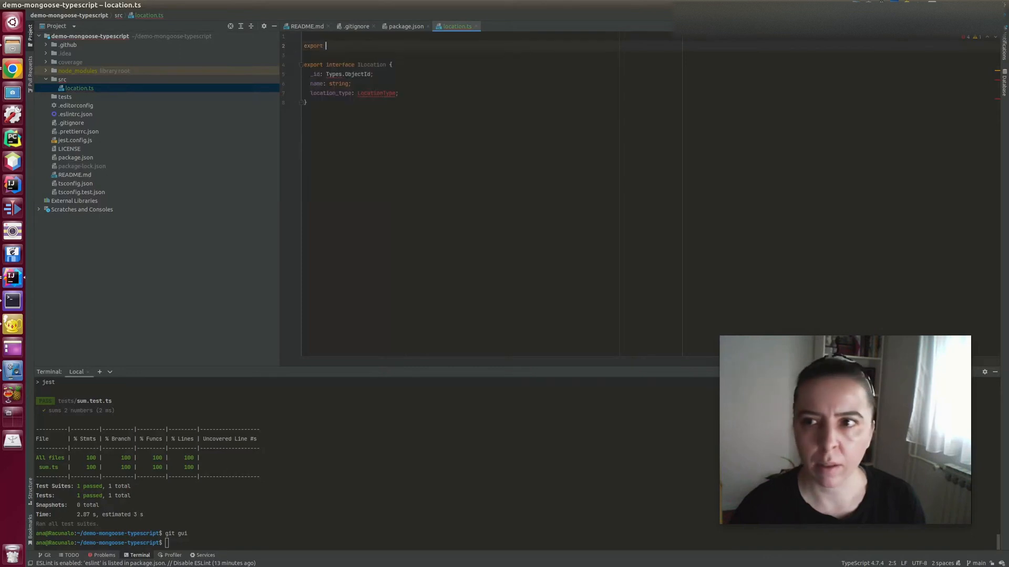
type("enum LocationType {")
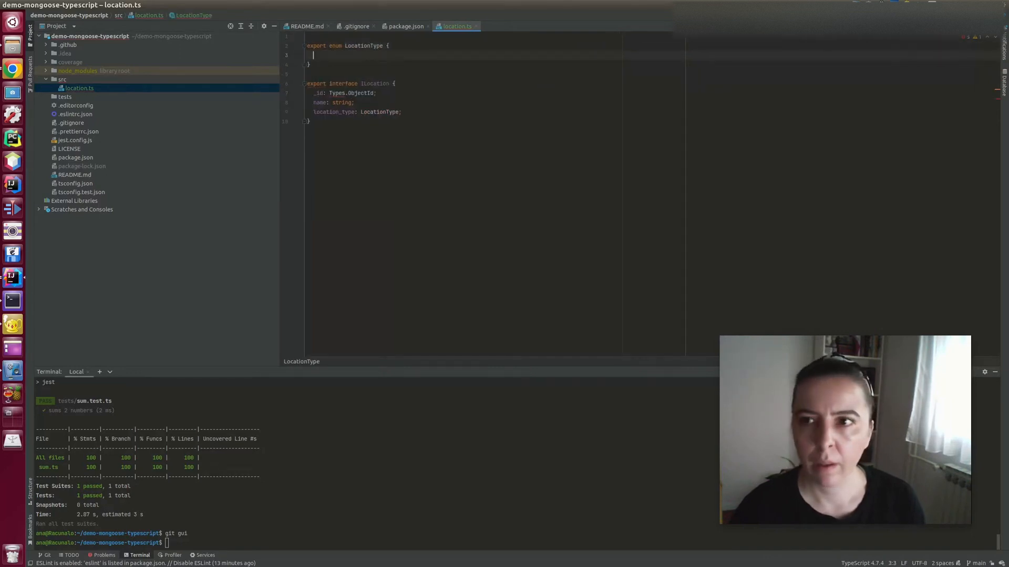
type("COUNTRY =")
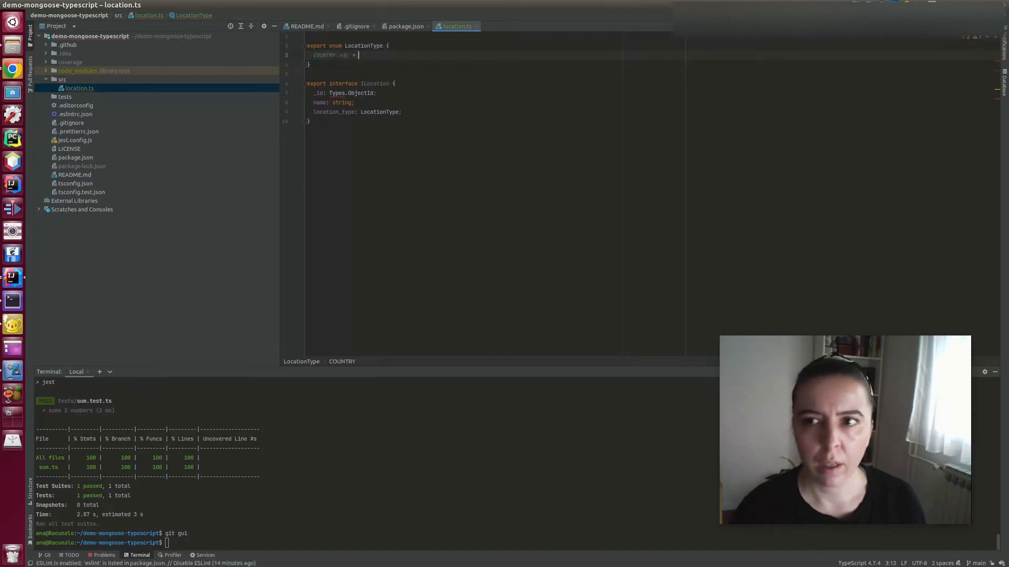
type("0")
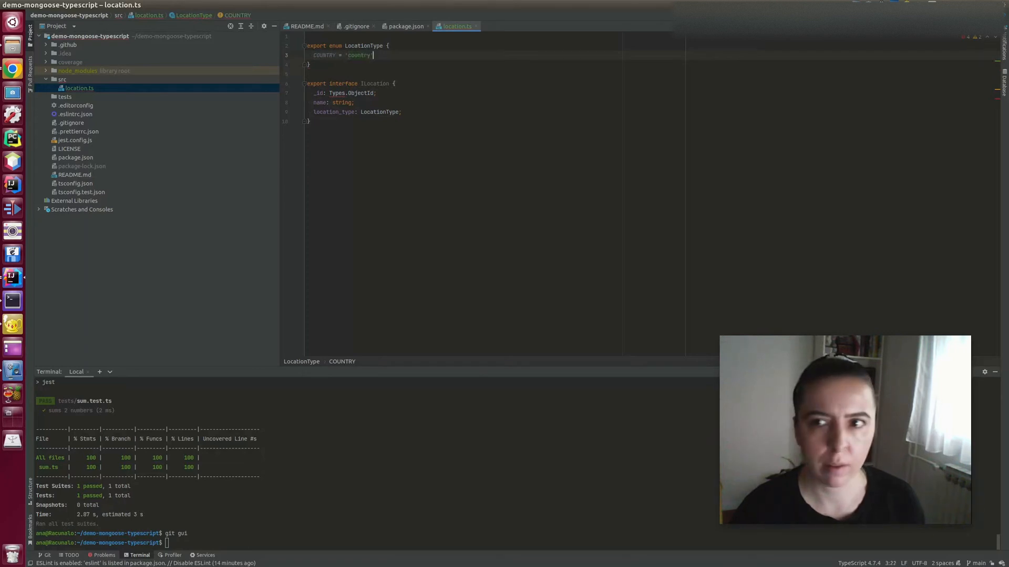
type("CITY = 'city',")
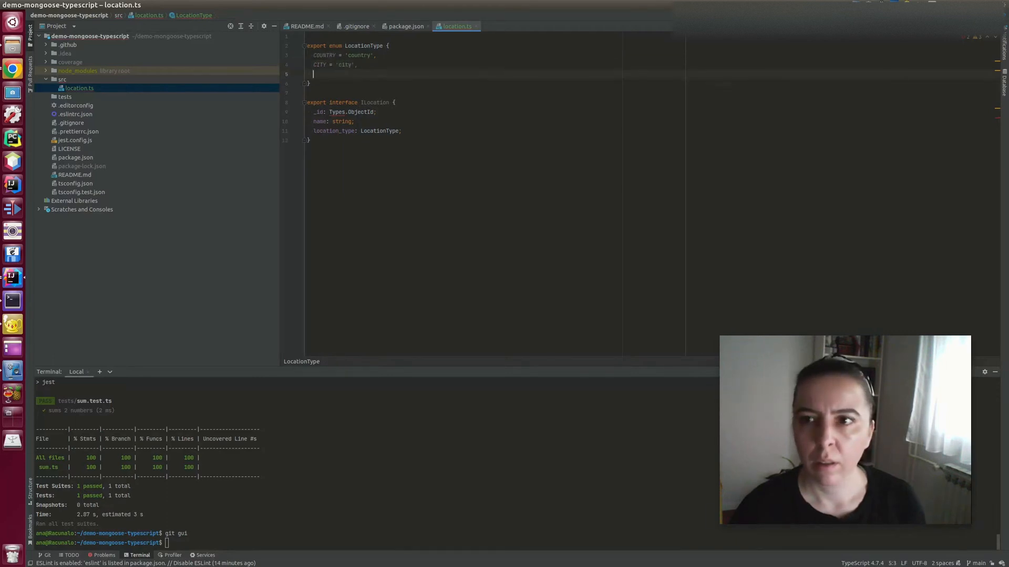
- Add DISTRICT = 'district' and UNKNOWN = 'unknown' members to the enum
type("DISTRICT")
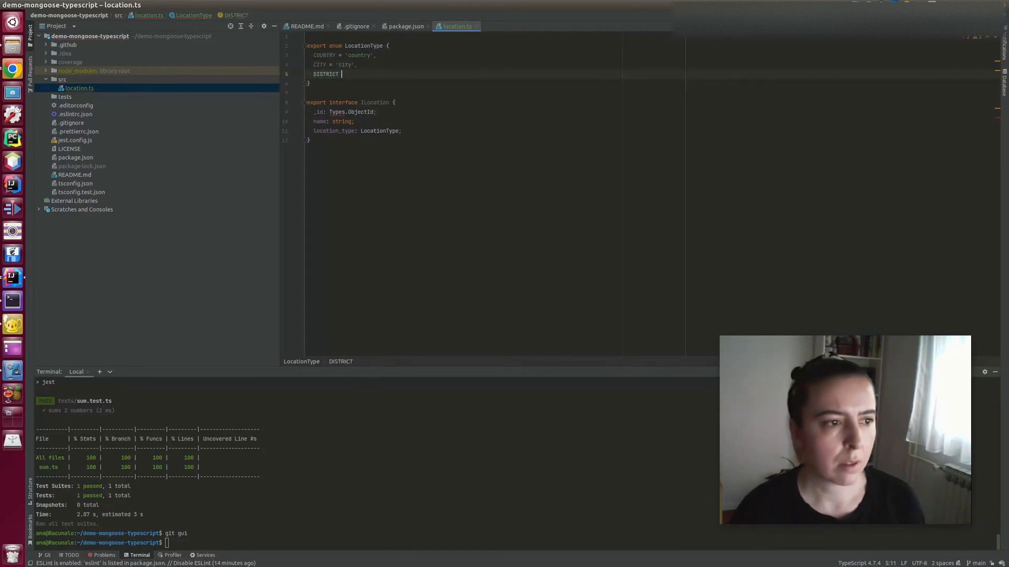
type("= 'district")
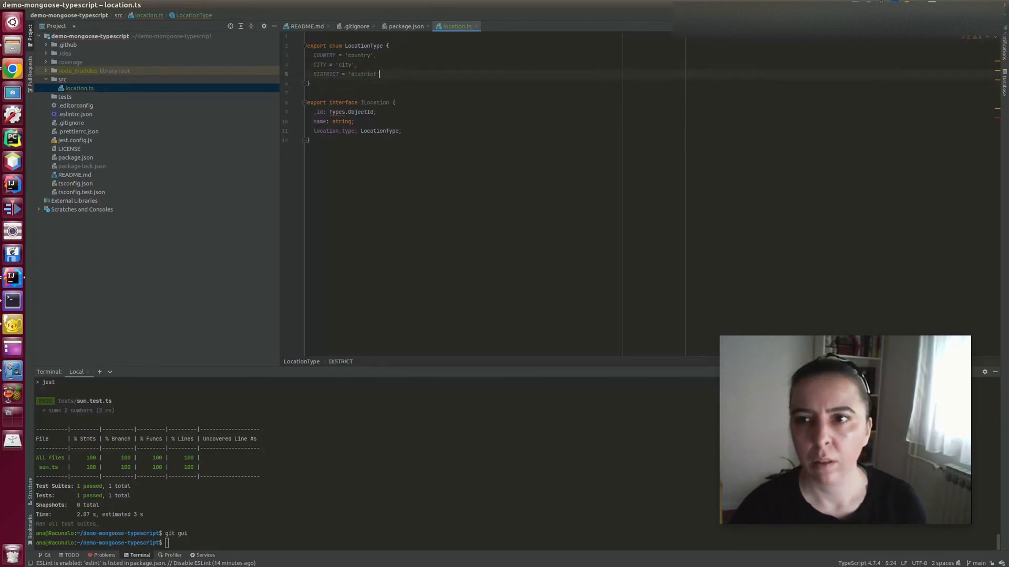
key("Enter")
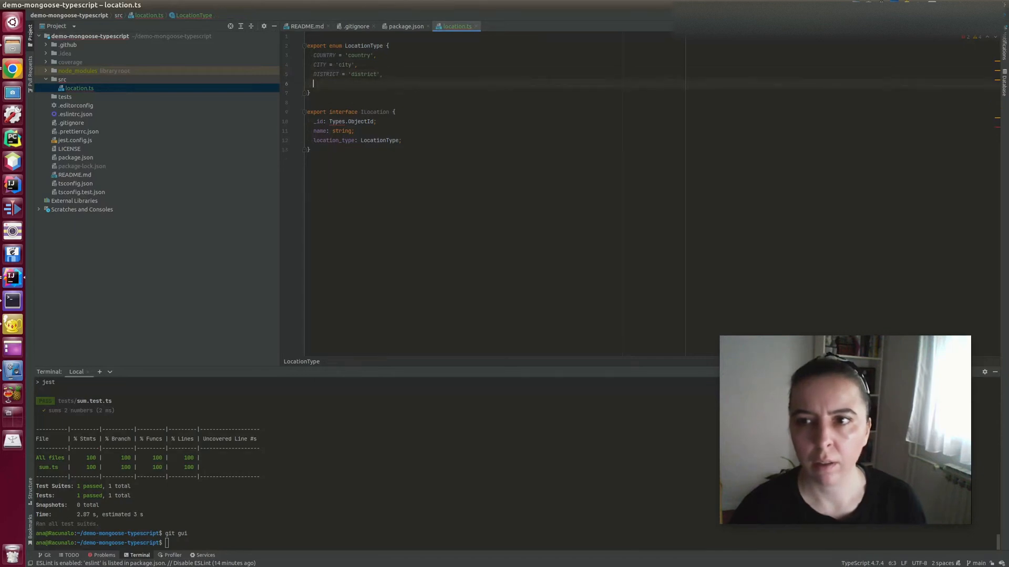
type("UNKNOWN = '")
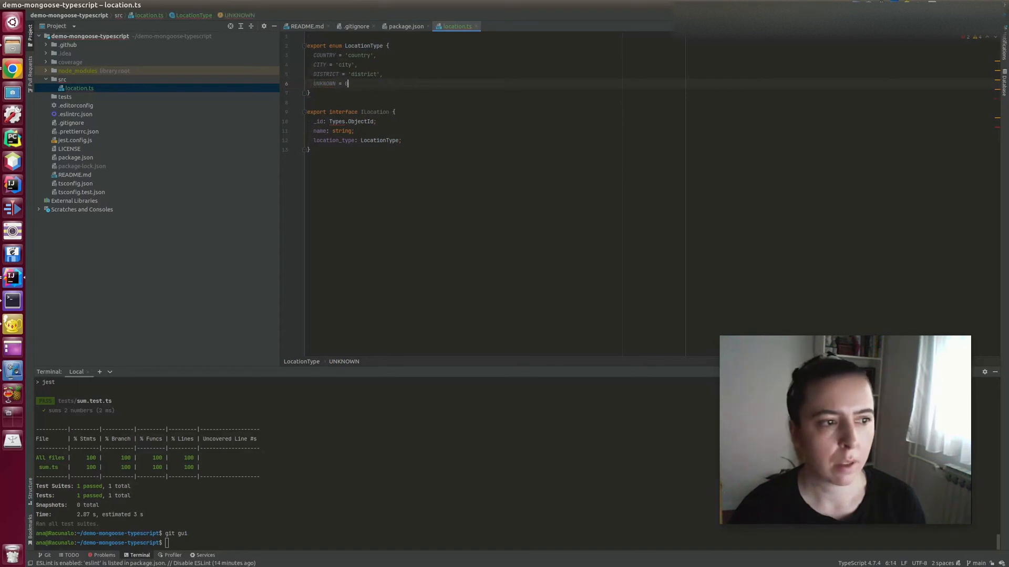
type("'")
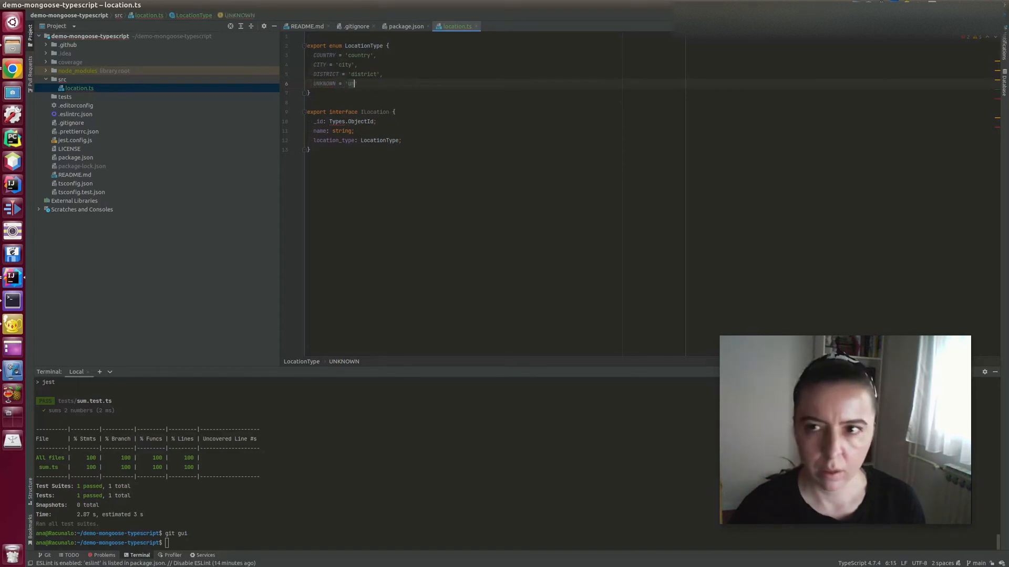
type("unknown")
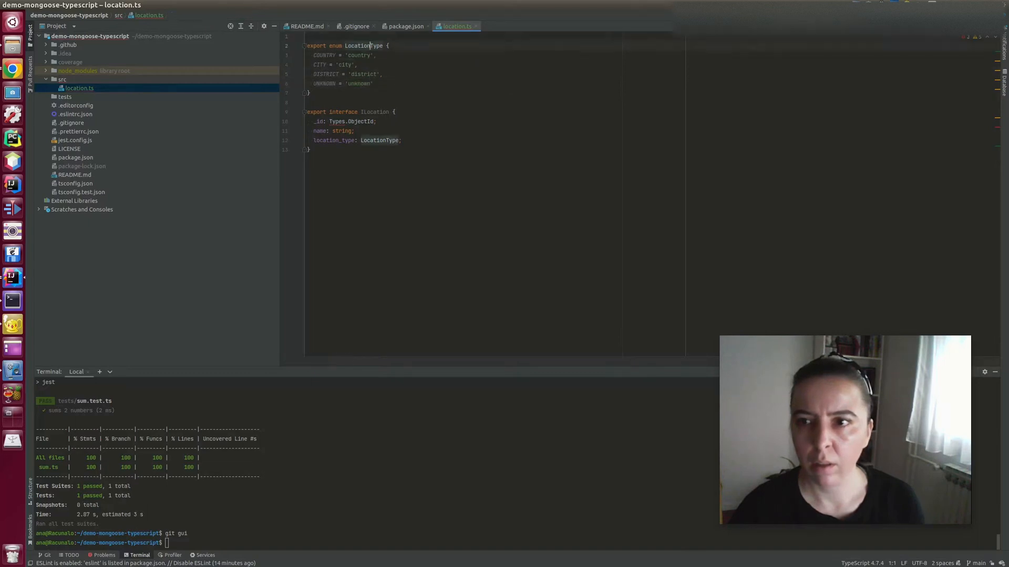
- Import Types from mongoose and add a geometry field with coordinates to ILocation
left_click(370, 122)
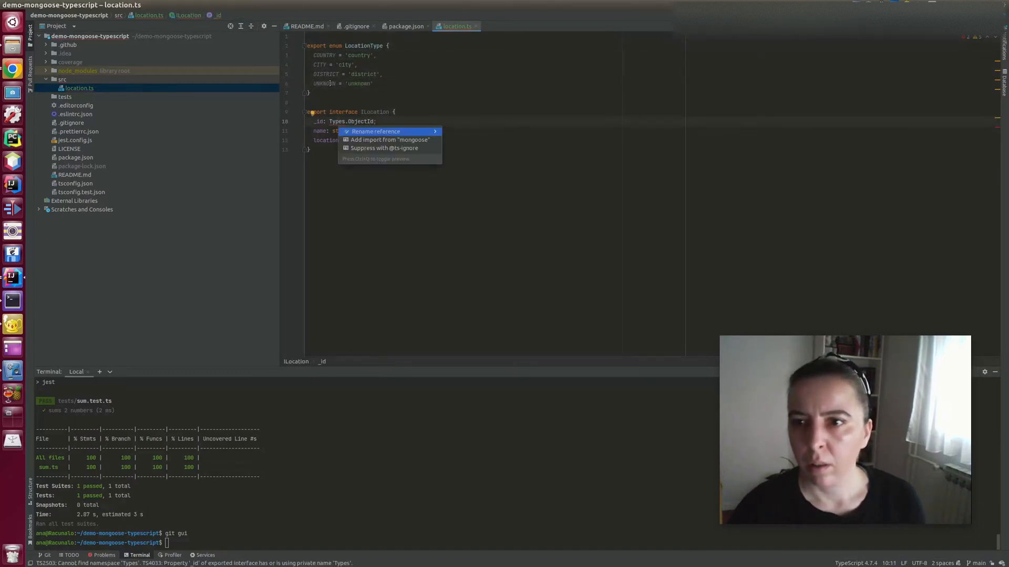
left_click(391, 139)
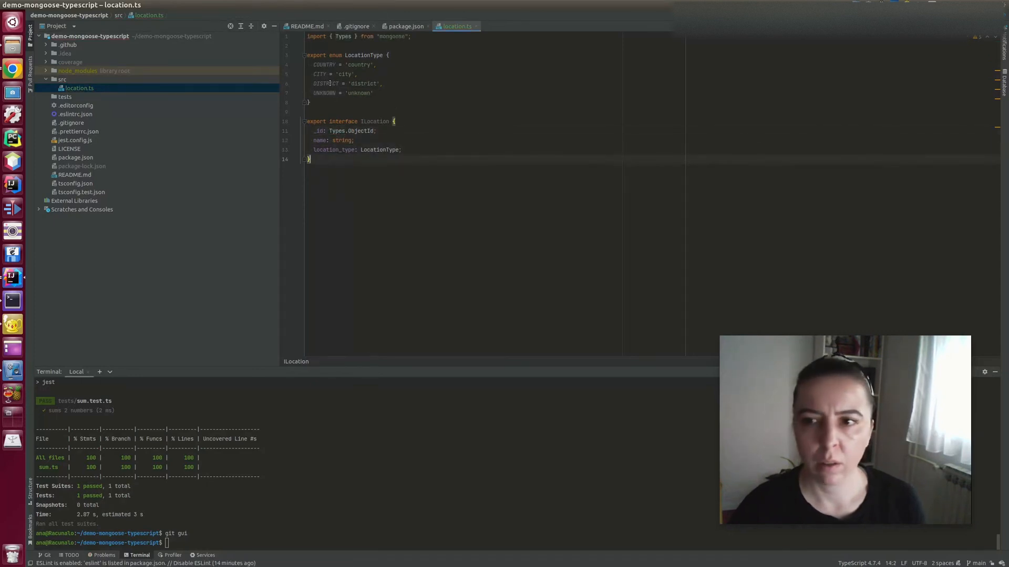
key("Return")
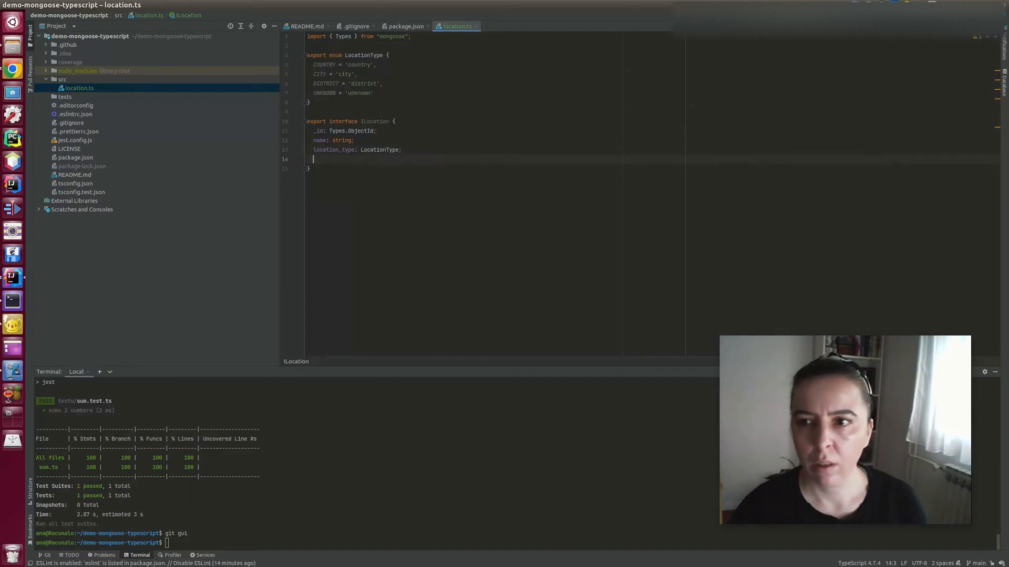
type("geometr")
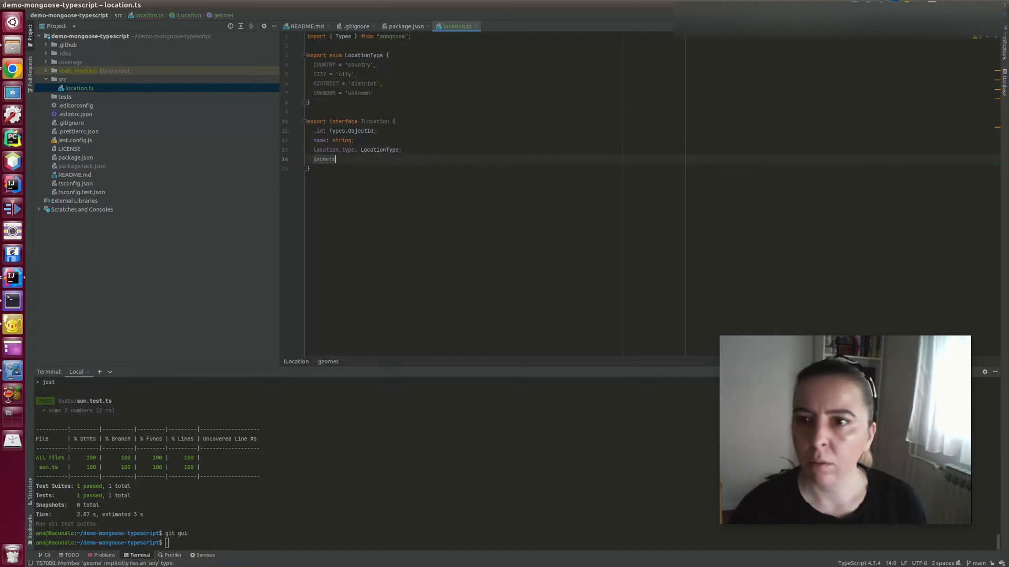
type(": {}")
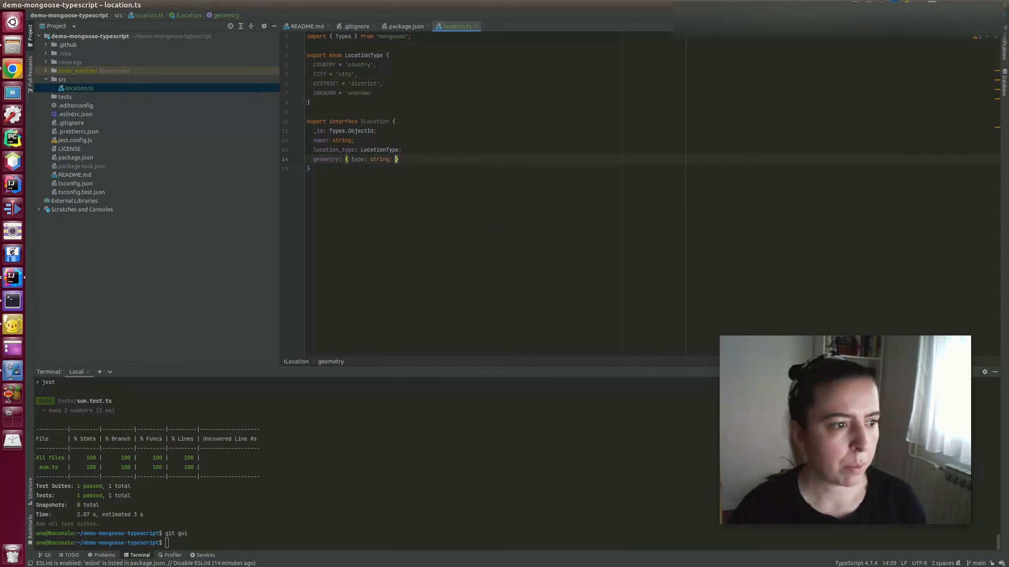
type("coordinates: number[")
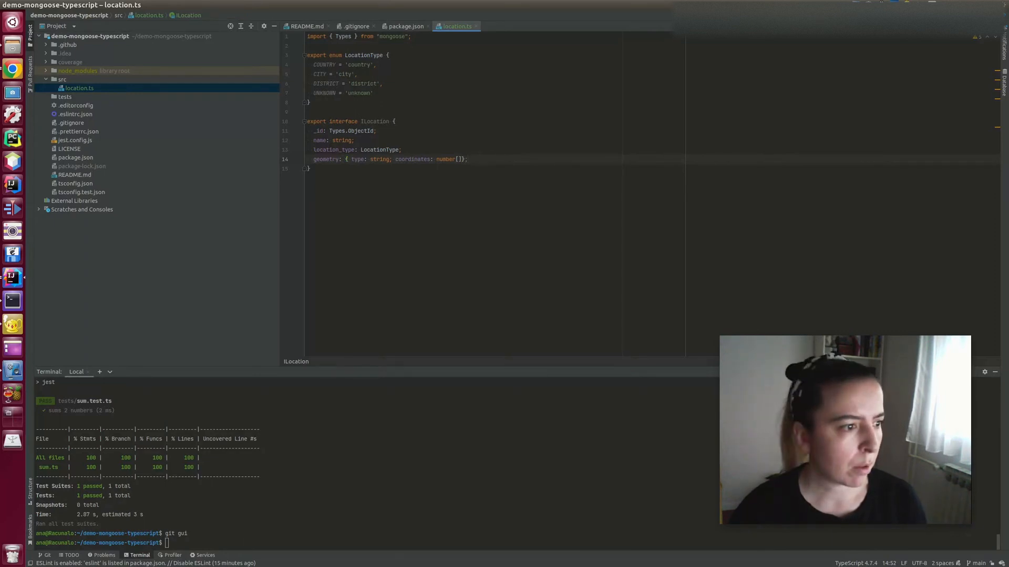
- Add an optional parent field typed as ILocation to the interface
key("Return")
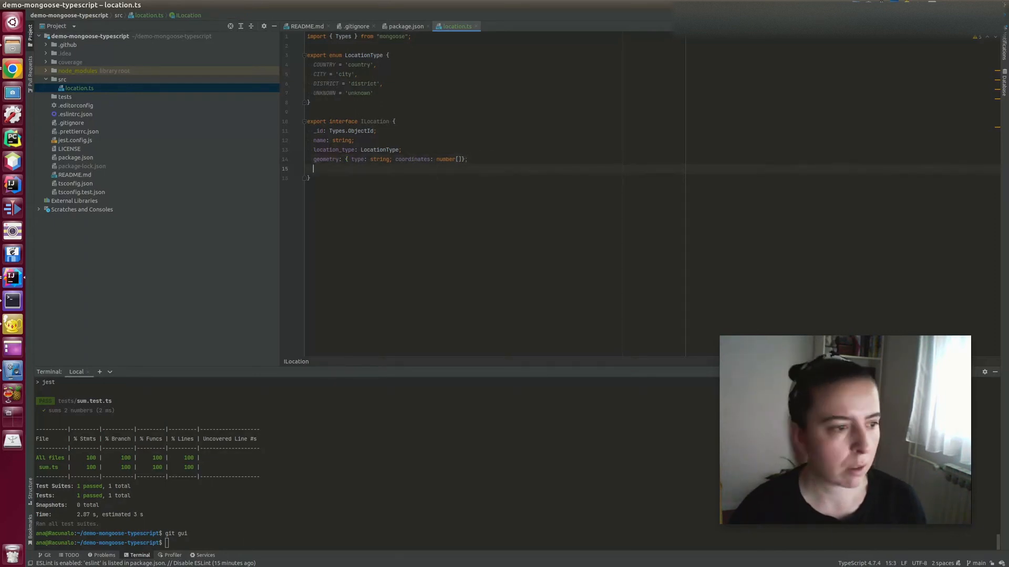
type("parent ?:")
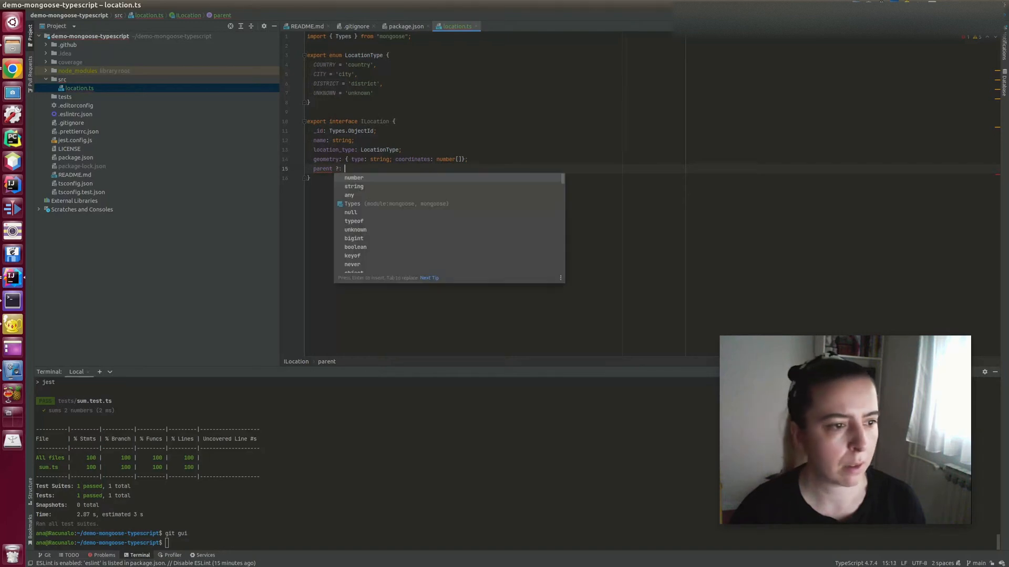
type("ILocation")
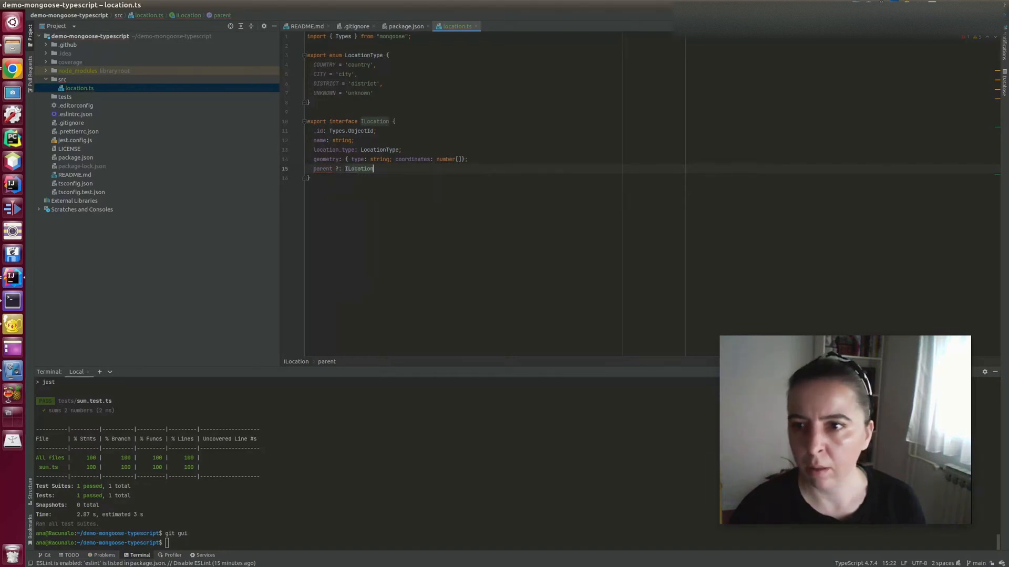
left_click(330, 159)
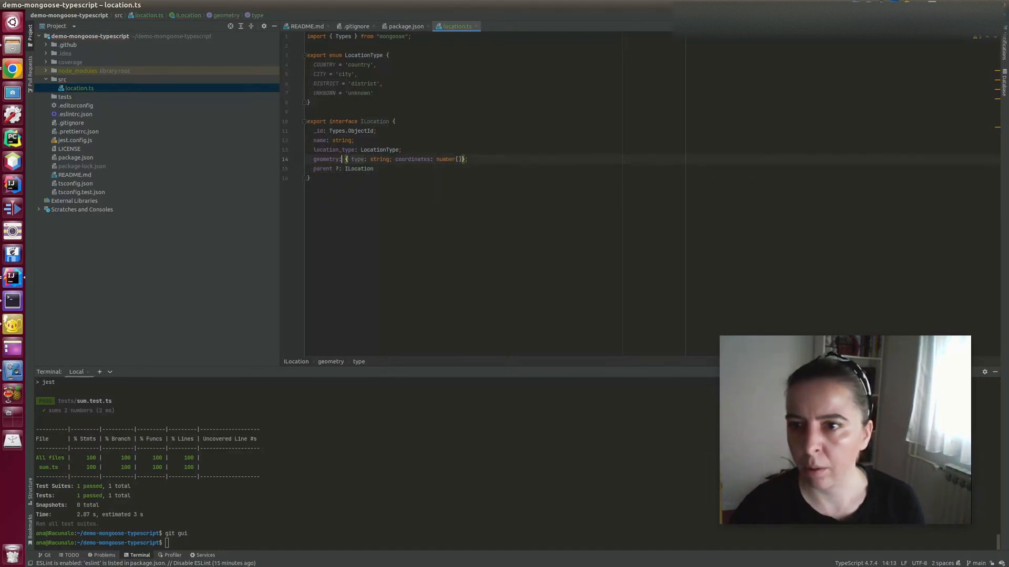
- Reformat the whole location.ts file with code cleanup and begin a const declaration
key("ctrl+alt+l")
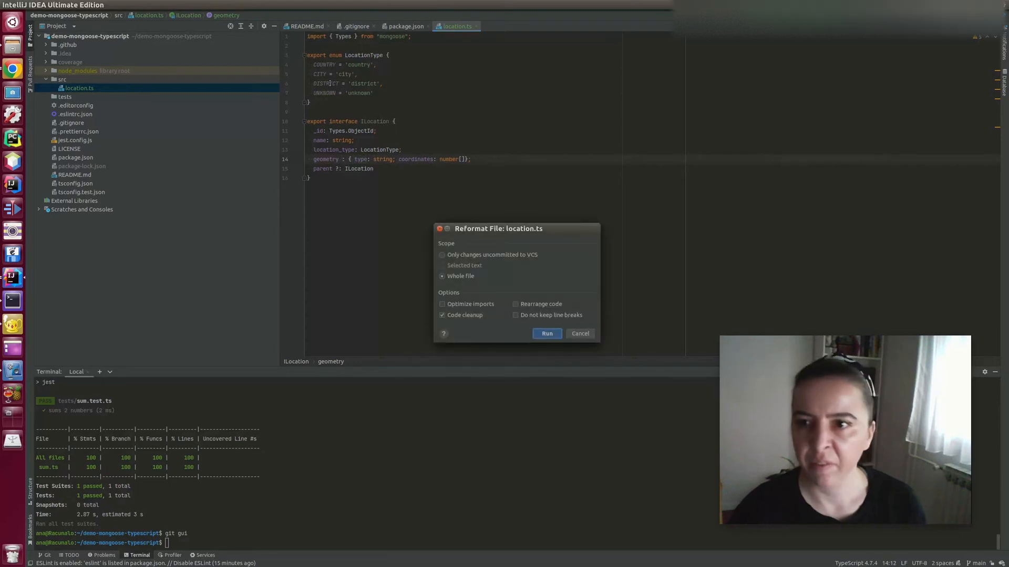
left_click(546, 333)
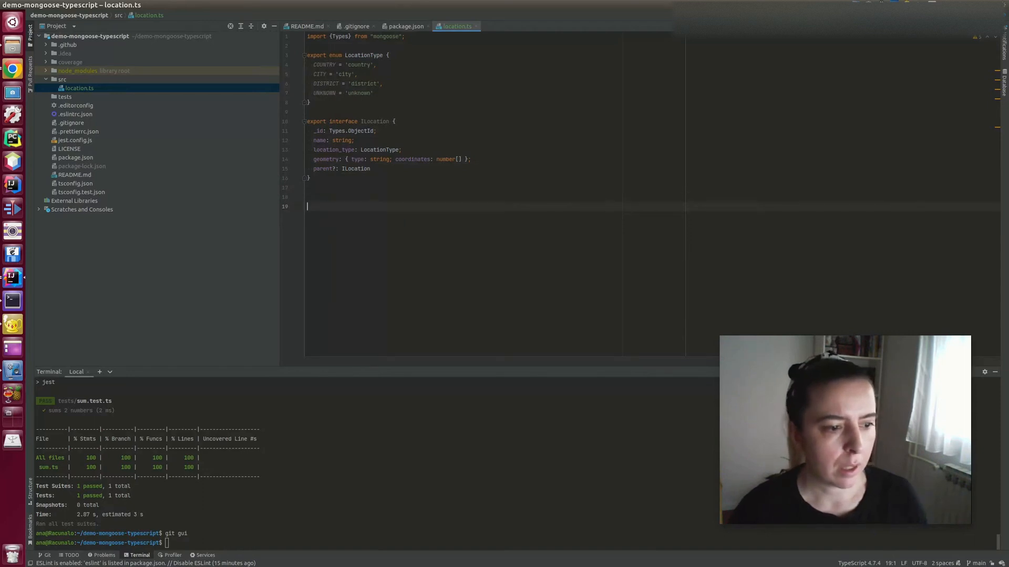
mouse_move(875, 233)
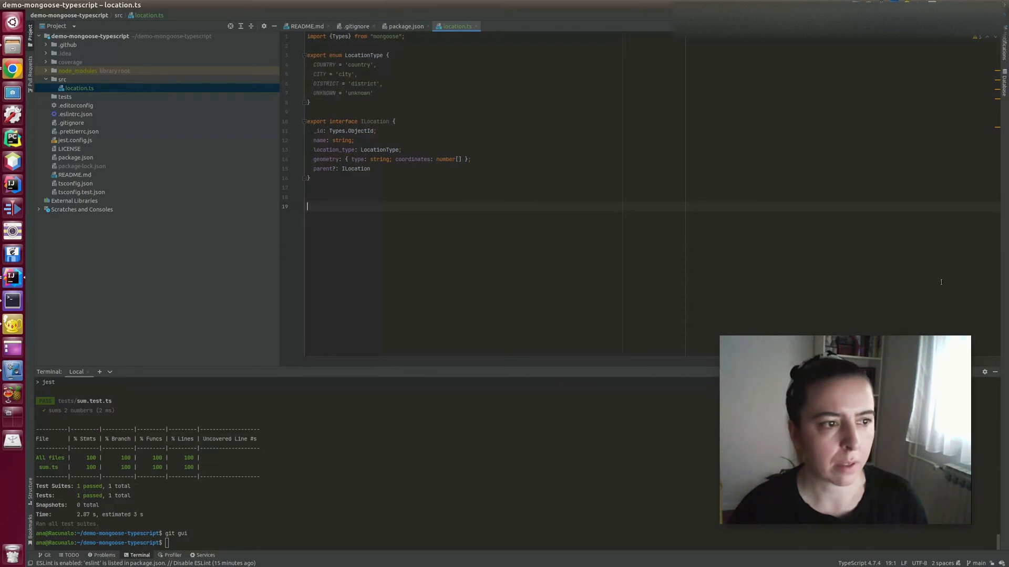
type("c")
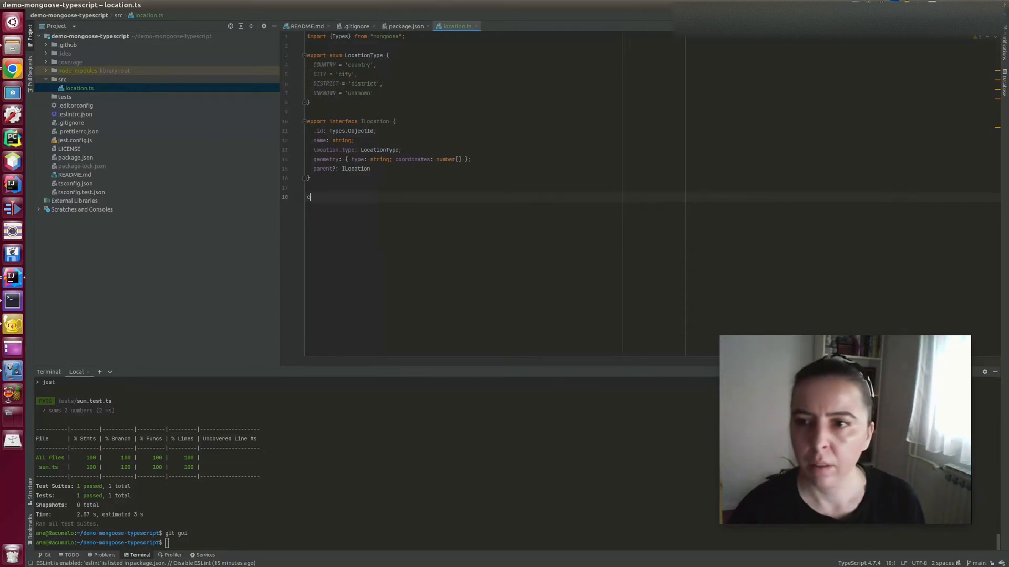
type("onst LocationSc")
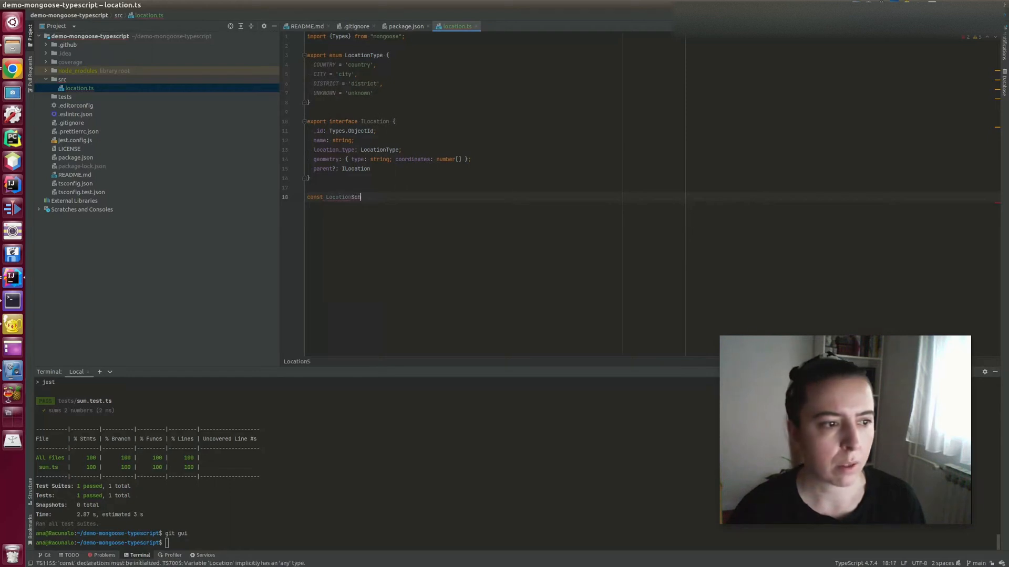
- Declare const LocationSchema = new Schema<ILocation>() with Schema auto-imported from mongoose
type("hema")
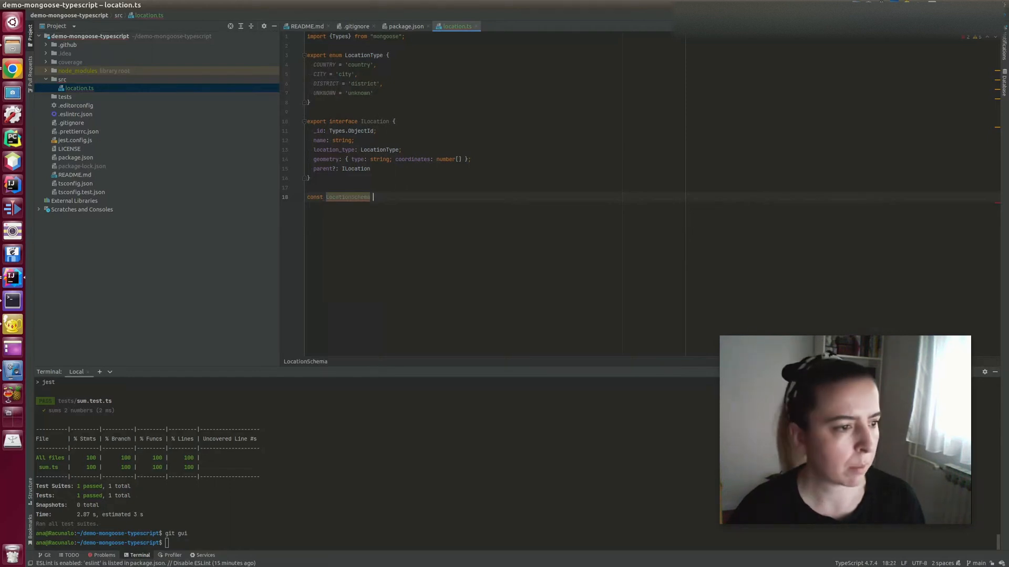
type("= new Schema(")
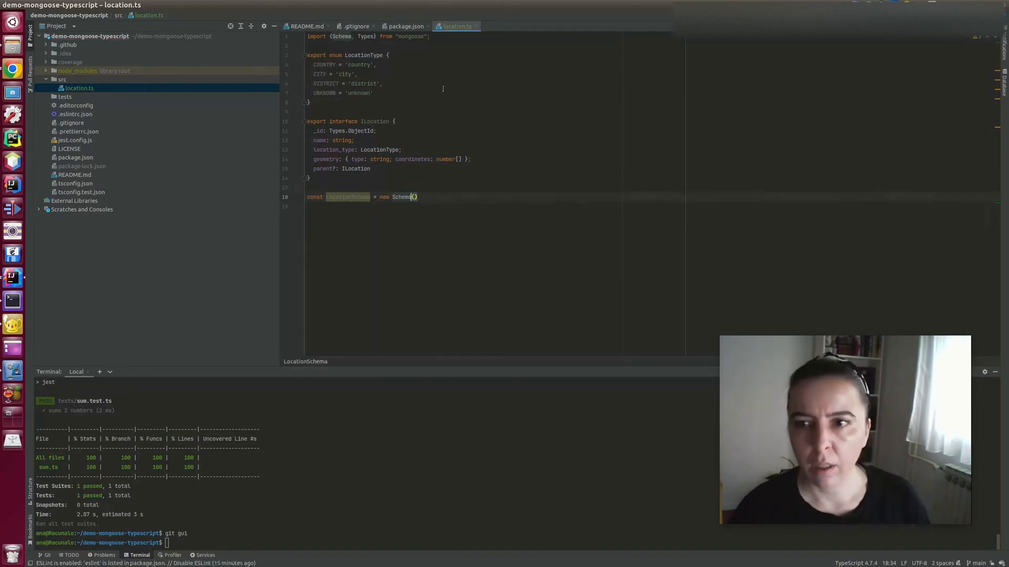
type("<ILocation>")
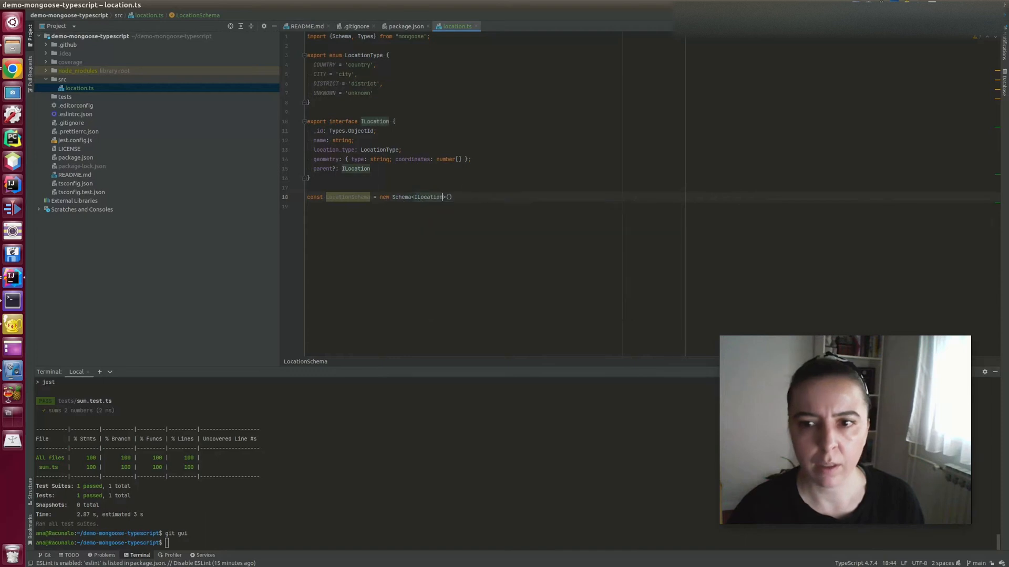
key("enter")
type("name: {")
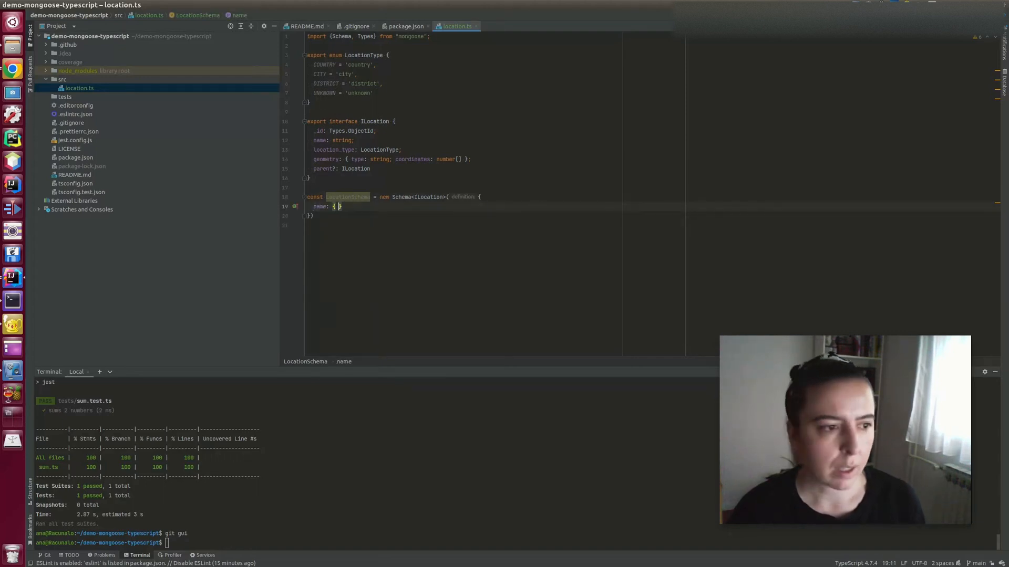
- Define the schema's name field as type String with required: true
type("type: String,")
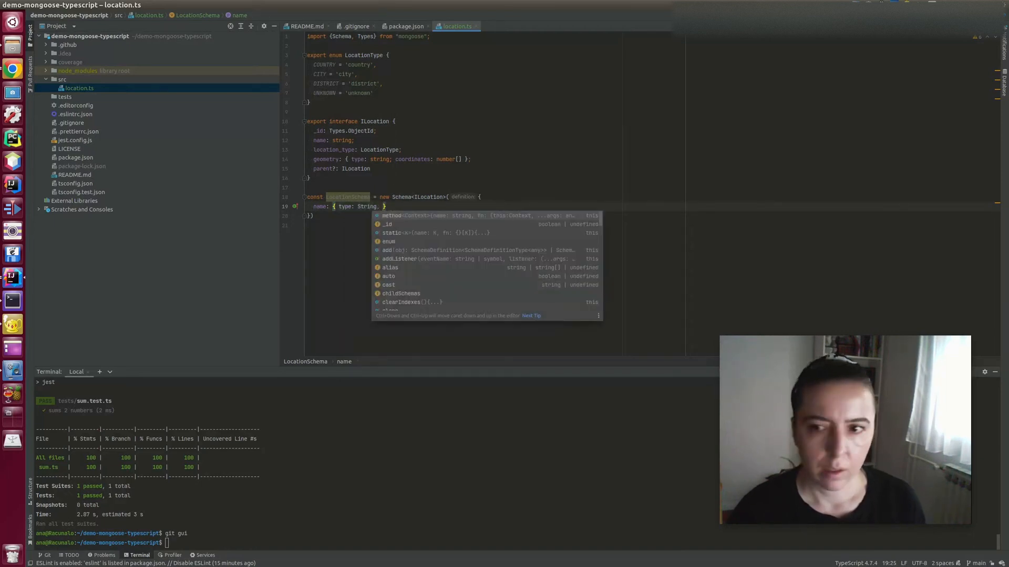
type("required:")
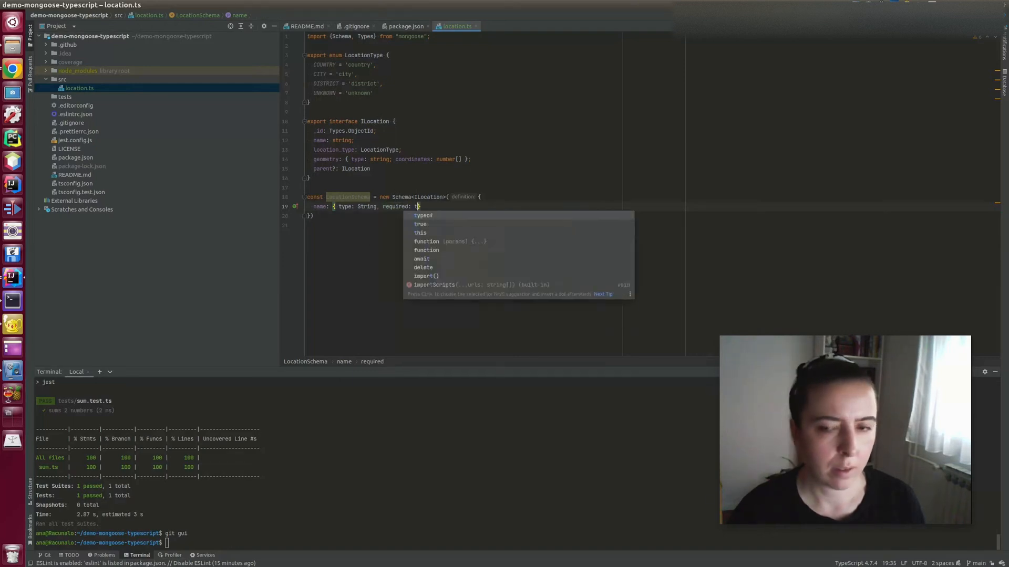
type("true},")
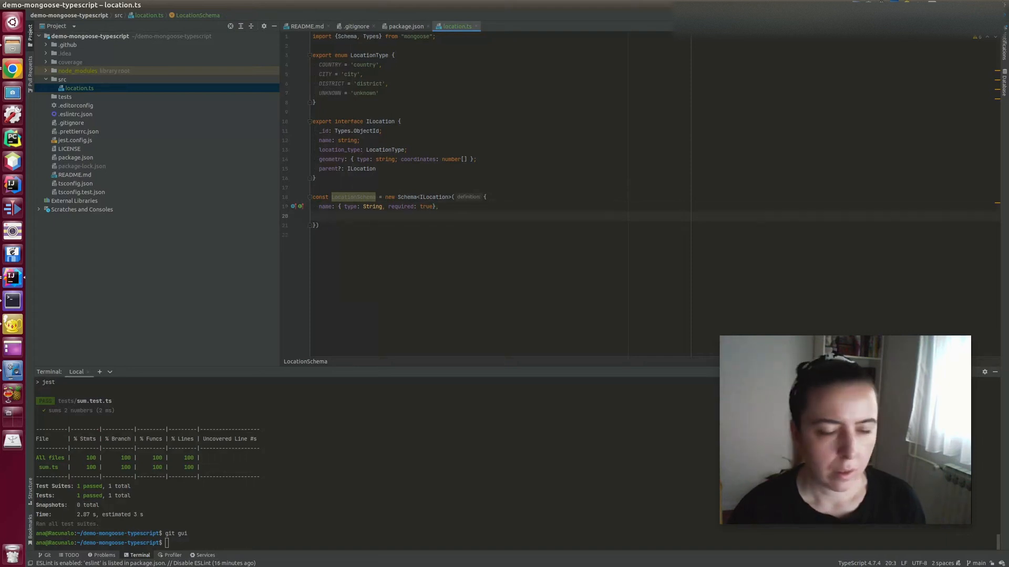
- Define location_type with enum LocationType and default LocationType.UNKNOWN
type("location_type: { type: String, enum: LocationType {")
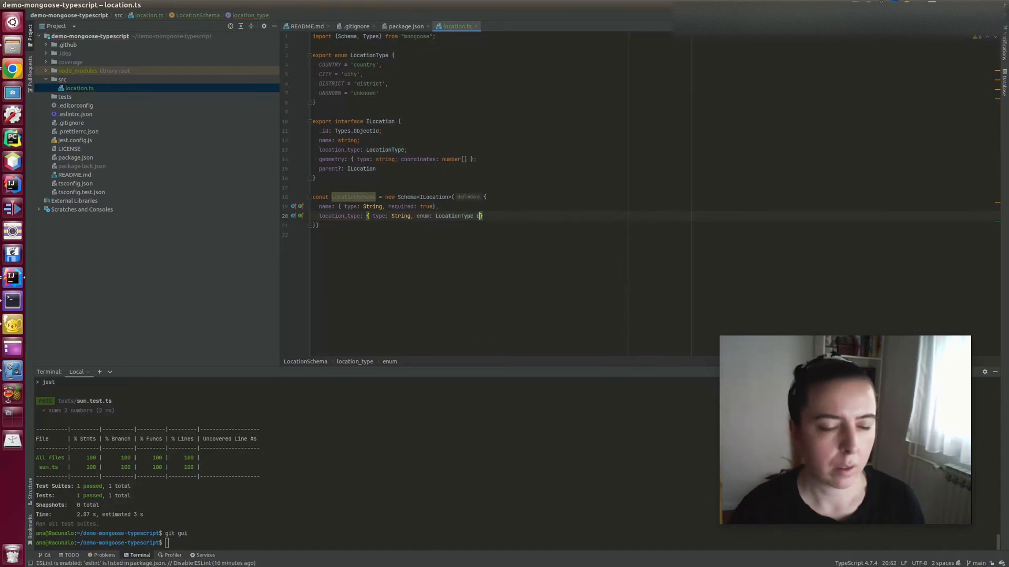
type("def")
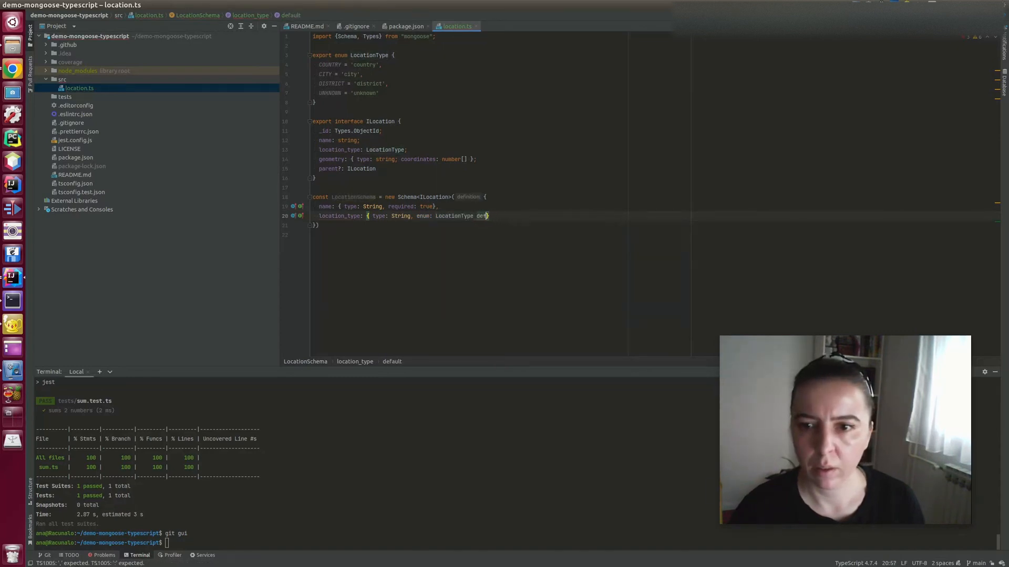
type("ault:")
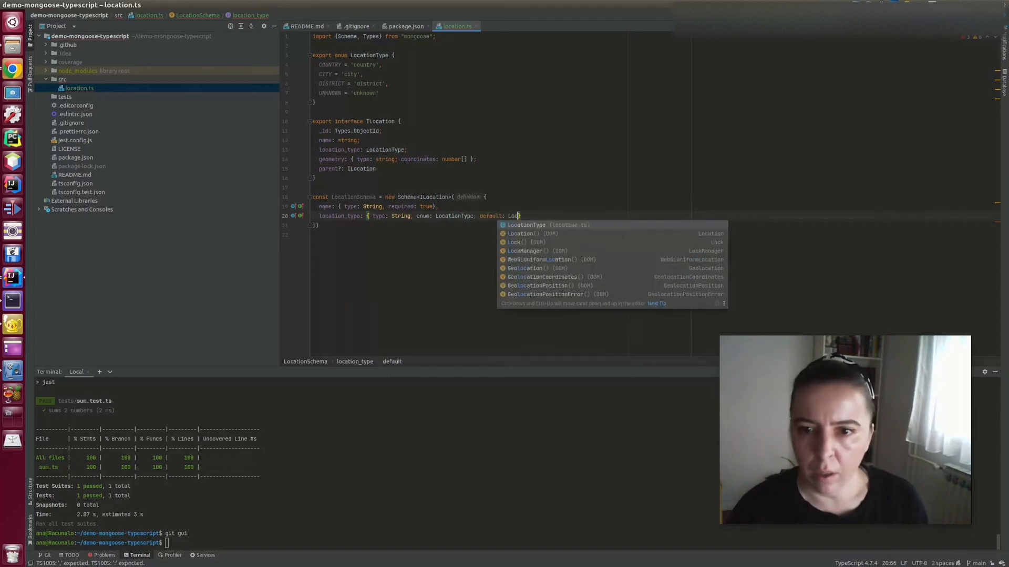
type("LocationType.Un")
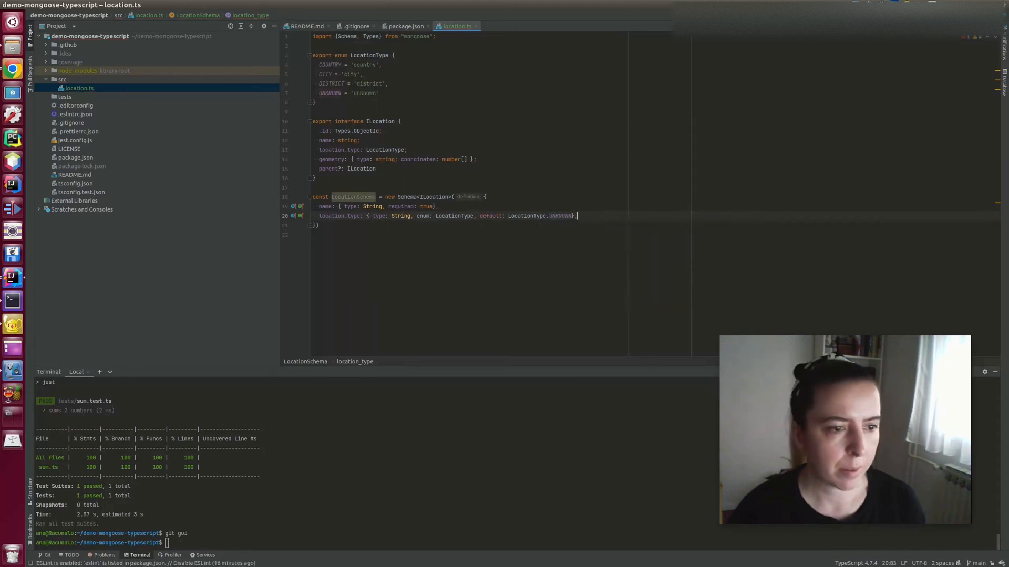
type("geometry:")
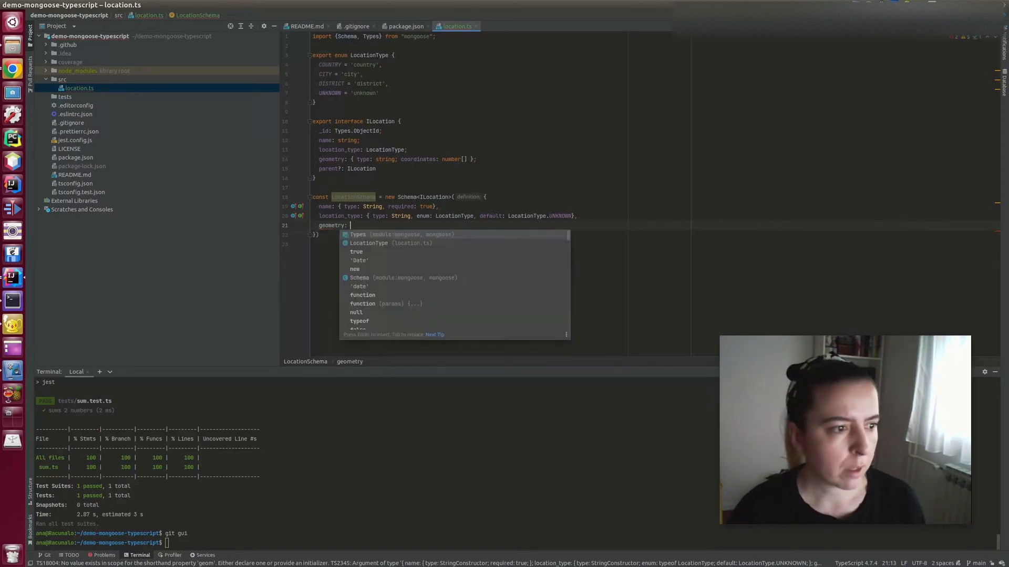
- Add geometry.type as String limited to 'Point', required with 'Geometry is required'
type("type: {")
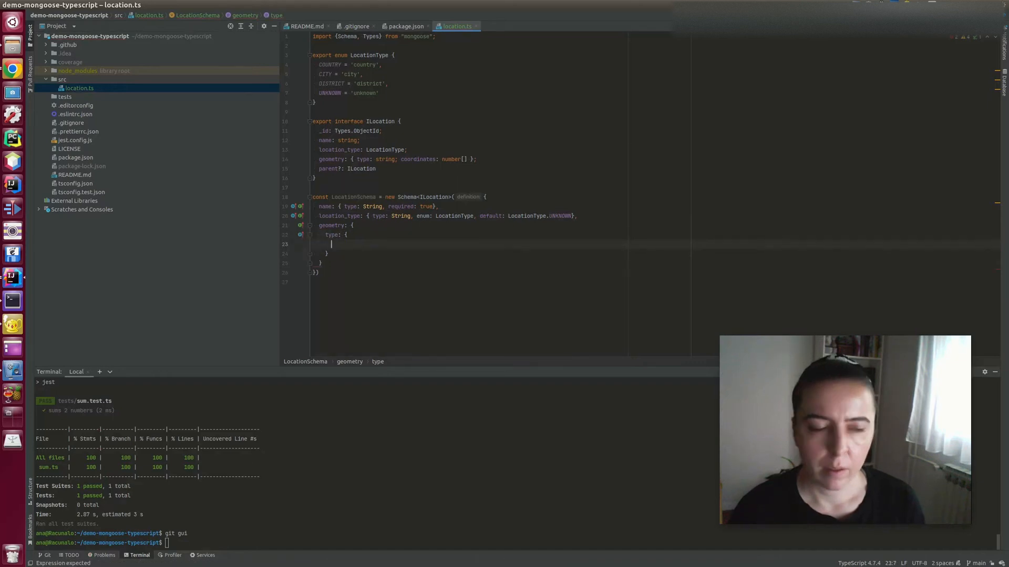
type("type: String,")
type("enum: ['Po")
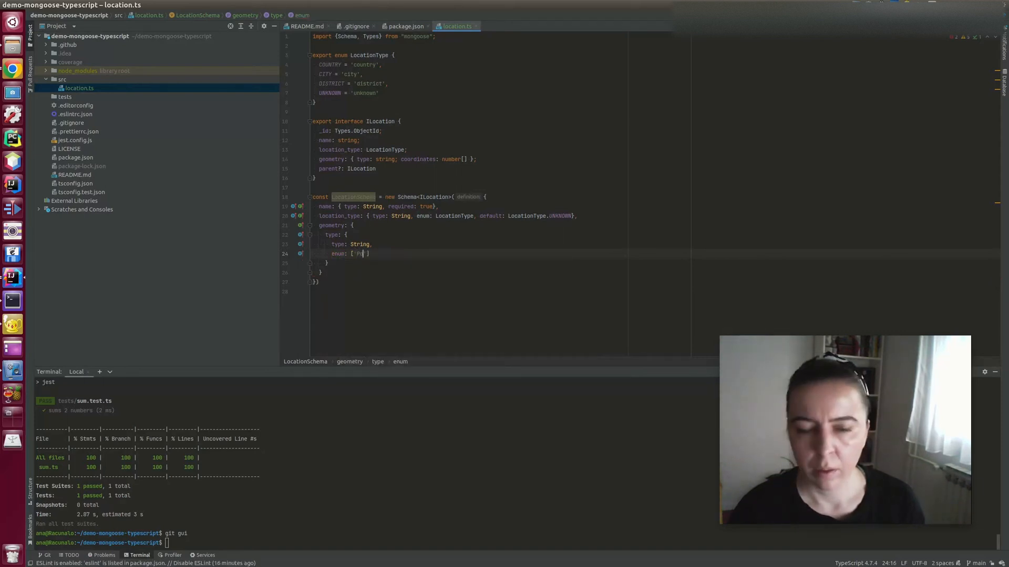
type("Point")
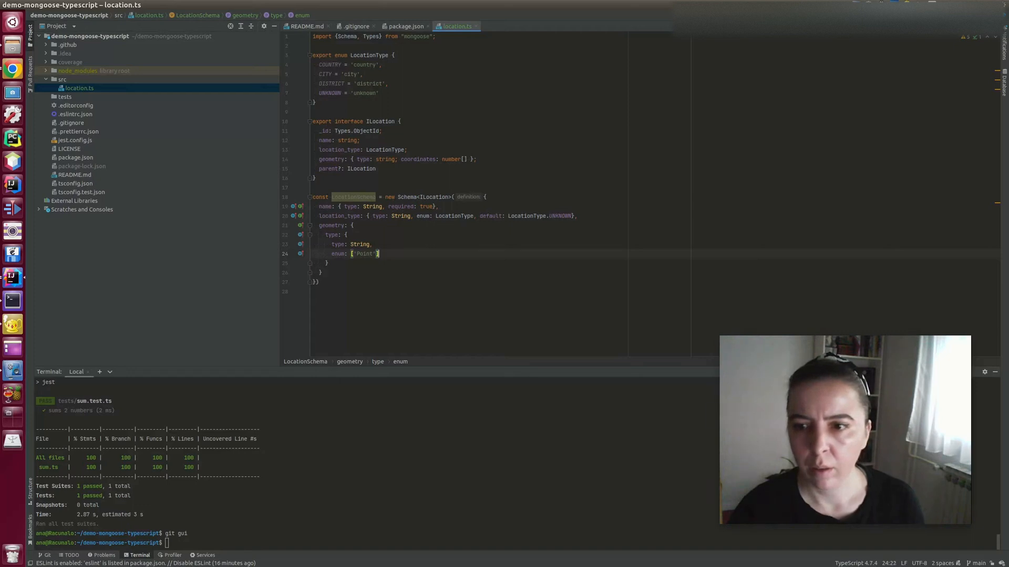
type("required: [true, 'Geometry is")
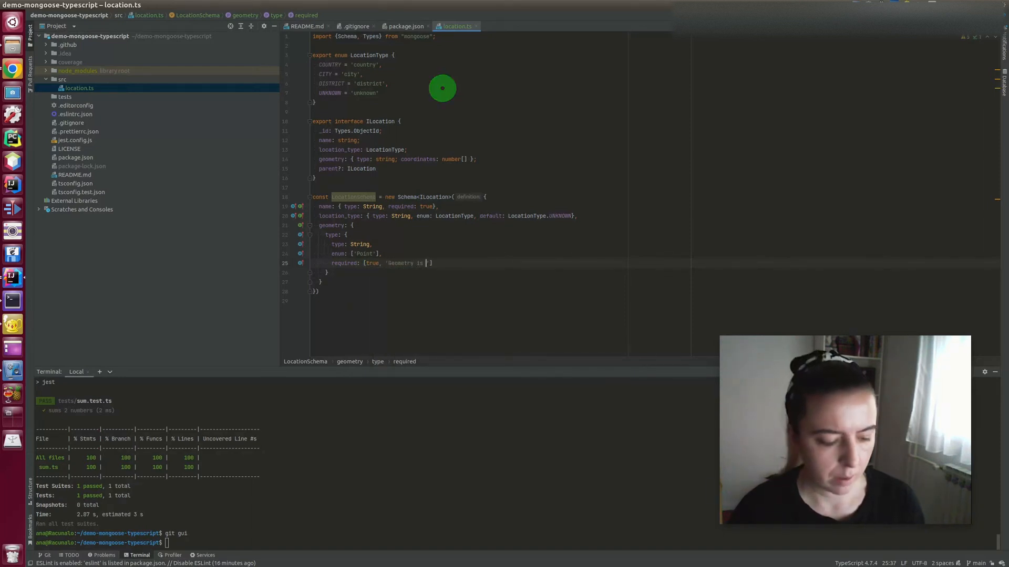
type("required!")
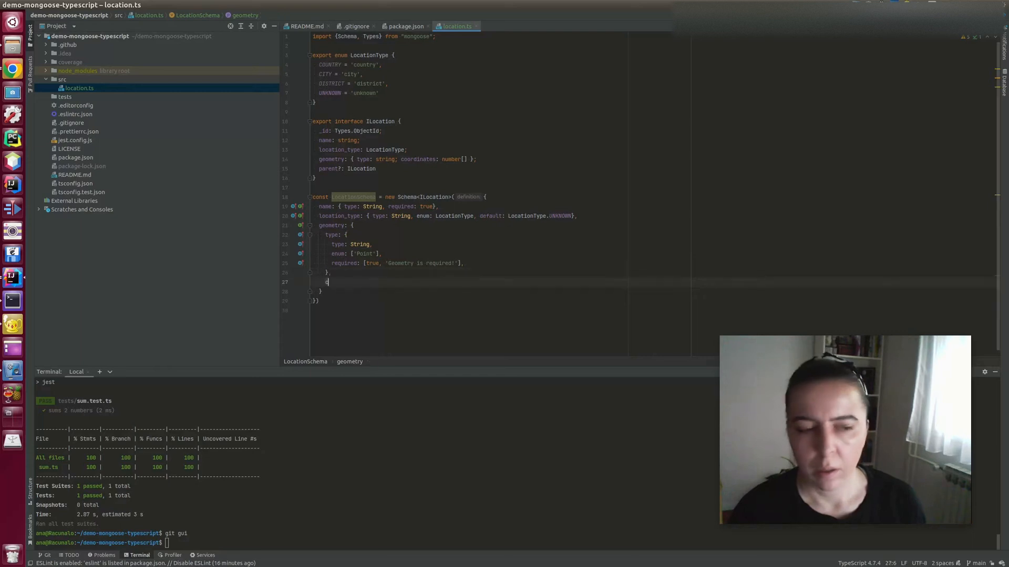
type("coordinates: {")
type("typ")
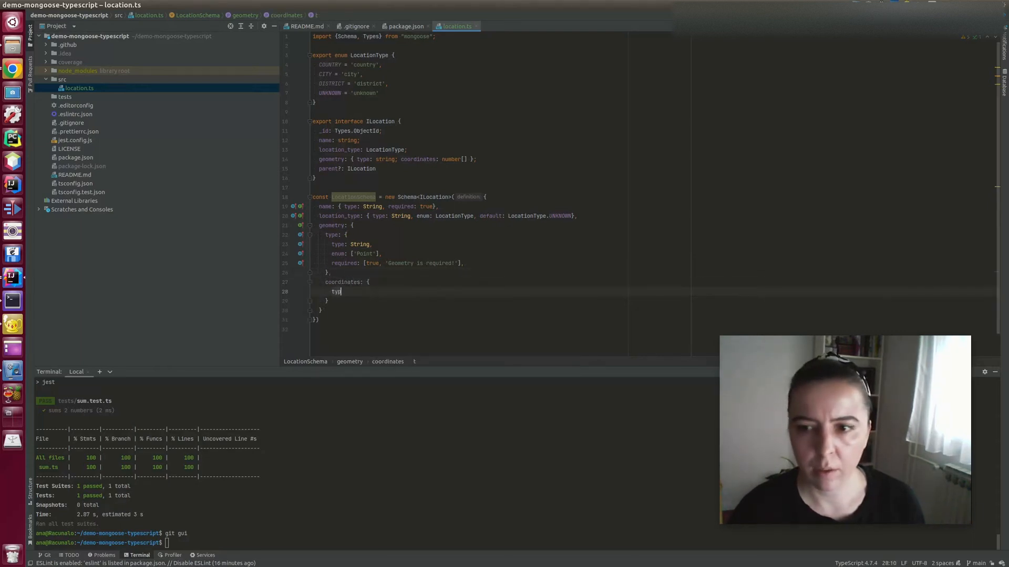
- Add coordinates typed [Number] with a '2dsphere' index and start a validate block
type("[Number],")
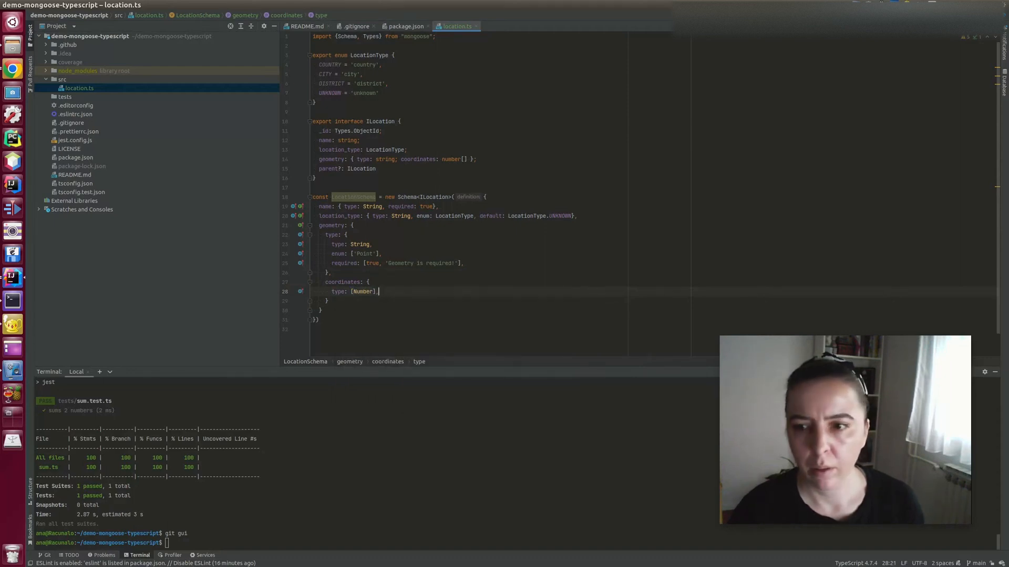
type("index:")
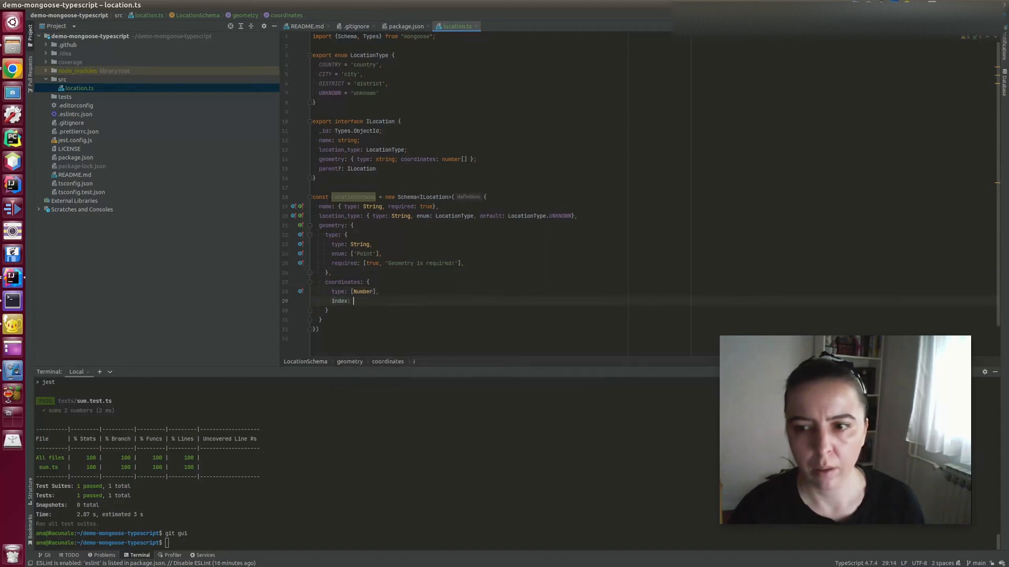
type("2dsphere',")
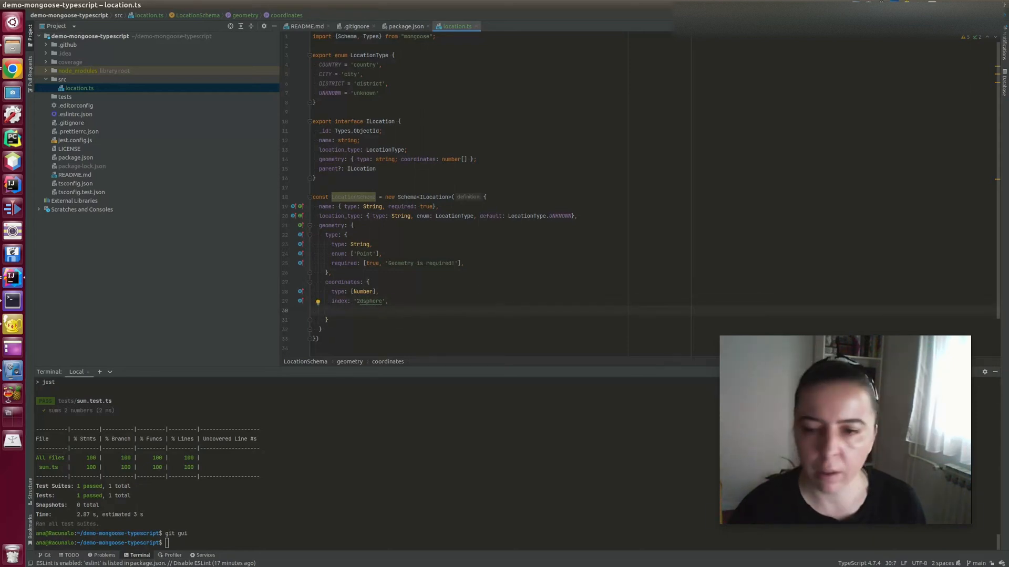
type("validate: {")
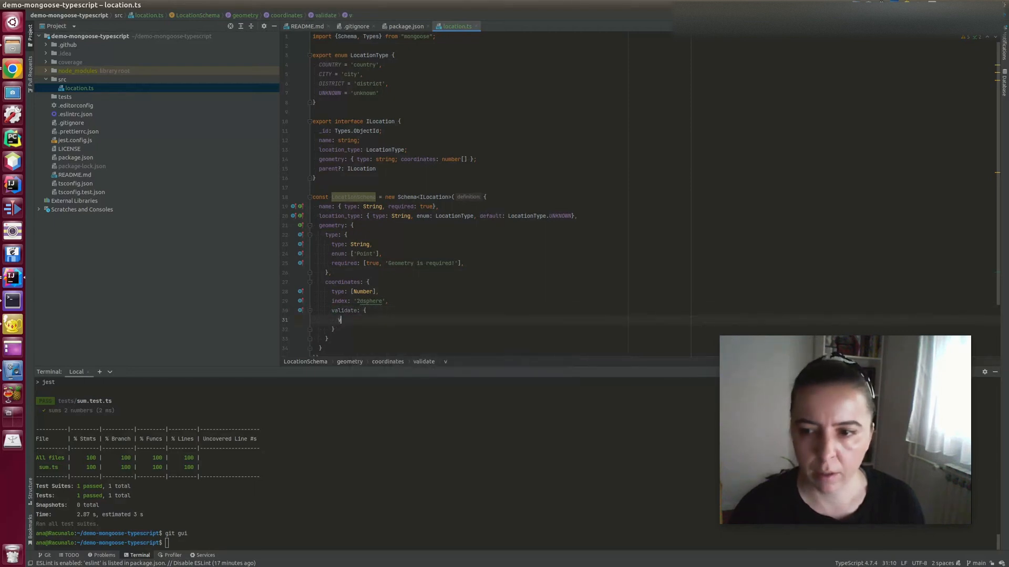
- Write a validator arrow function taking [longitude, latitude]
type("valida")
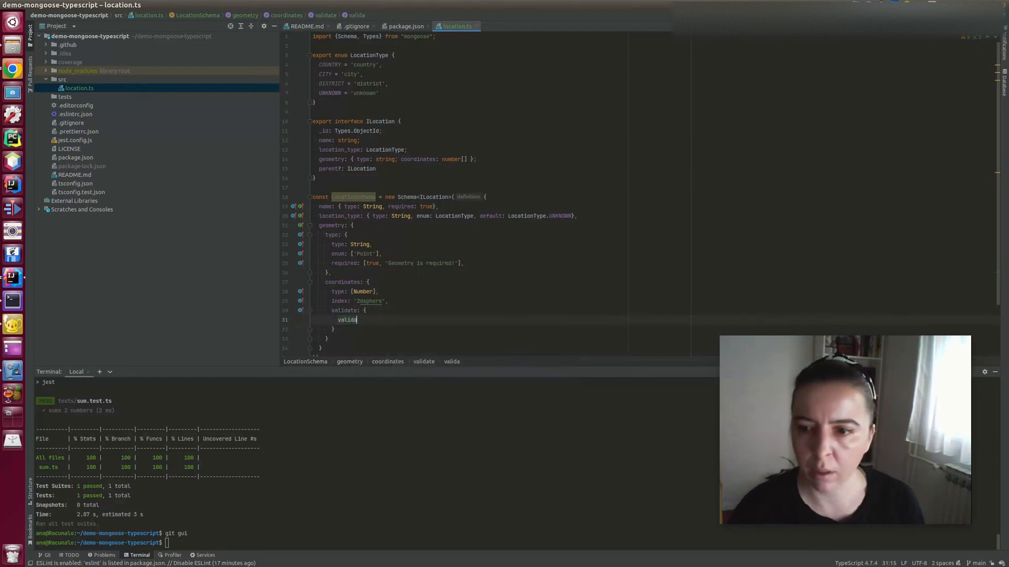
type("tor: ([")
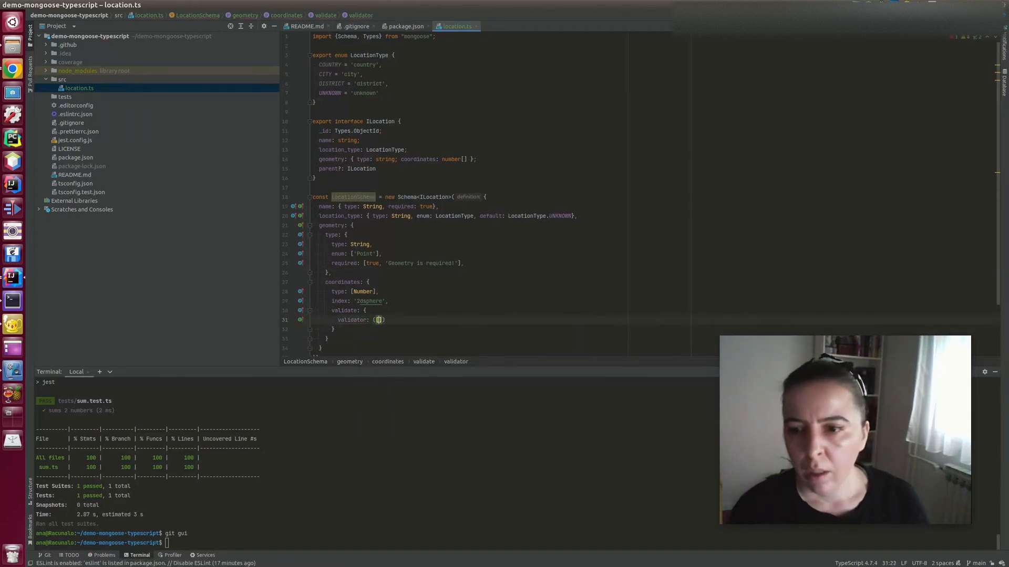
type("longitude, latitude]: number[")
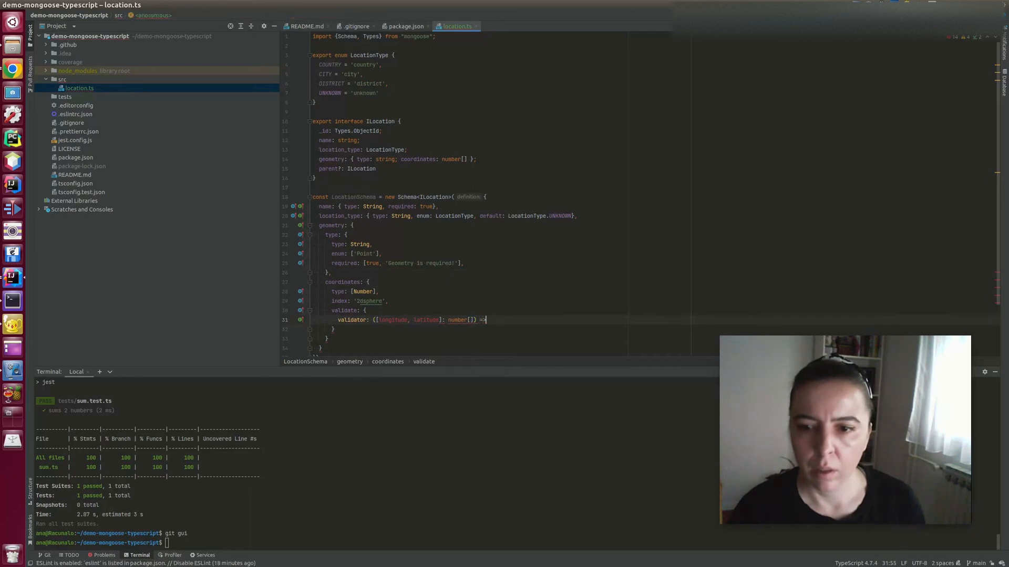
type("{")
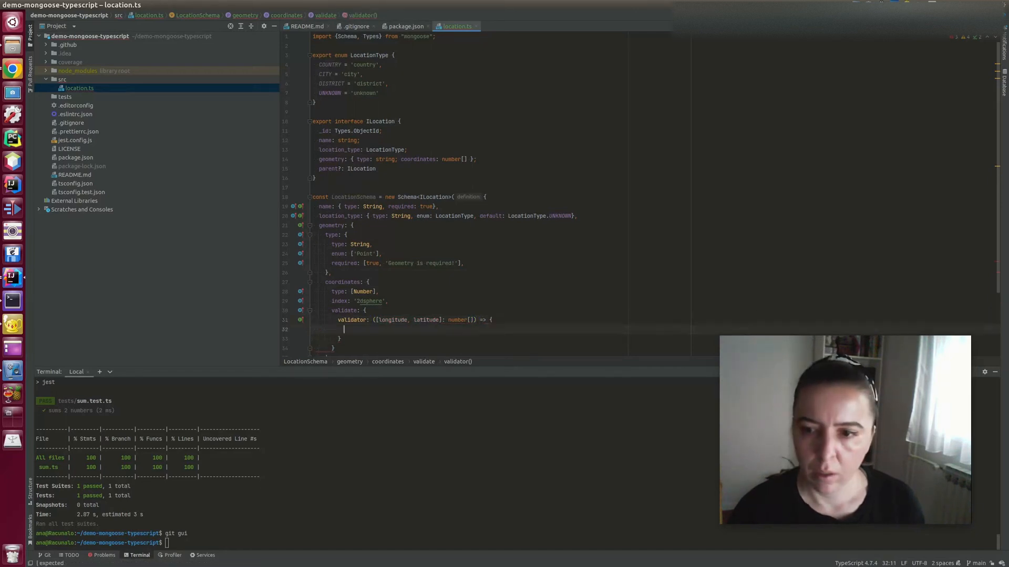
- Return false when isNaN(longitude) || isNaN(latitude)
type("if (isNaN(longitude")
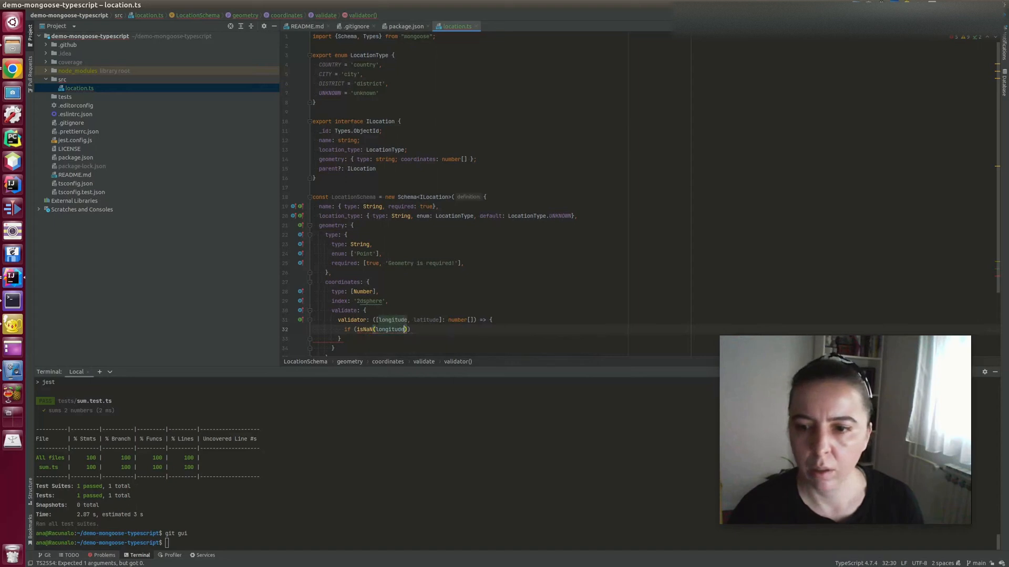
type("|| isNaN(")
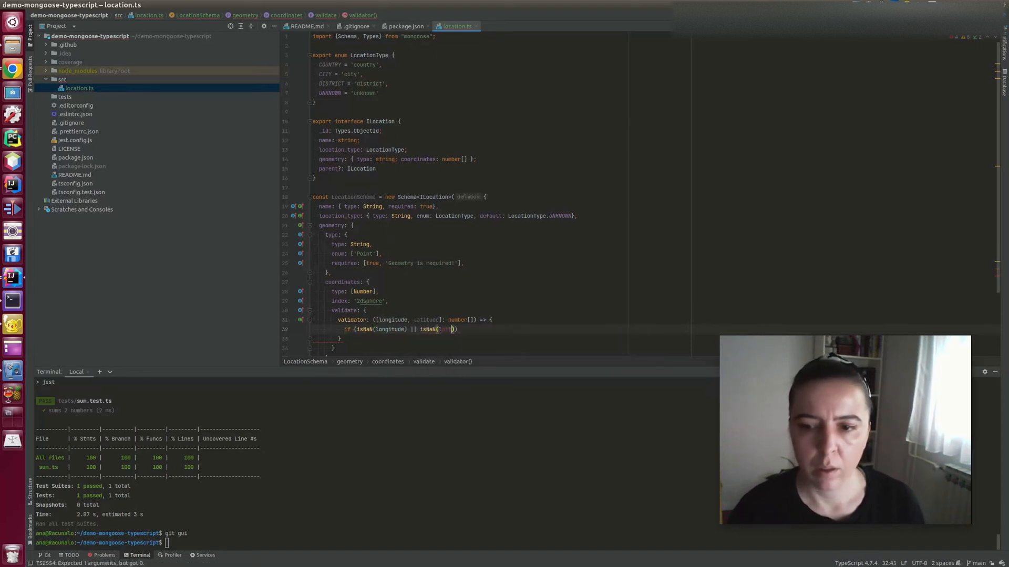
type("latitude")
type("return")
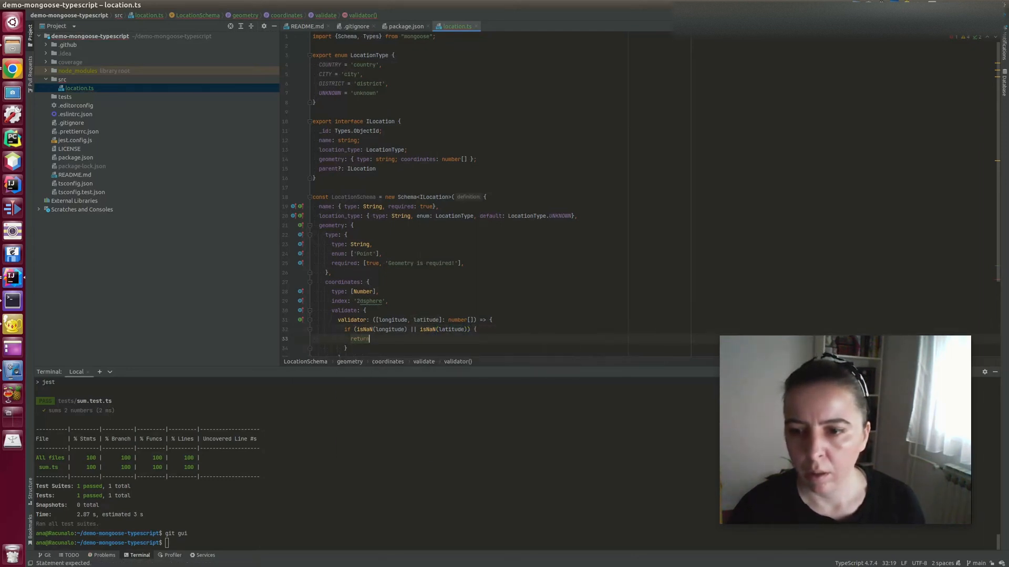
type("false;")
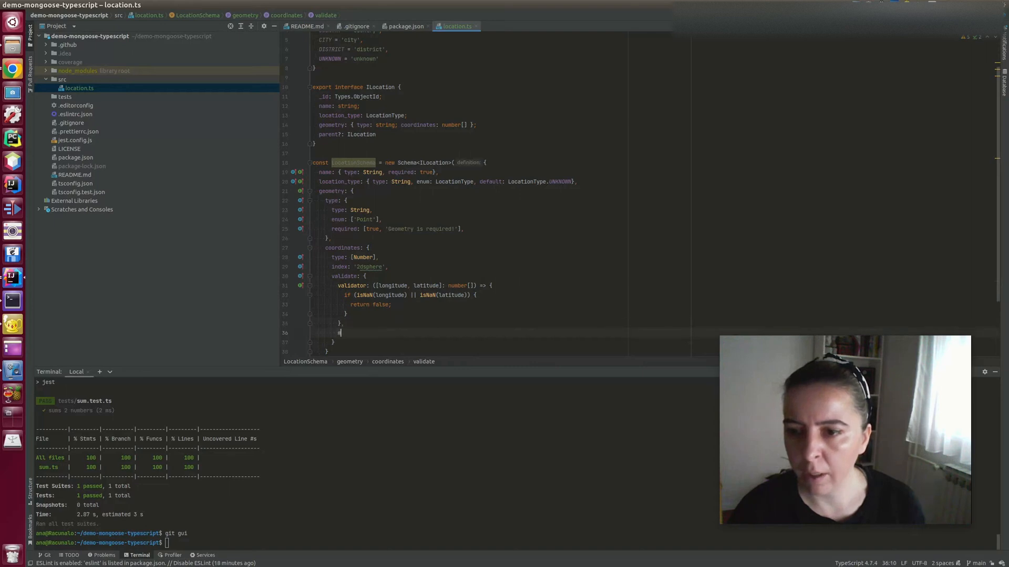
- Add the validator message 'Coordinates should be in format [longitude, latitude]'
type("message:")
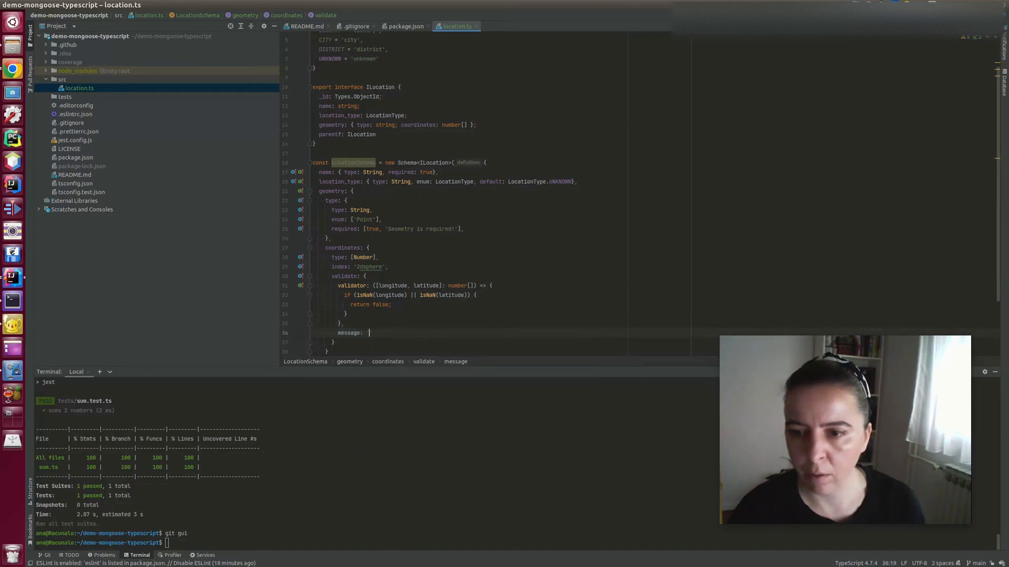
type("'")
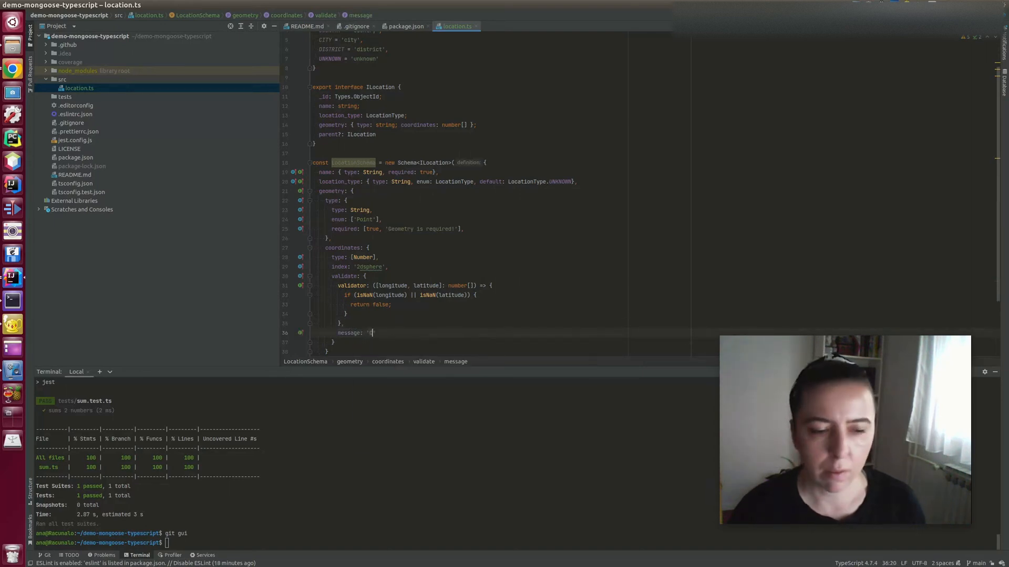
type("Coordinates should be in format")
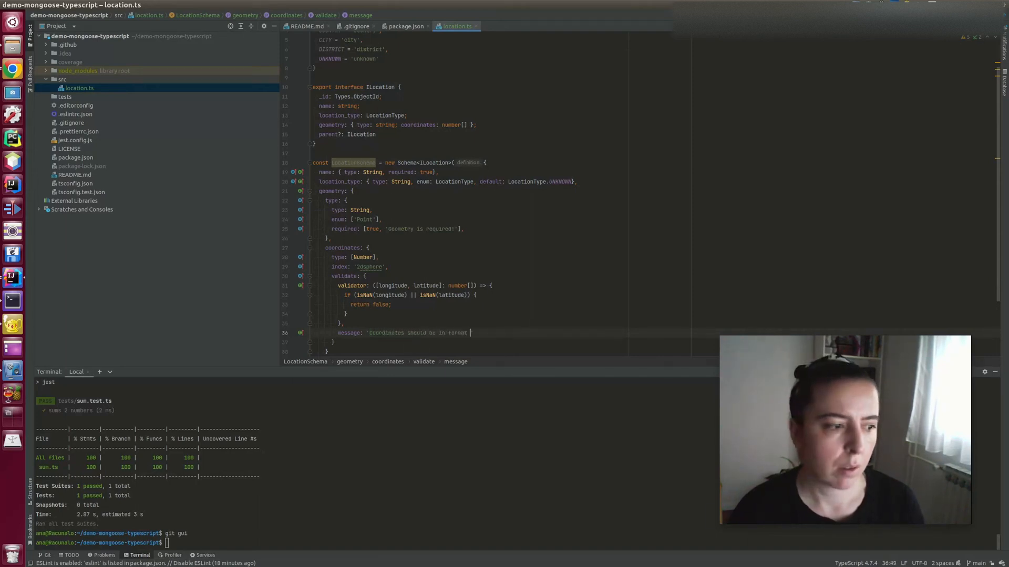
type("[longitu")
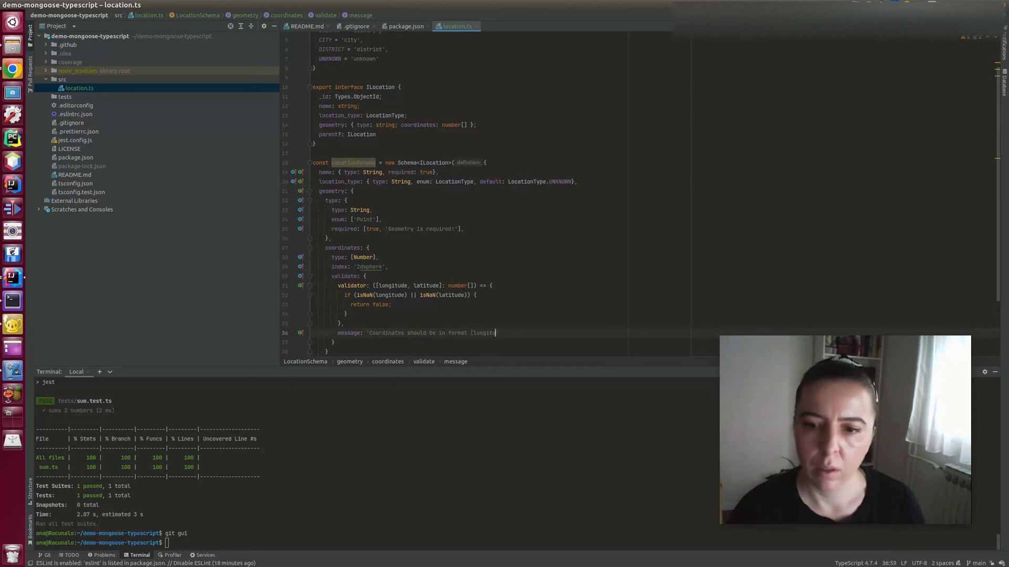
type(", latitude")
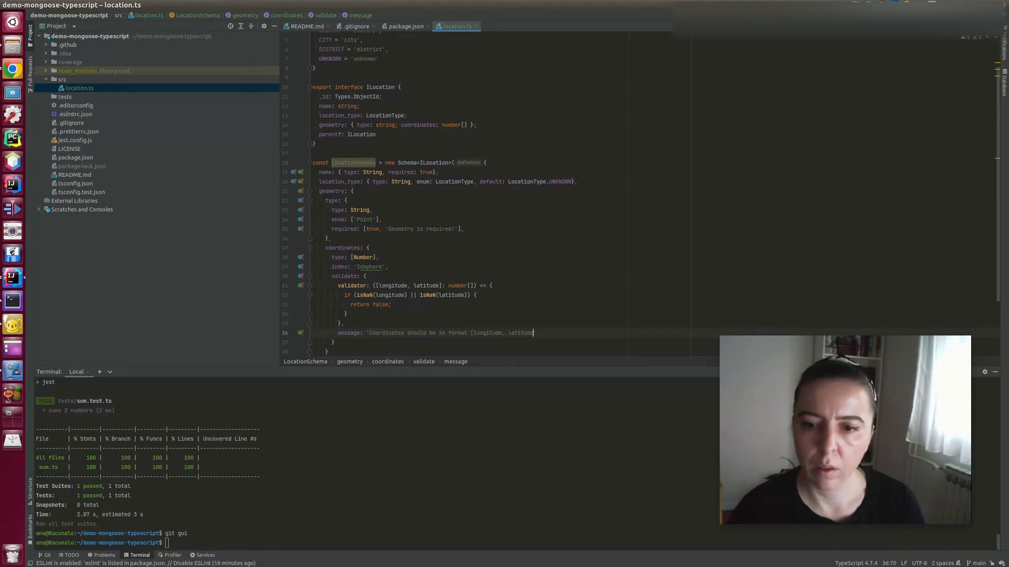
key("enter")
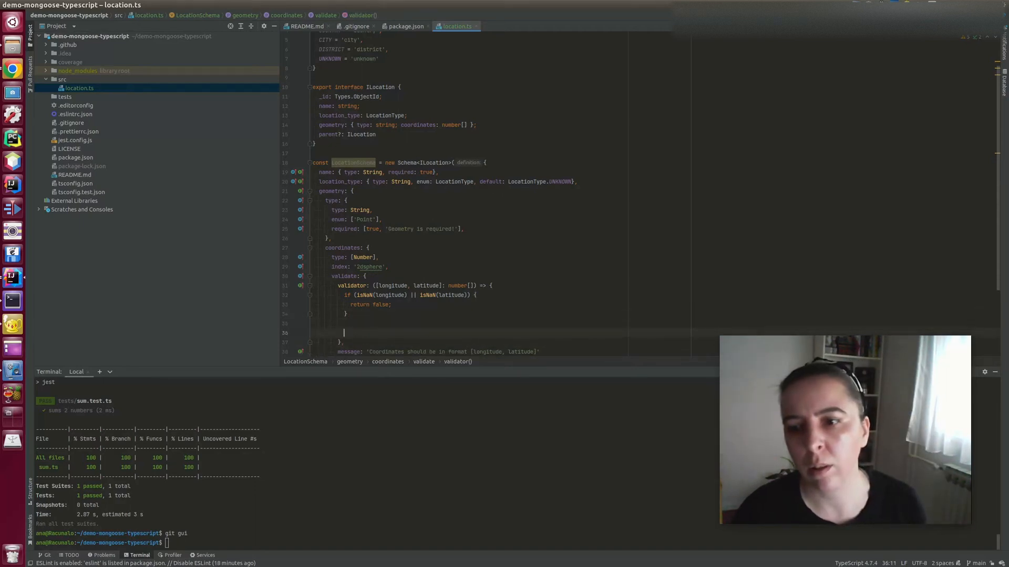
- Return true only when longitude is within -180..180 and latitude within -90..90
type("reut")
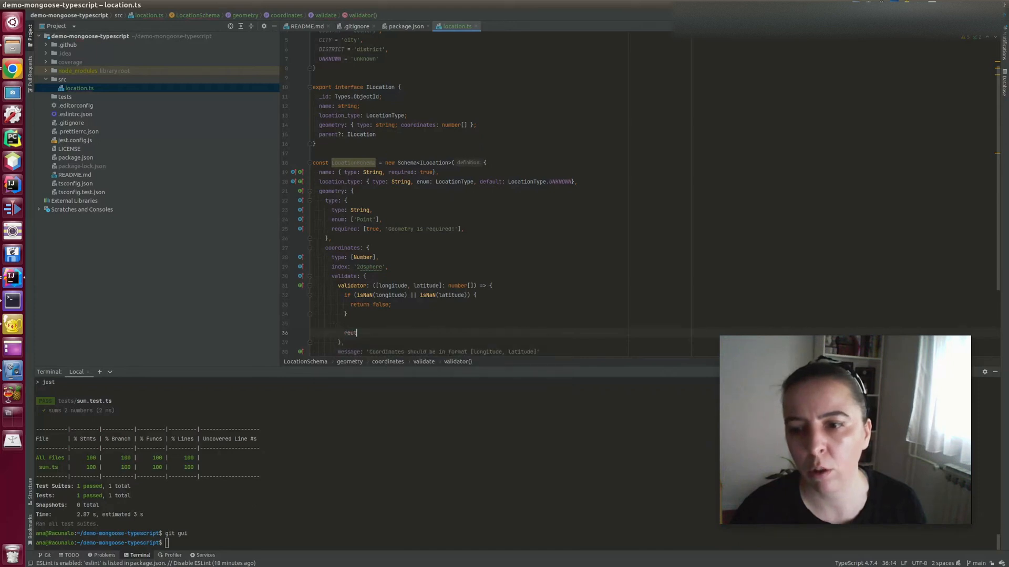
type("urn")
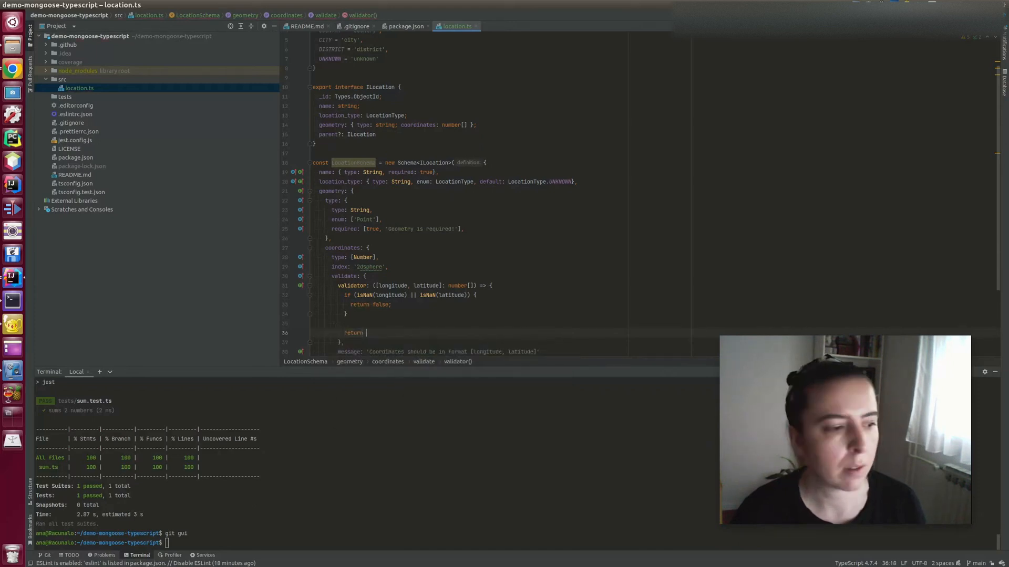
type("lonti")
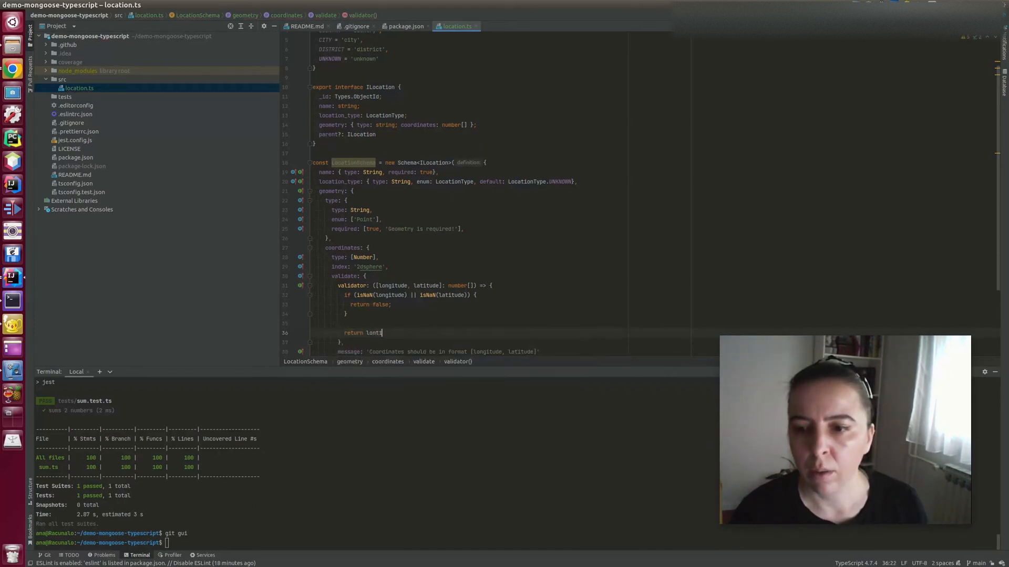
type("g")
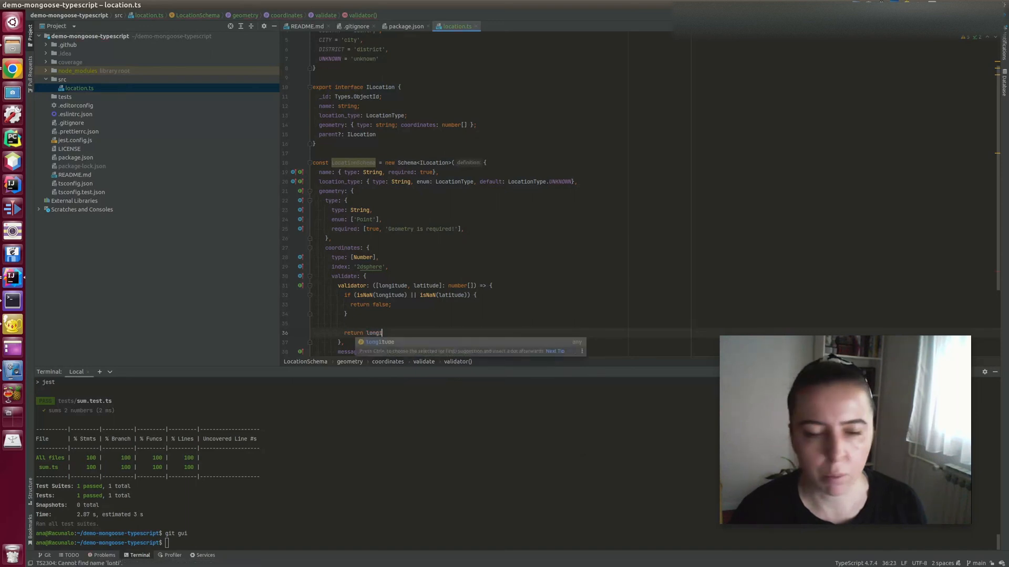
type("1")
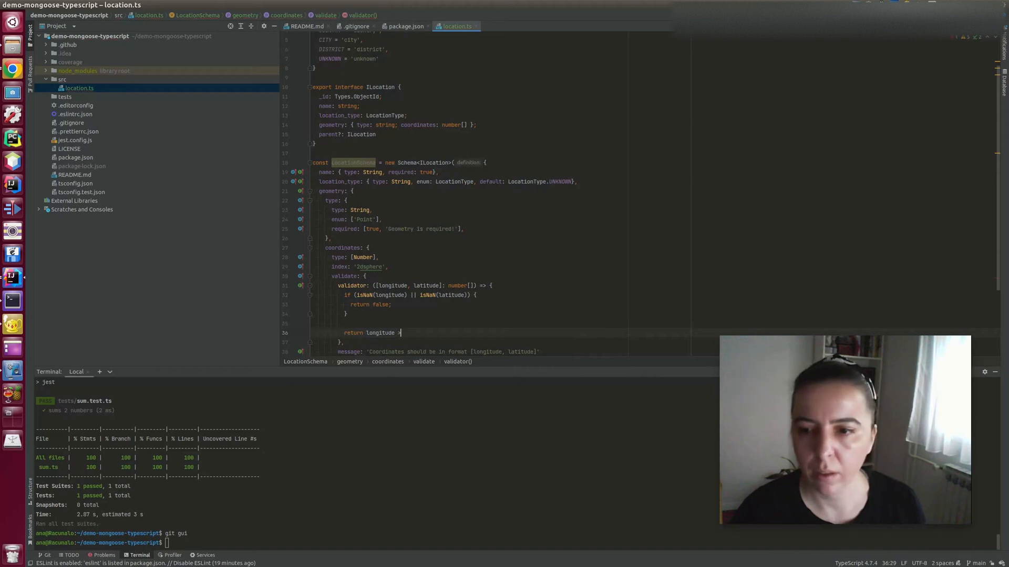
type(">= -180 &&")
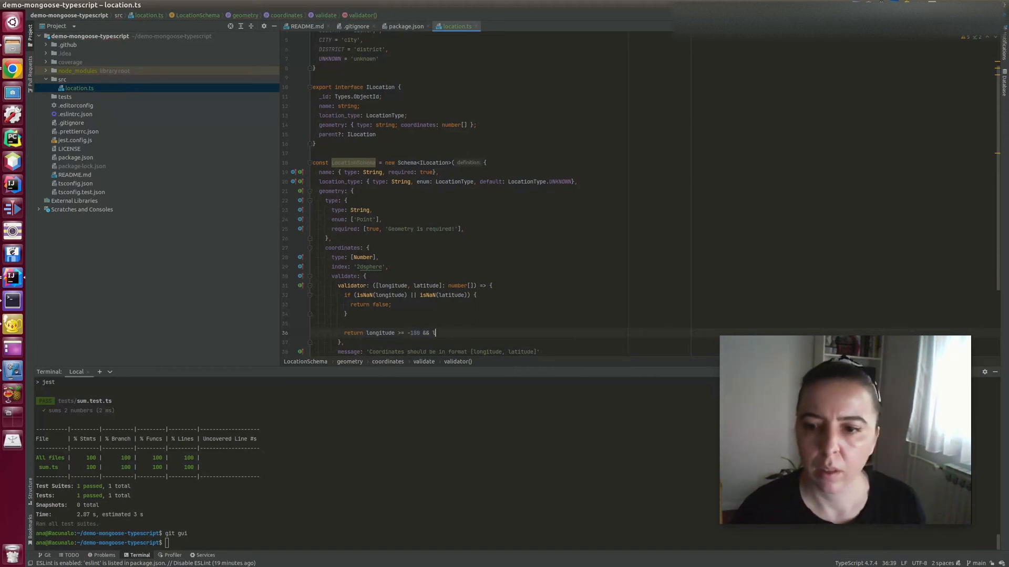
type("longitude <= 180")
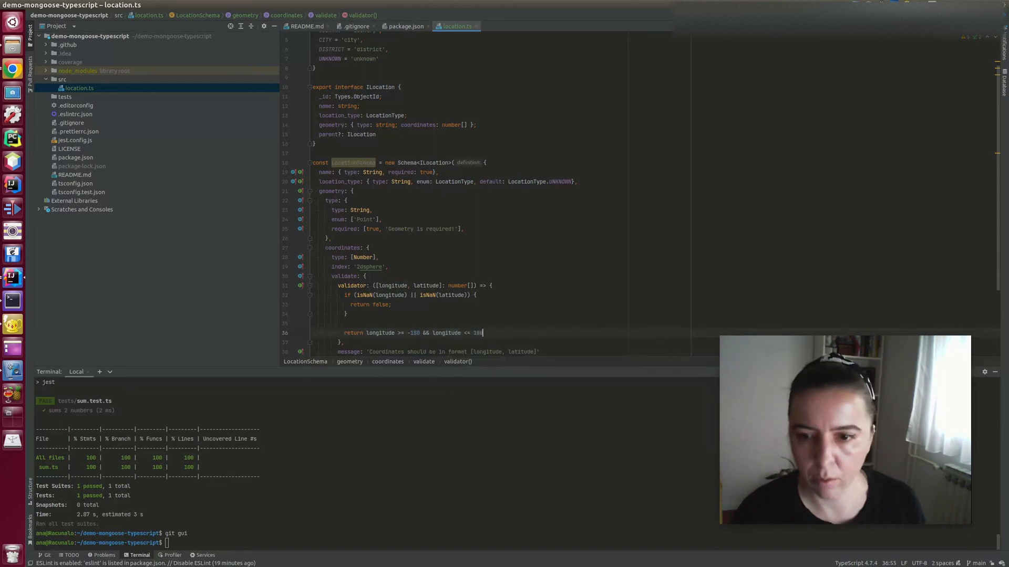
type("&& latitude >=")
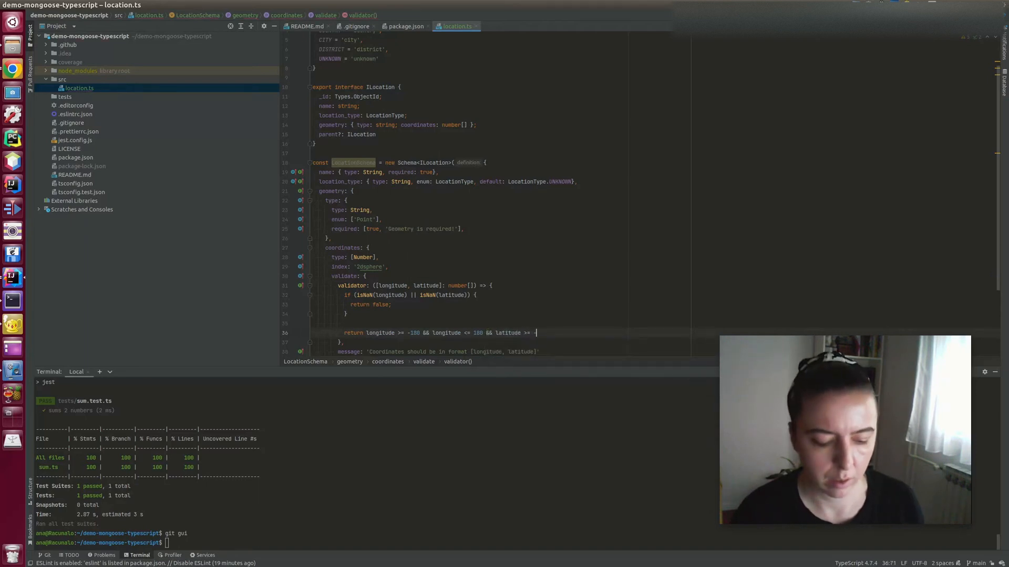
type("-90 &")
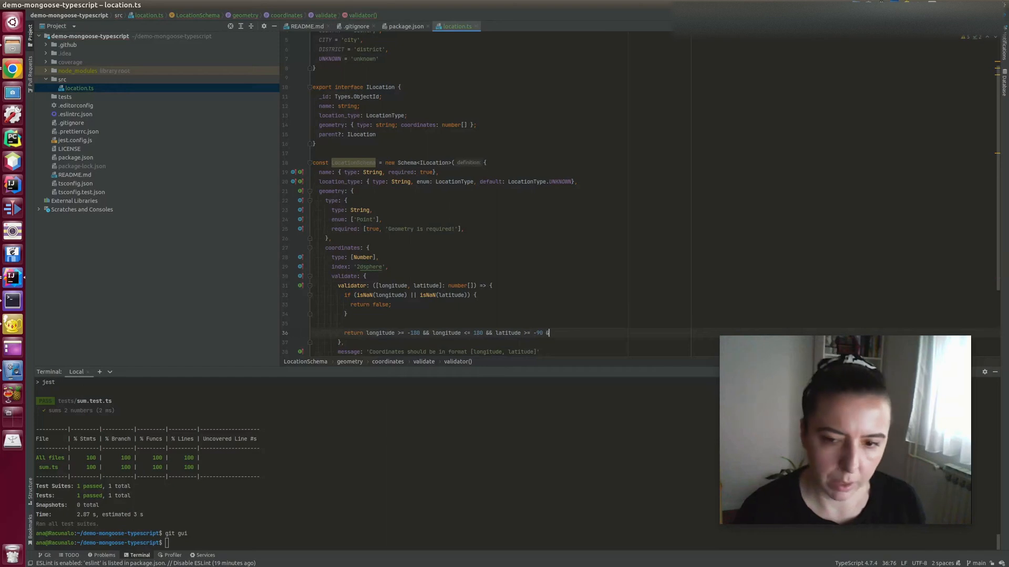
type("&")
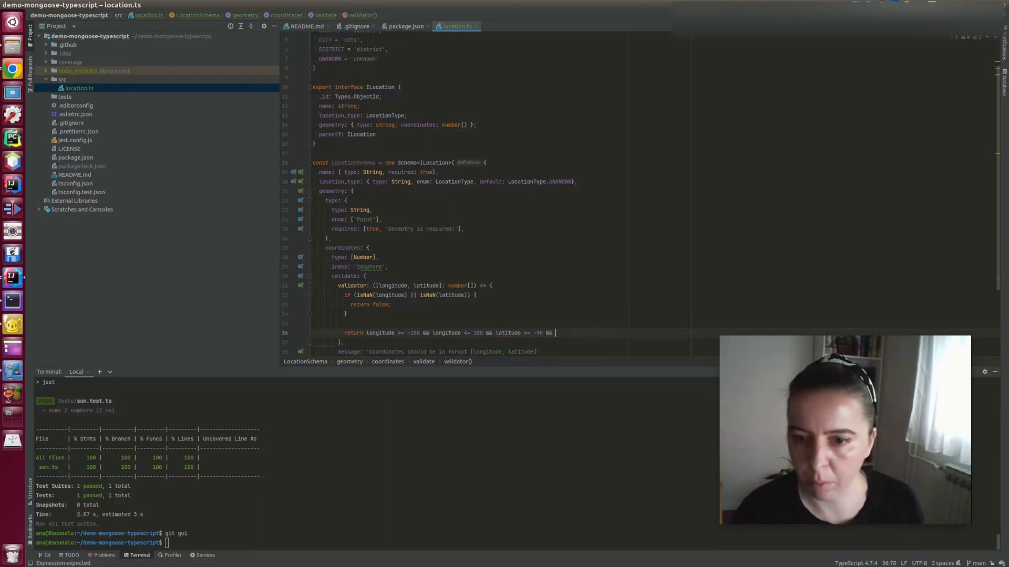
type("latitude <=")
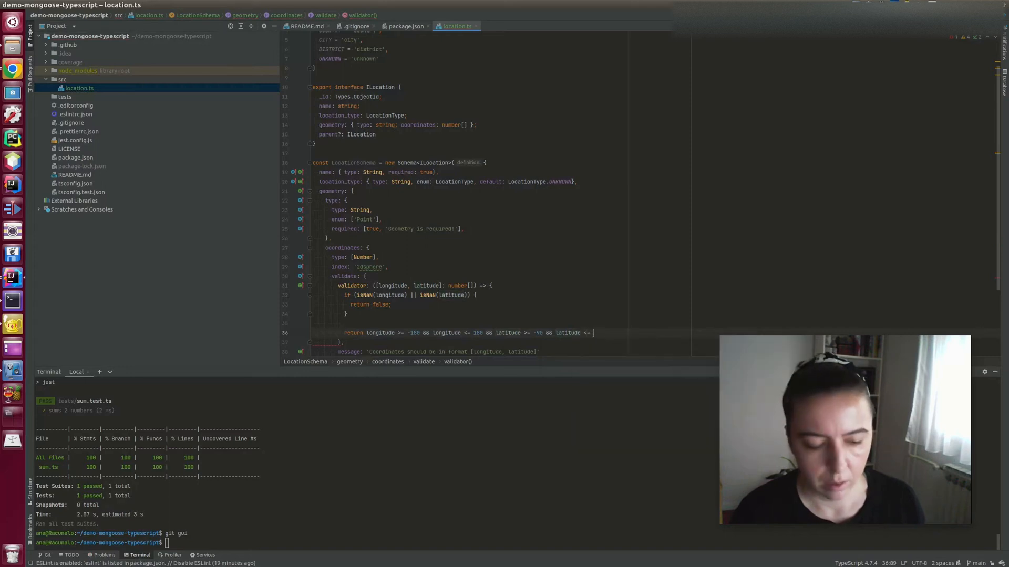
type("90;")
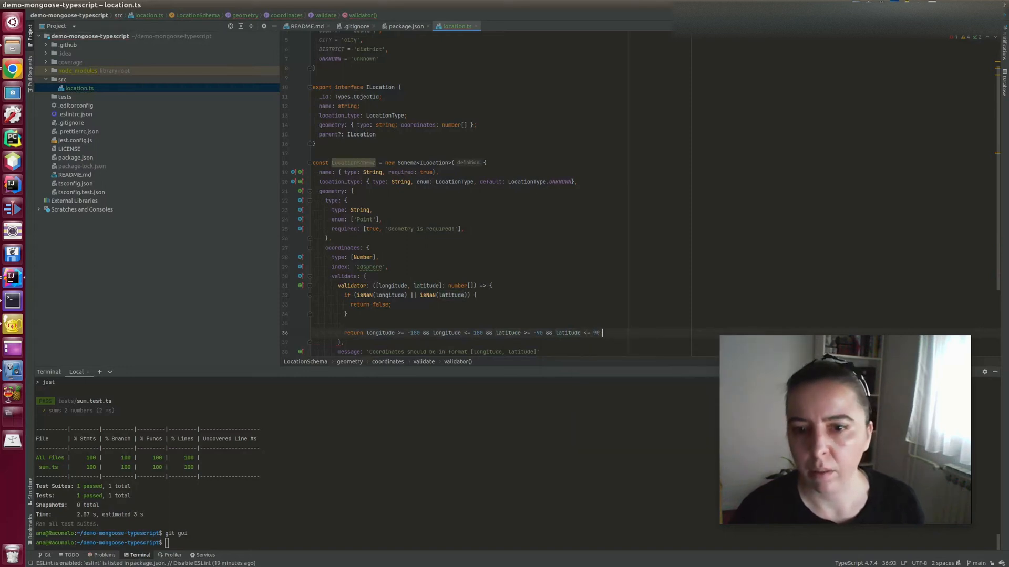
scroll("down", 3)
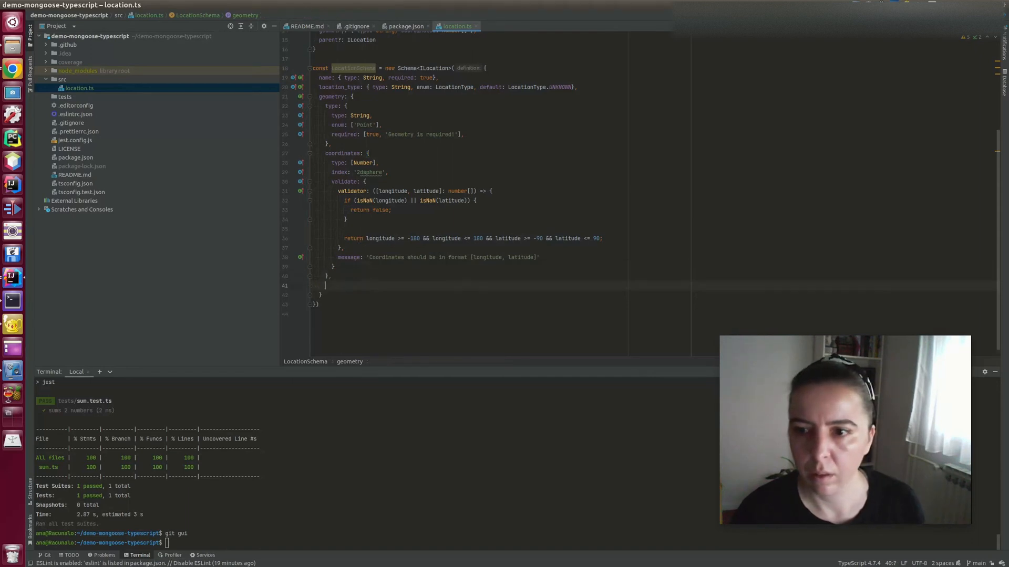
- Add a parent field typed mongoose.Schema.Types.ObjectId with ref 'Location'
type("parent: {")
type("type")
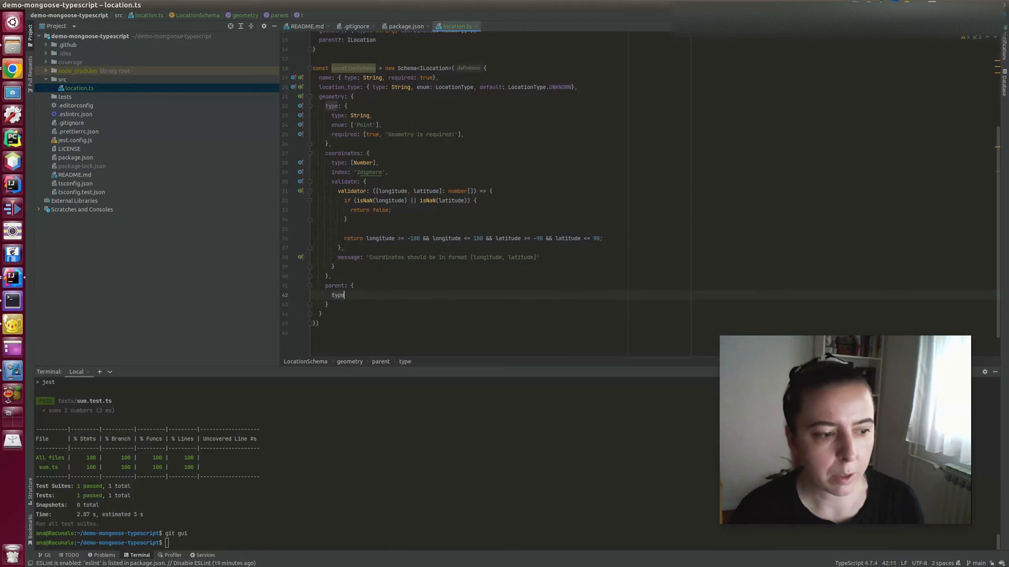
type(": mongoos")
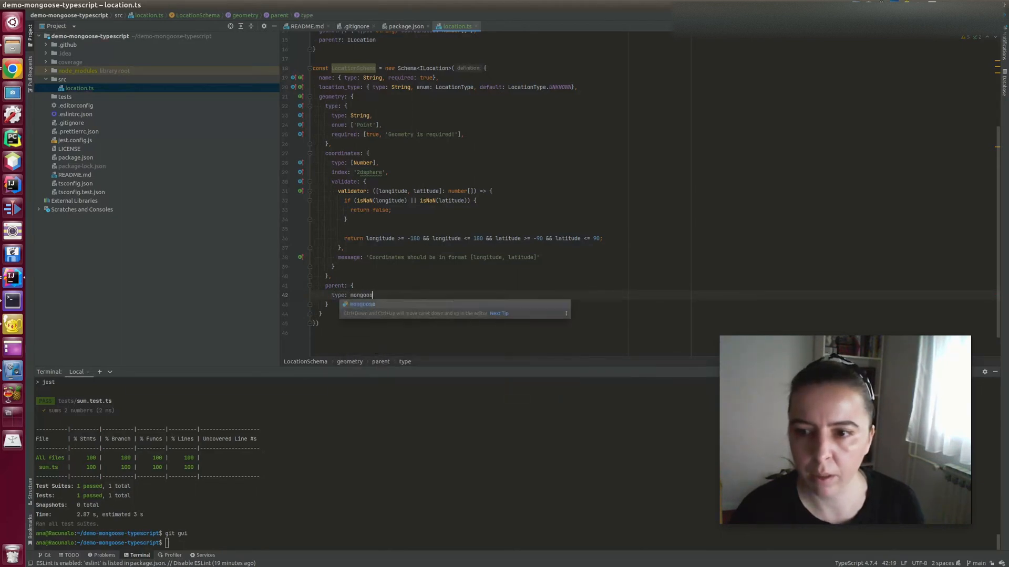
type(".Schema.")
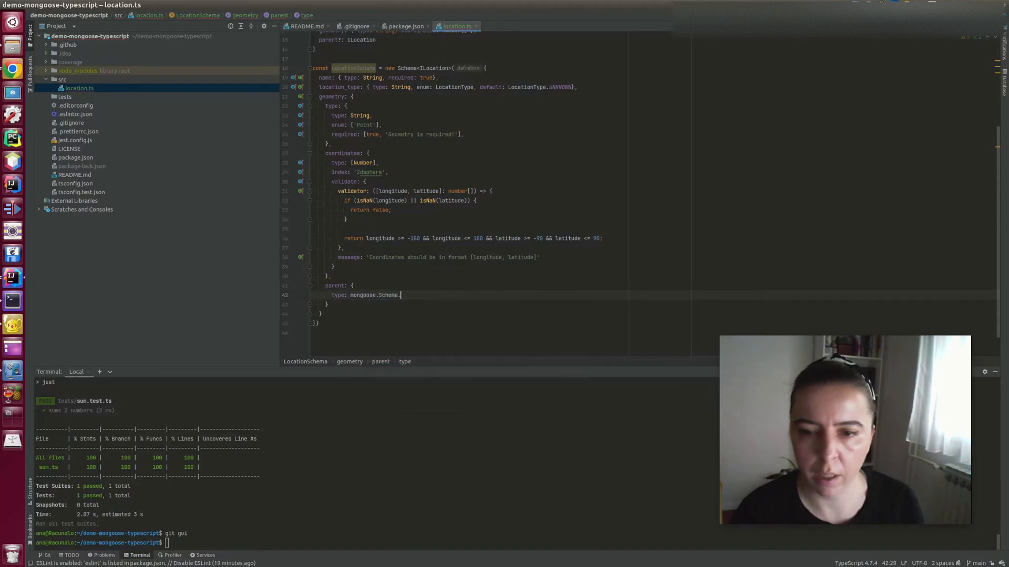
type("Types.")
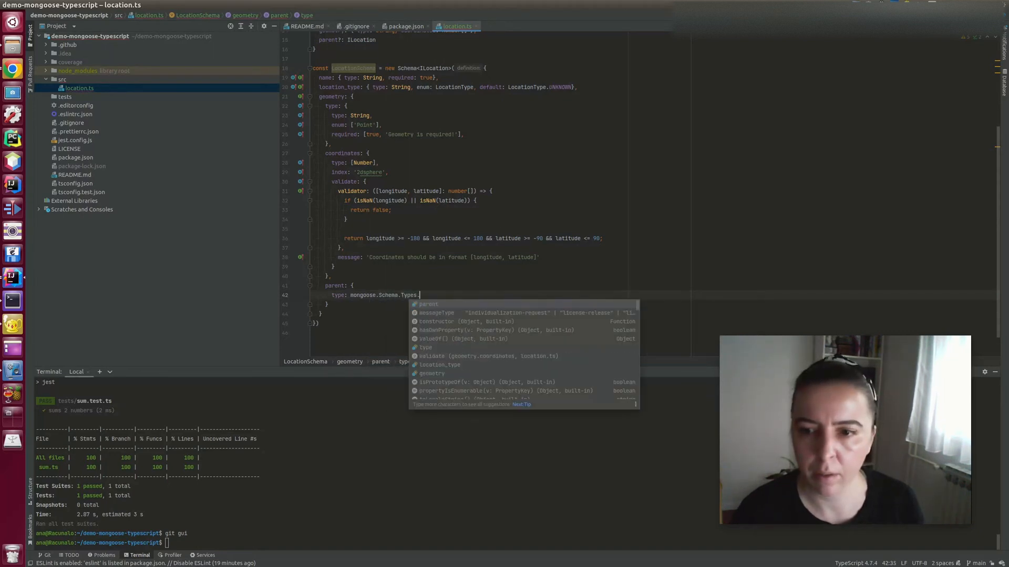
type("ObjectId,")
type("ref:")
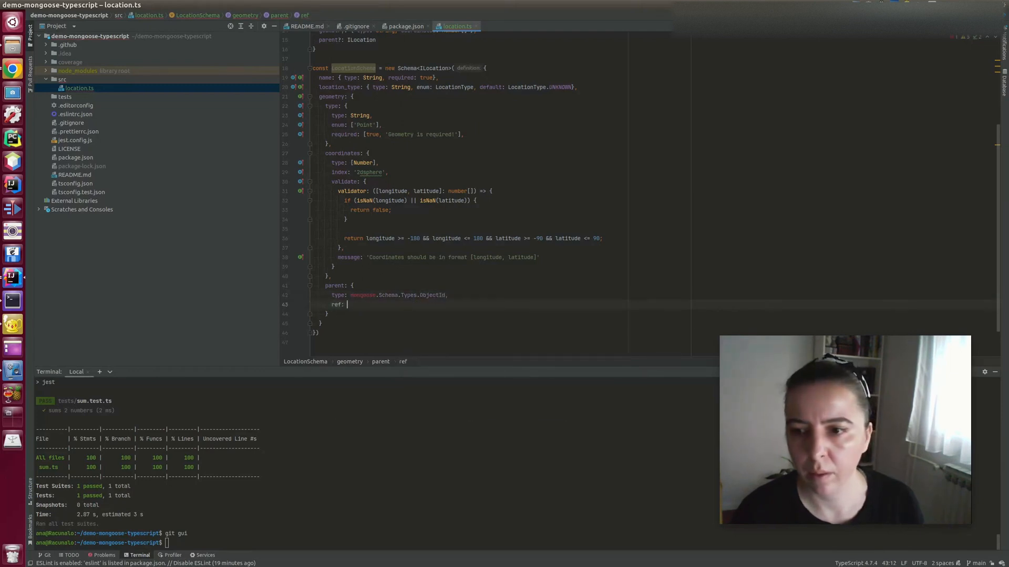
type("'Location")
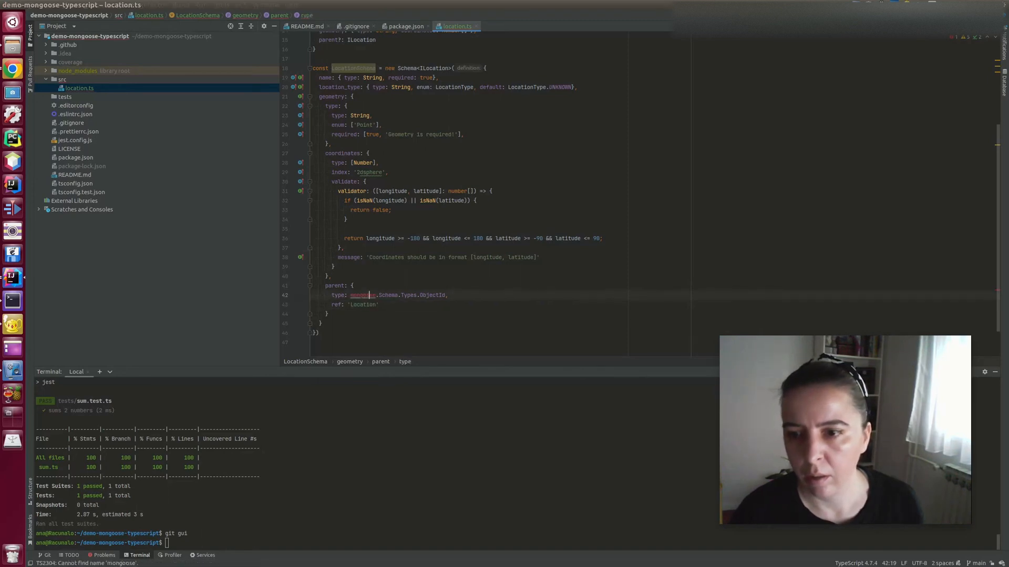
- Import mongoose into location.ts via the quick-fix on the unresolved name
left_click(362, 294)
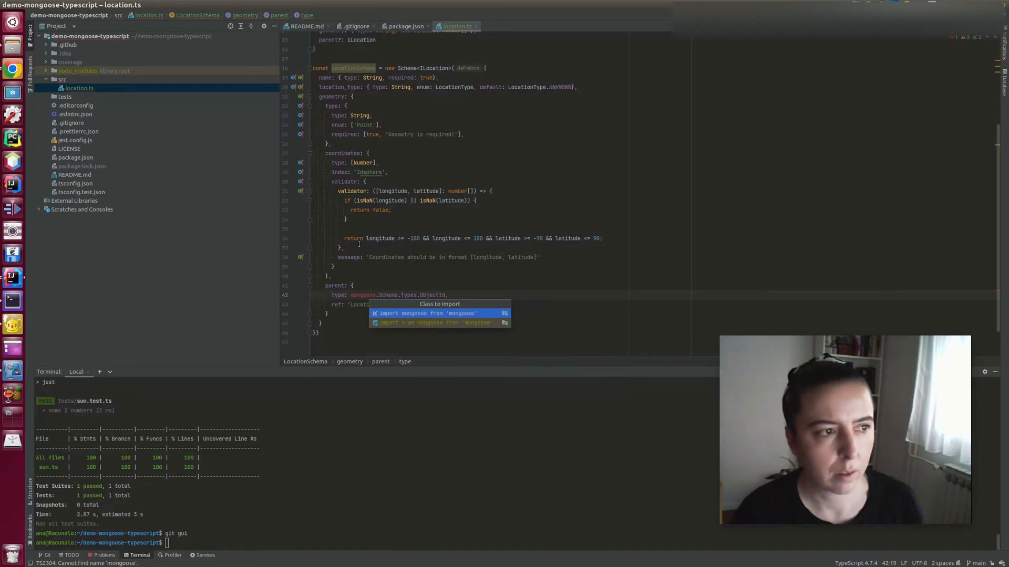
left_click(426, 314)
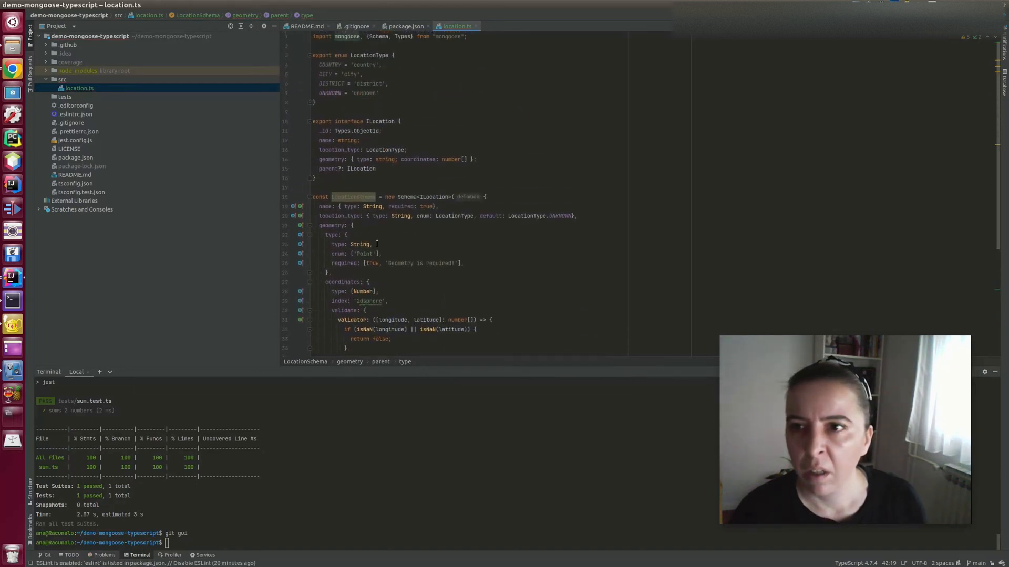
scroll("down", 3)
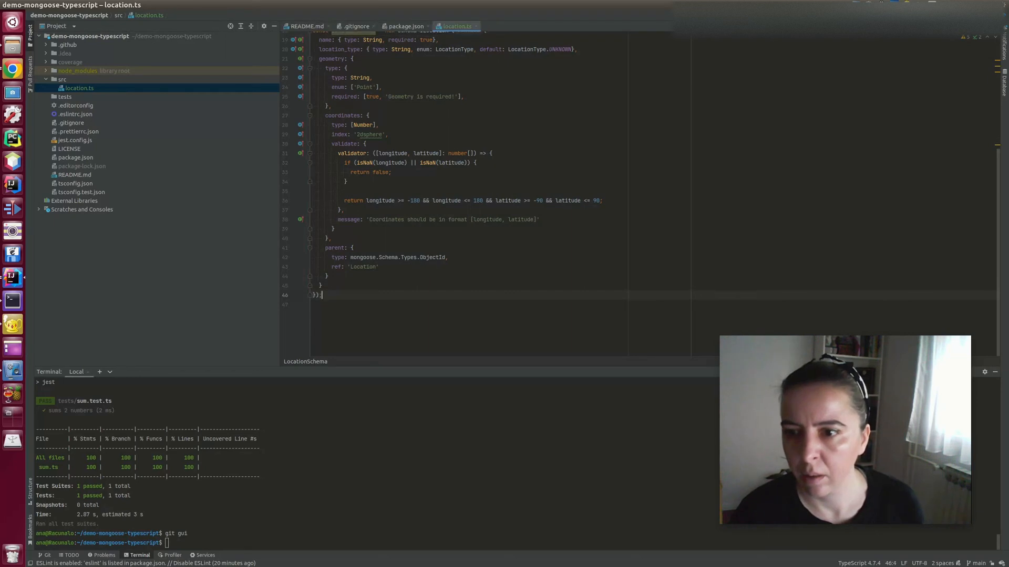
- Default-export mongoose.models.Location as Model<ILocation> or a new model from LocationSchema
type("export default (")
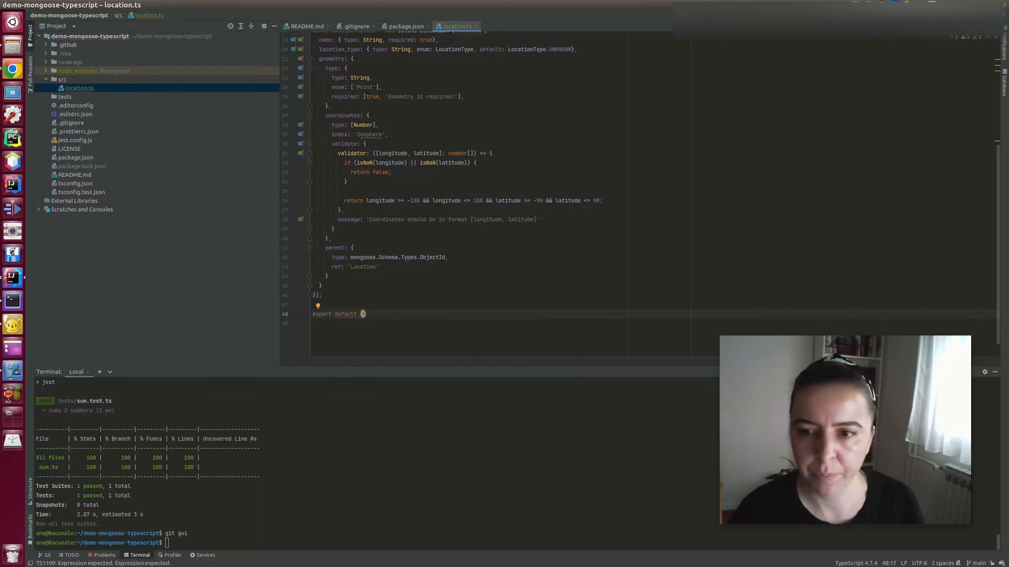
type("mongoose")
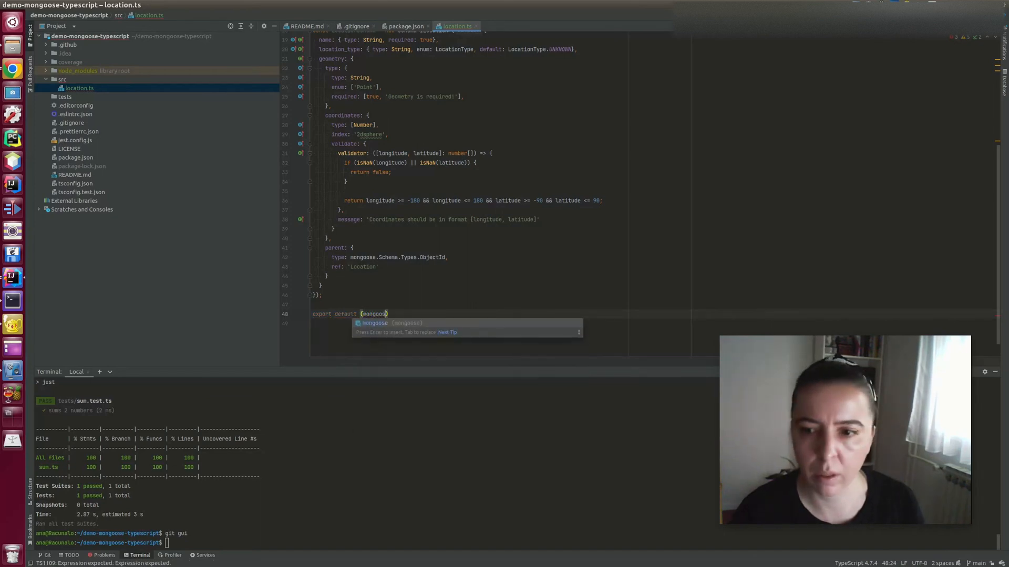
type(".model<ILocation>('Location")
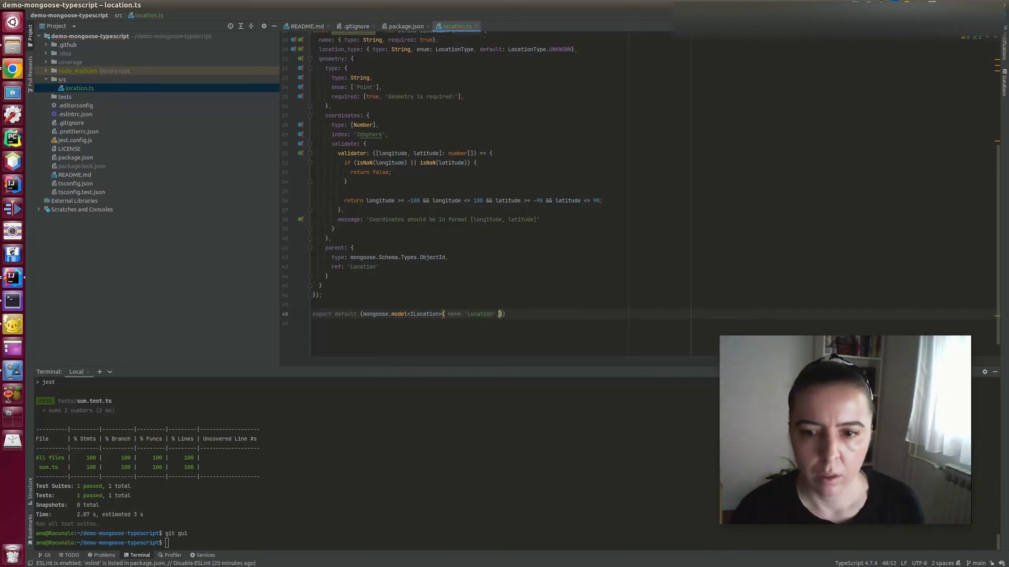
type(", LocationTy")
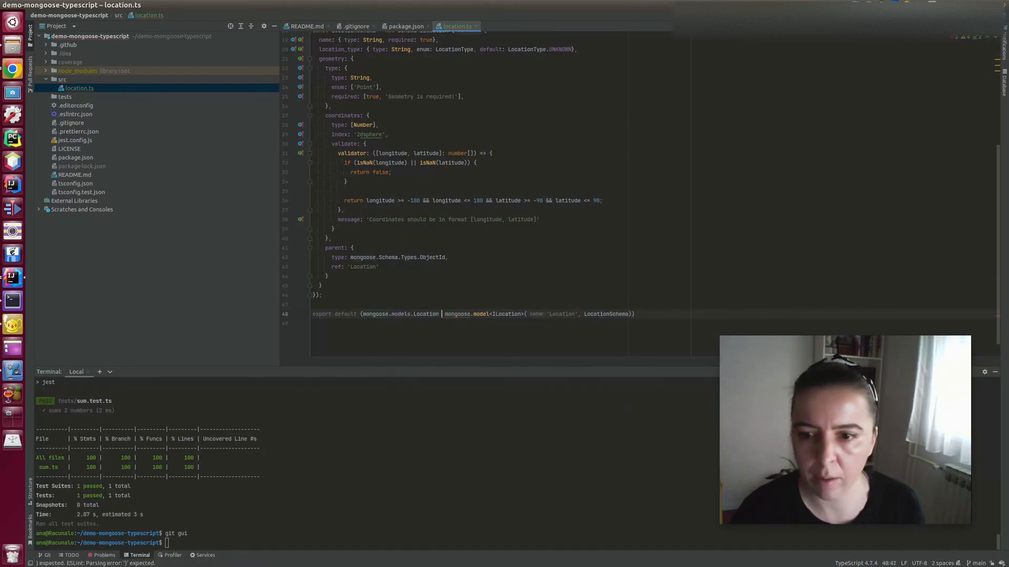
type("as unknown as")
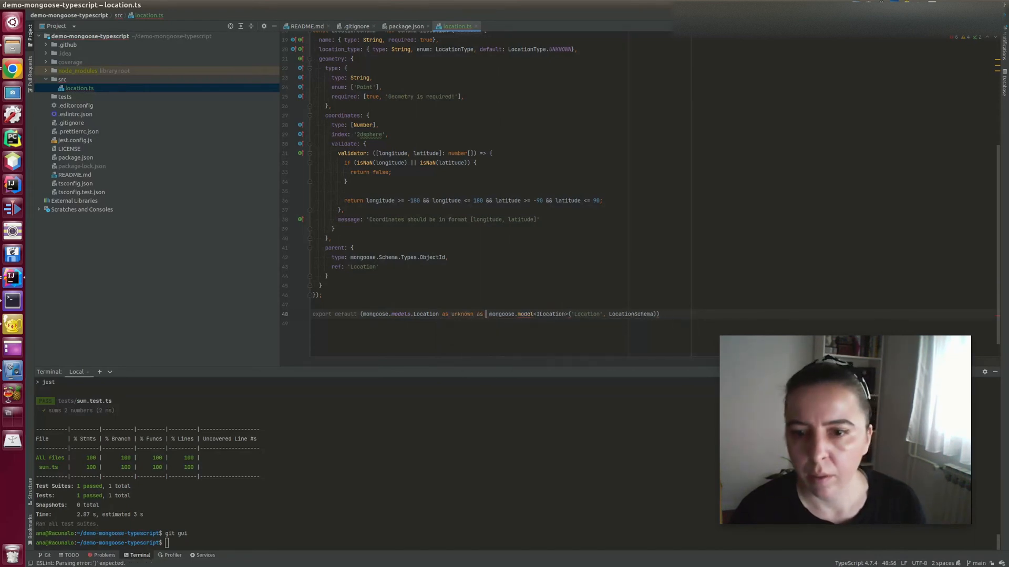
type("Model<ILocation>")
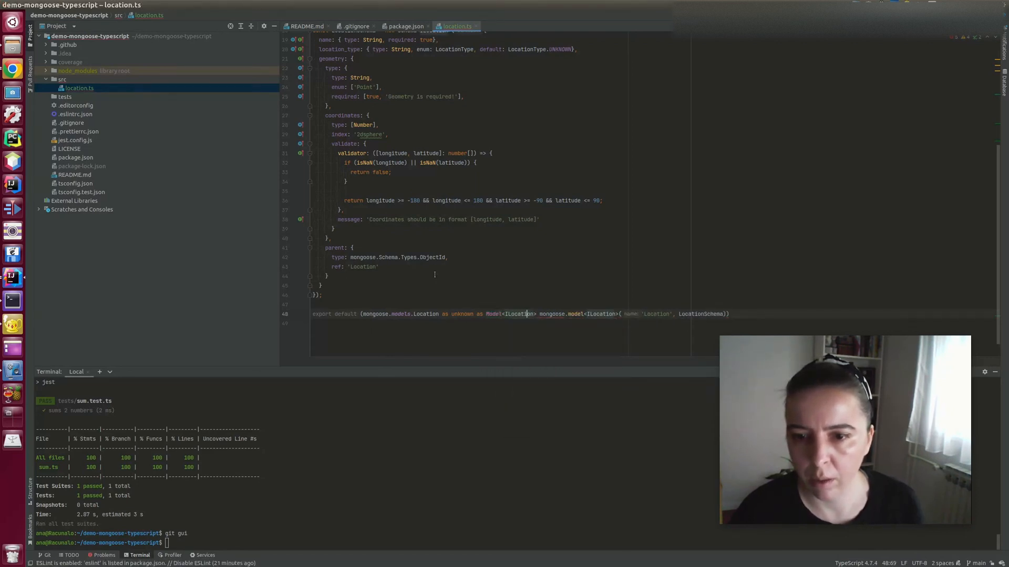
type("||")
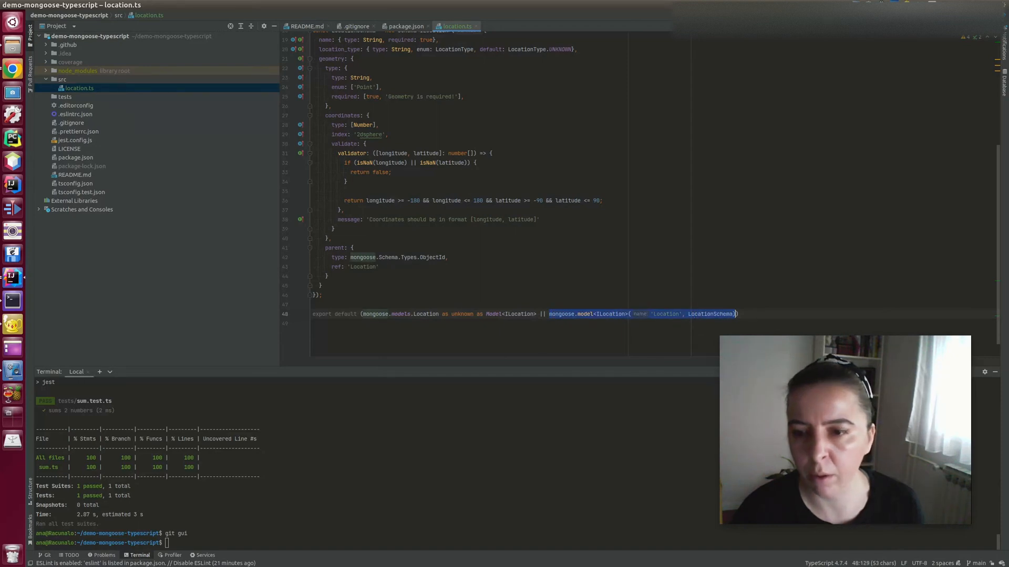
- Select the tests folder as the place for a new test file
left_click(549, 314)
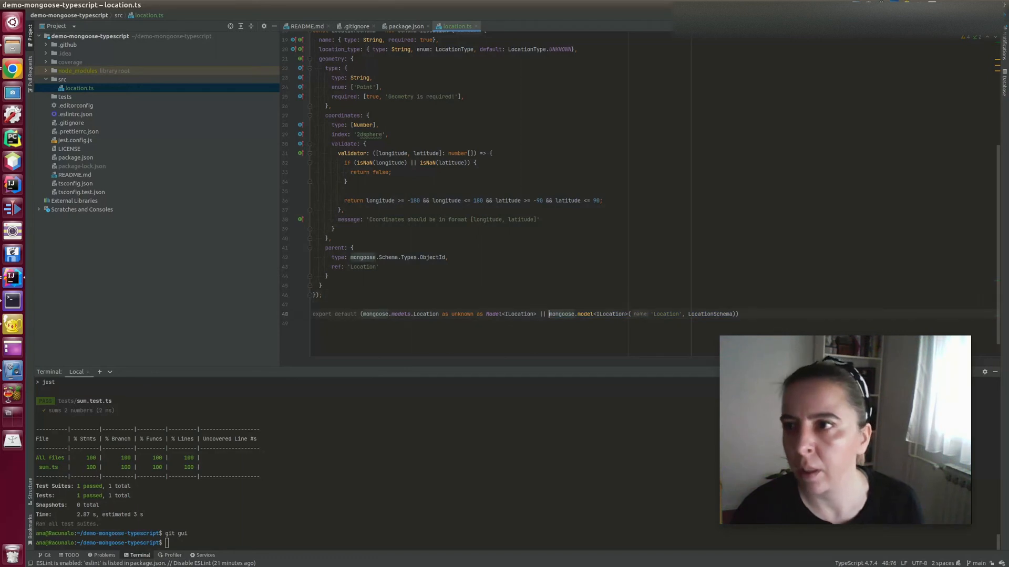
left_click(64, 97)
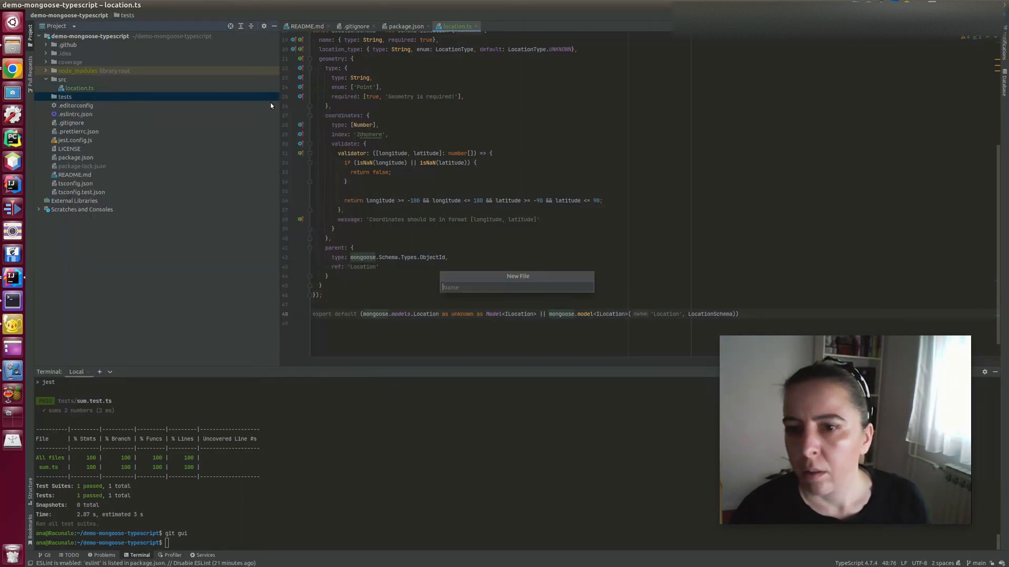
- Create the new file location-validate.test.ts in the tests folder
type("location")
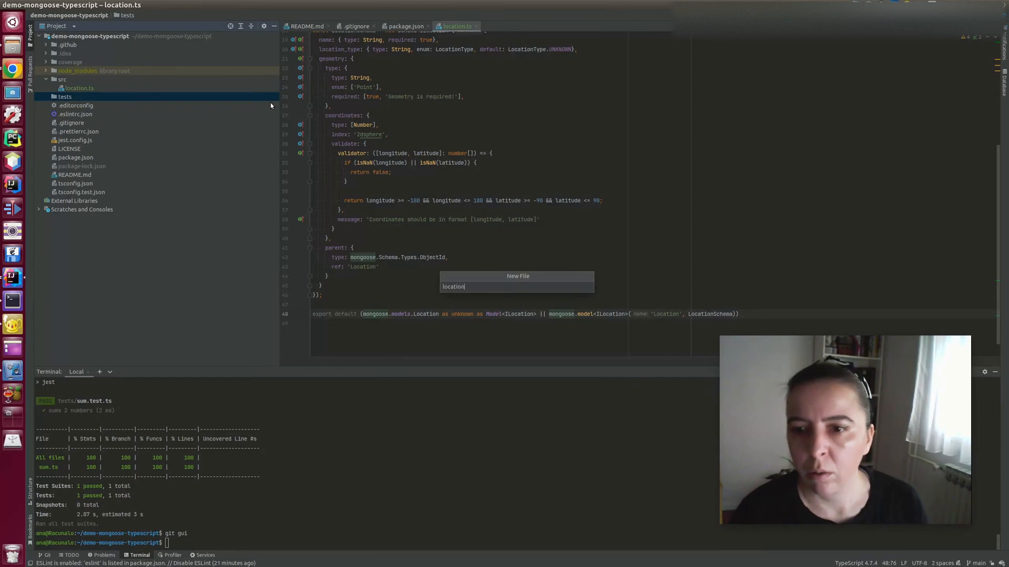
type("-validatio")
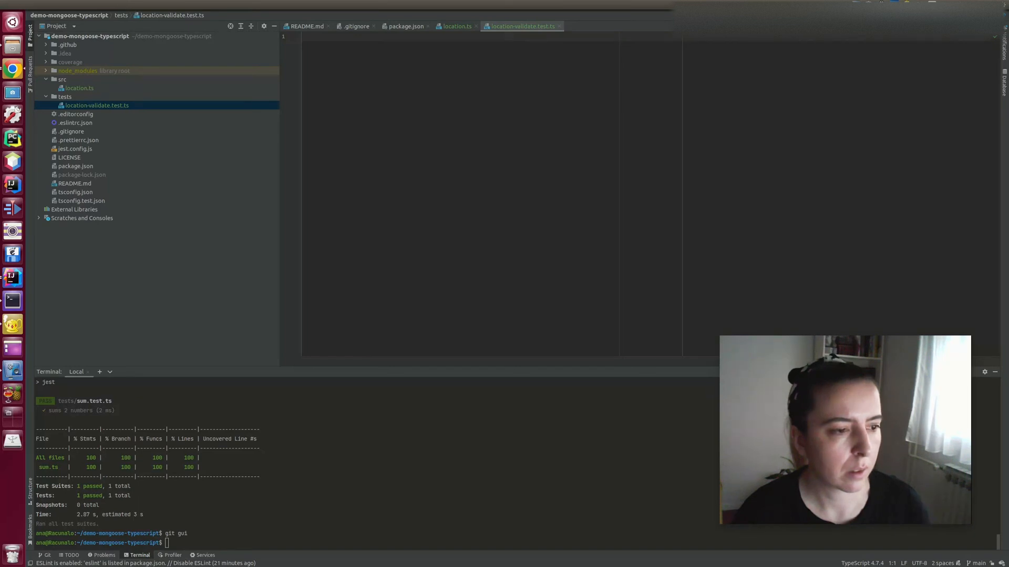
- Write describe('Location Validation') with an it('is invalid if properties are not defined') block
type("describe(")
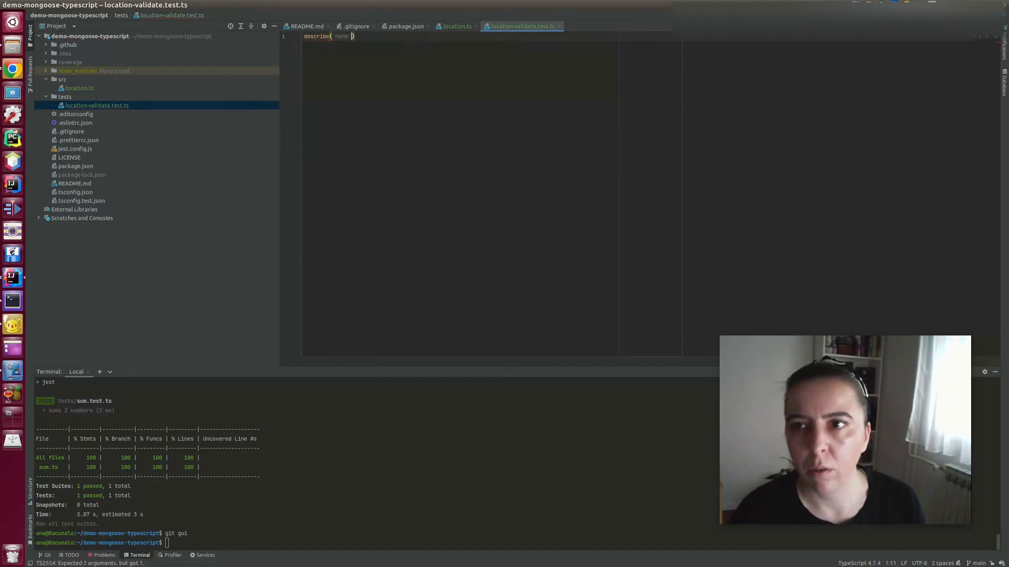
type("Location Validation', (")
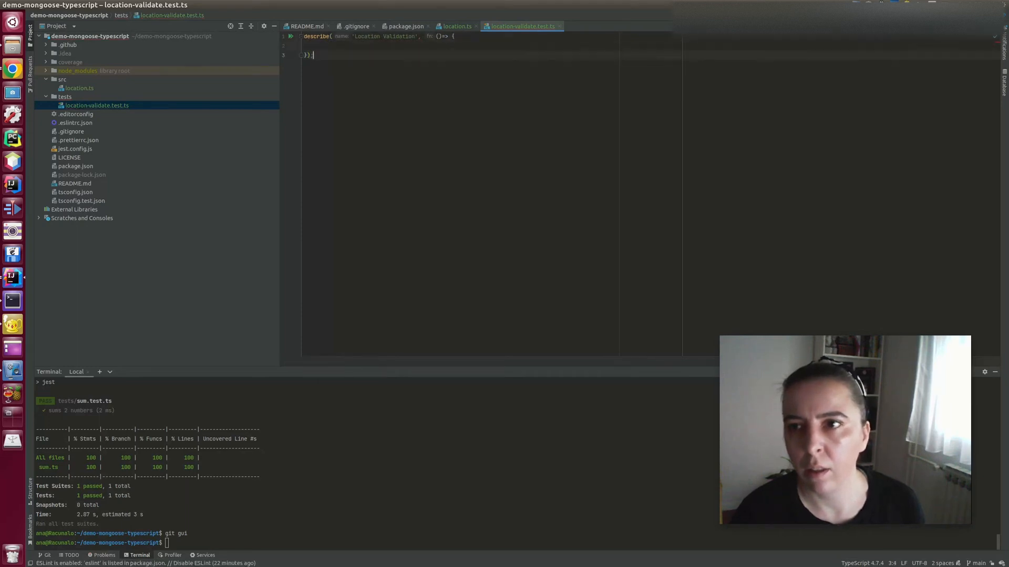
type("it(")
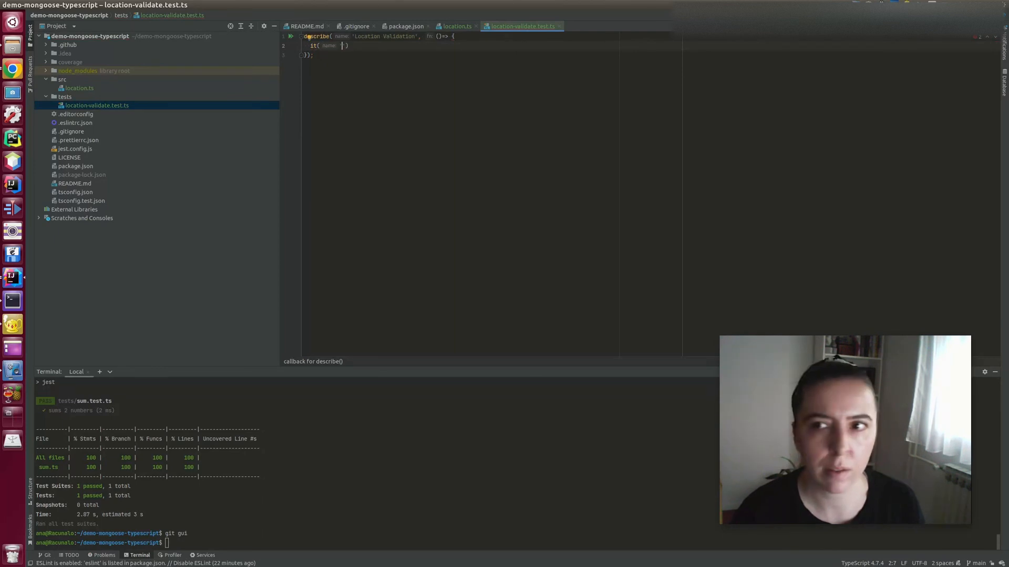
type("'")
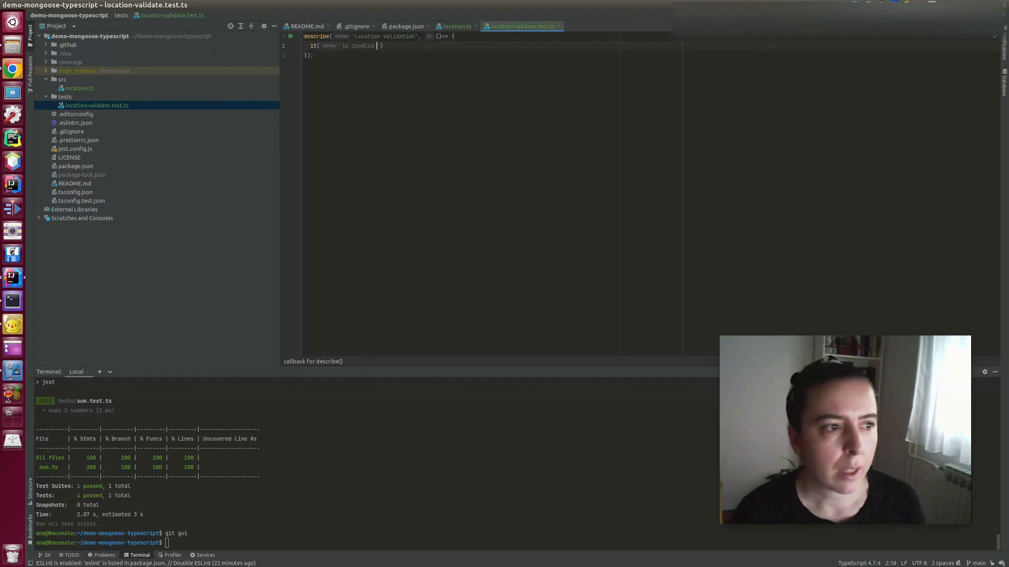
type("if properties are u")
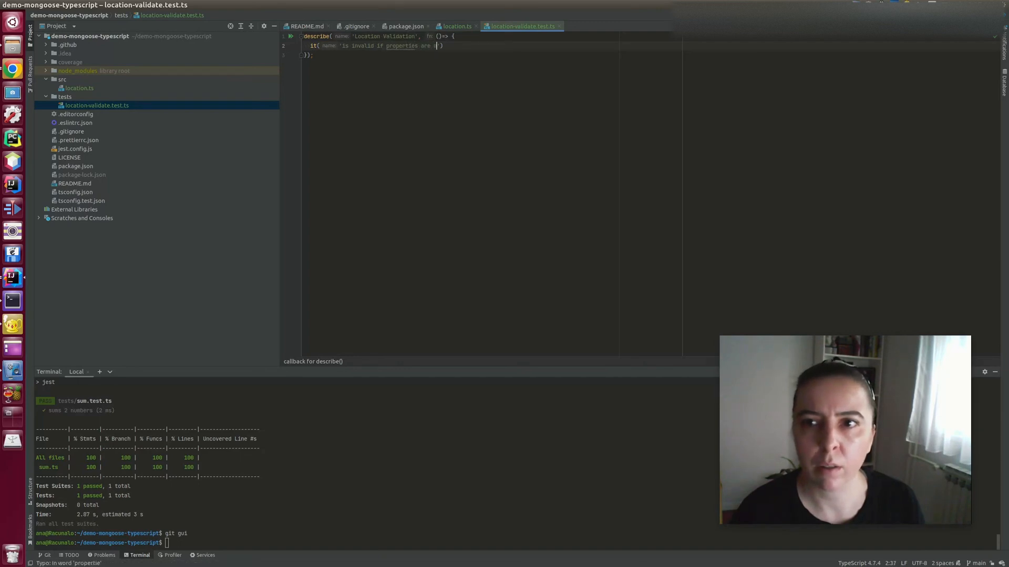
type("not defined")
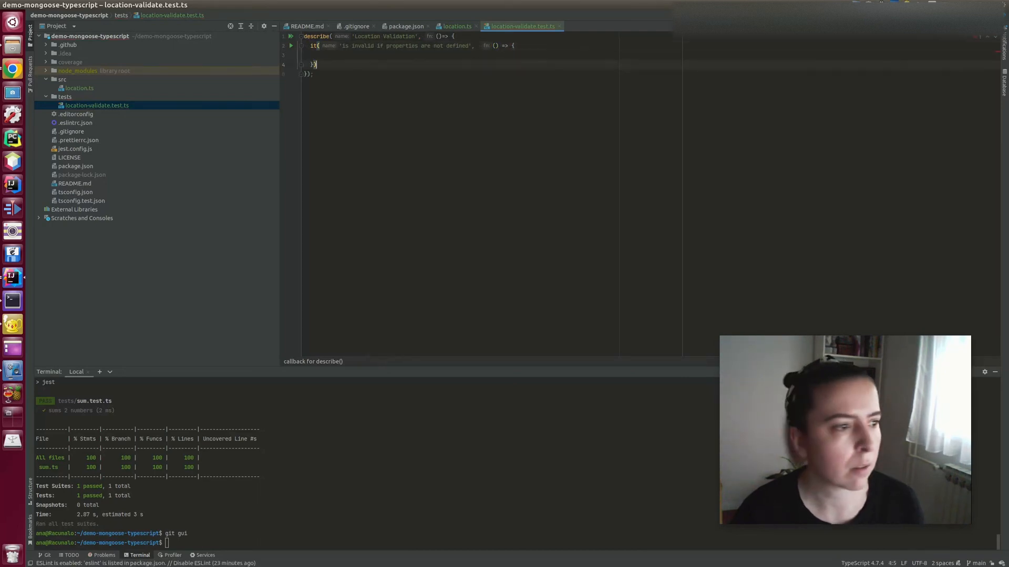
- Create new Location({}) with the auto-imported model and call validateSync on it
type("const location =")
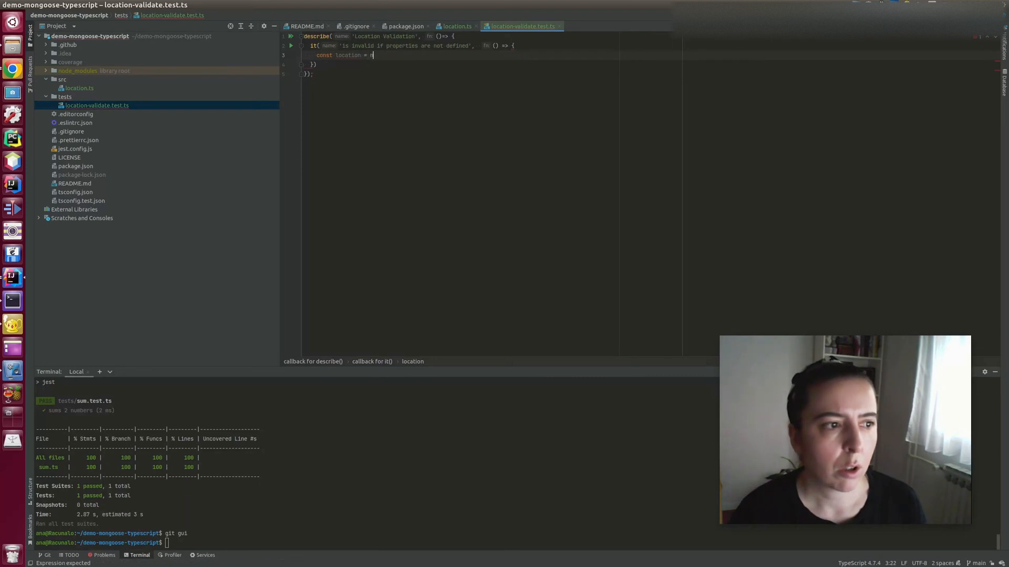
type("new Loc")
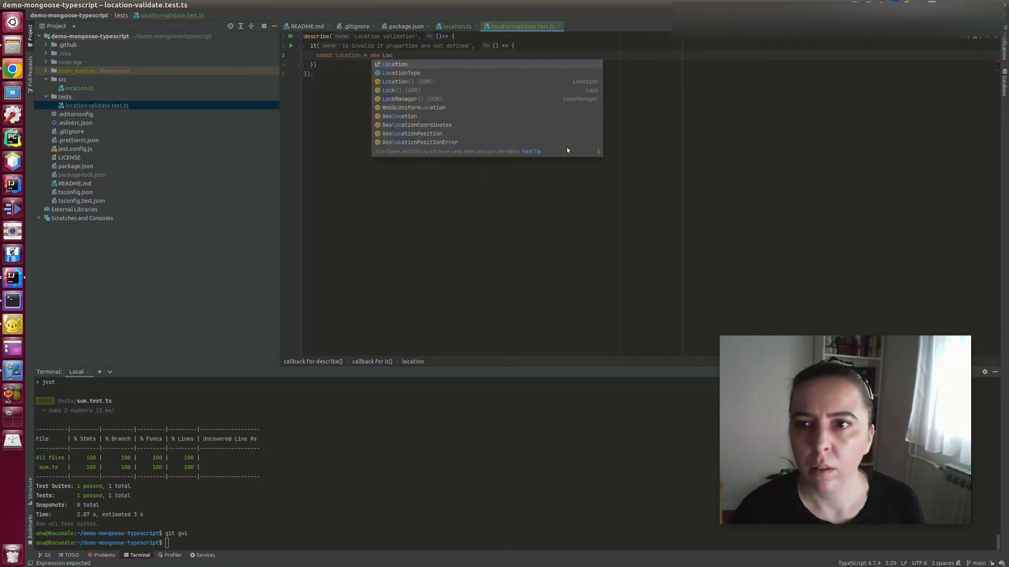
left_click(394, 64)
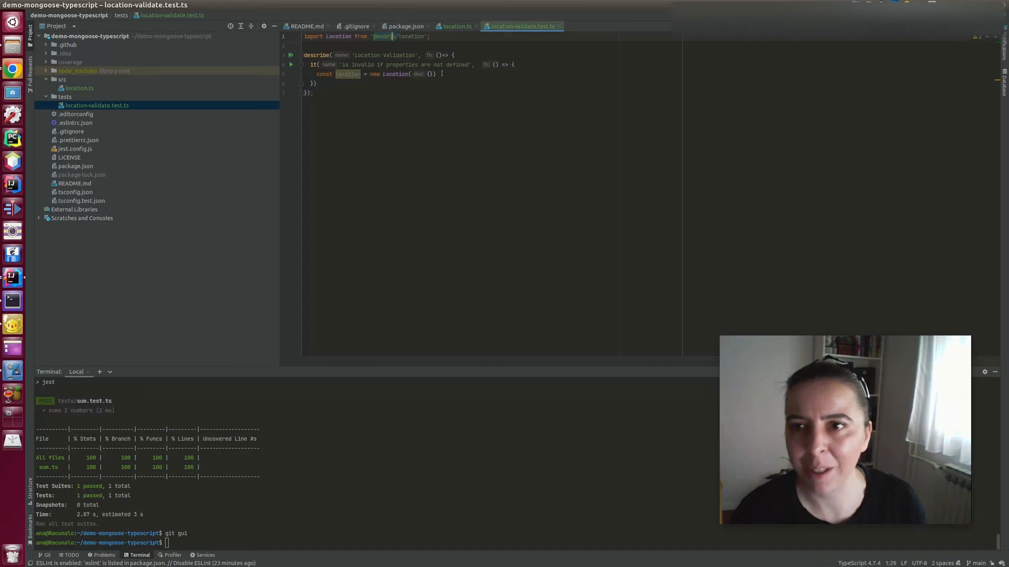
left_click(438, 73)
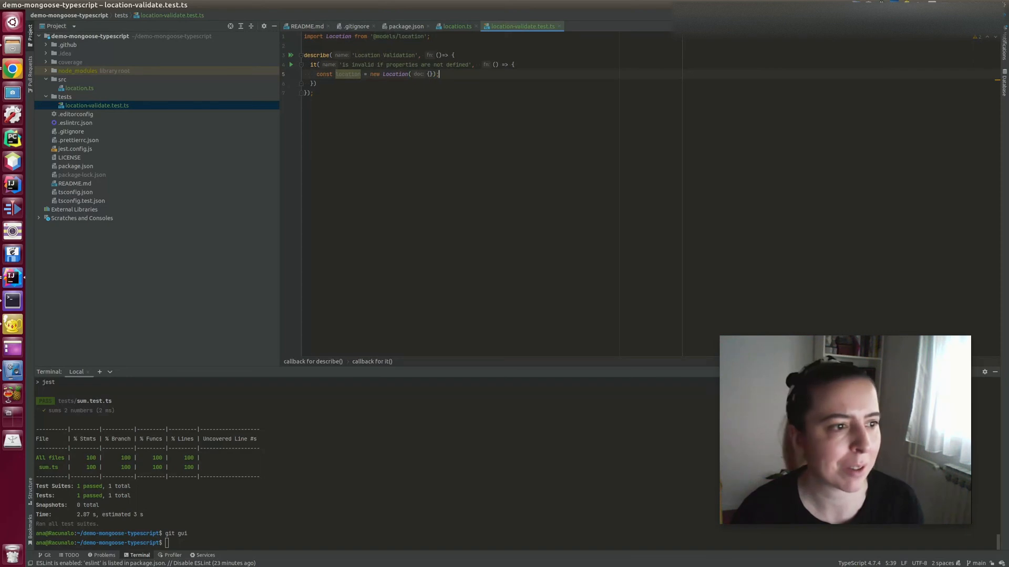
type("const error")
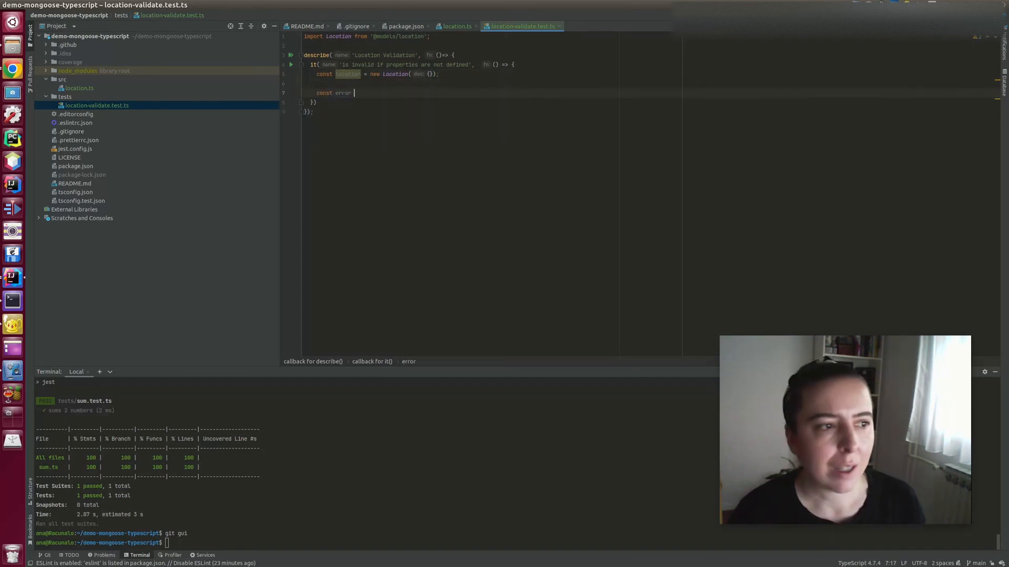
type("= location.validateSync({});")
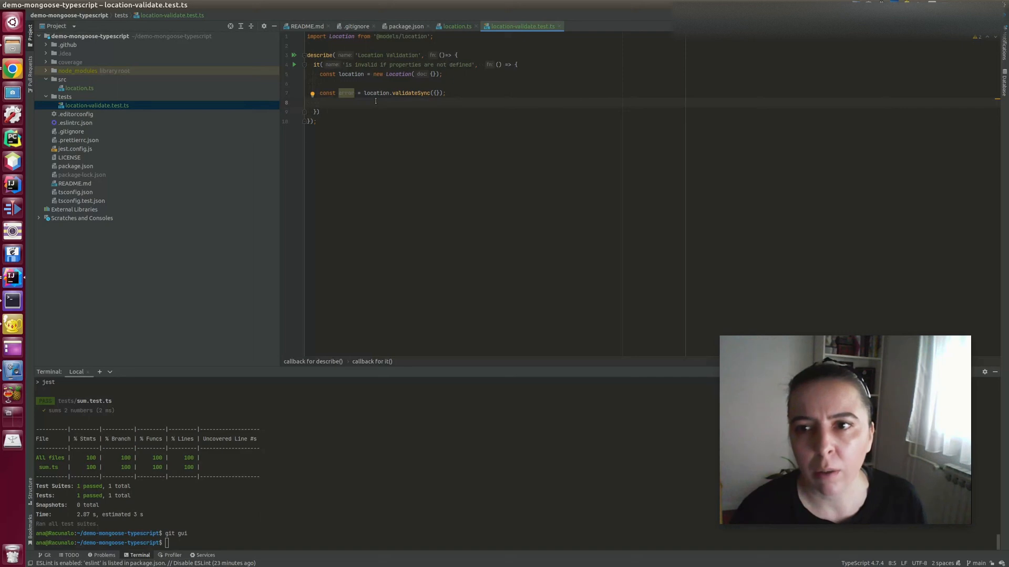
mouse_move(403, 92)
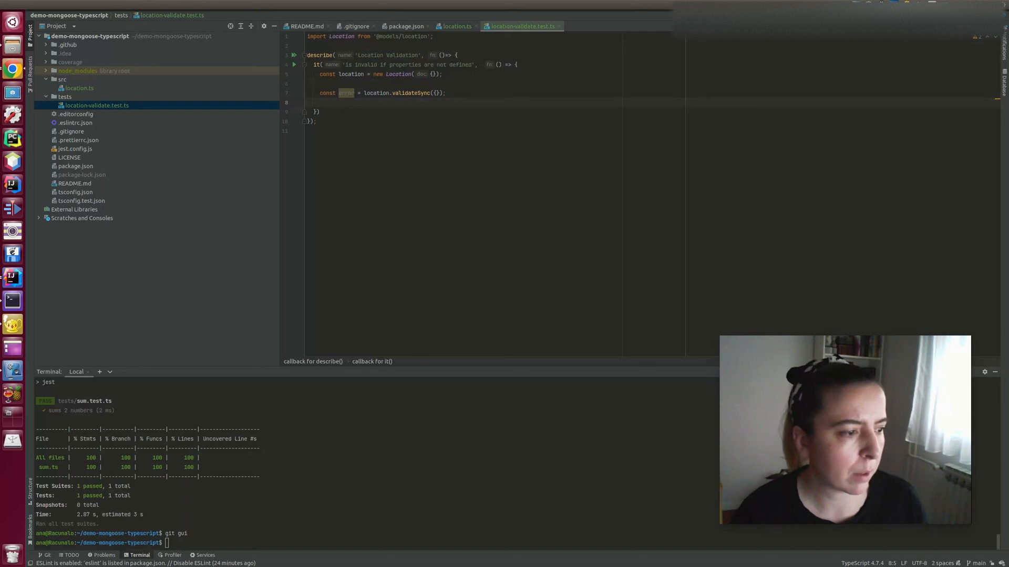
left_click(457, 27)
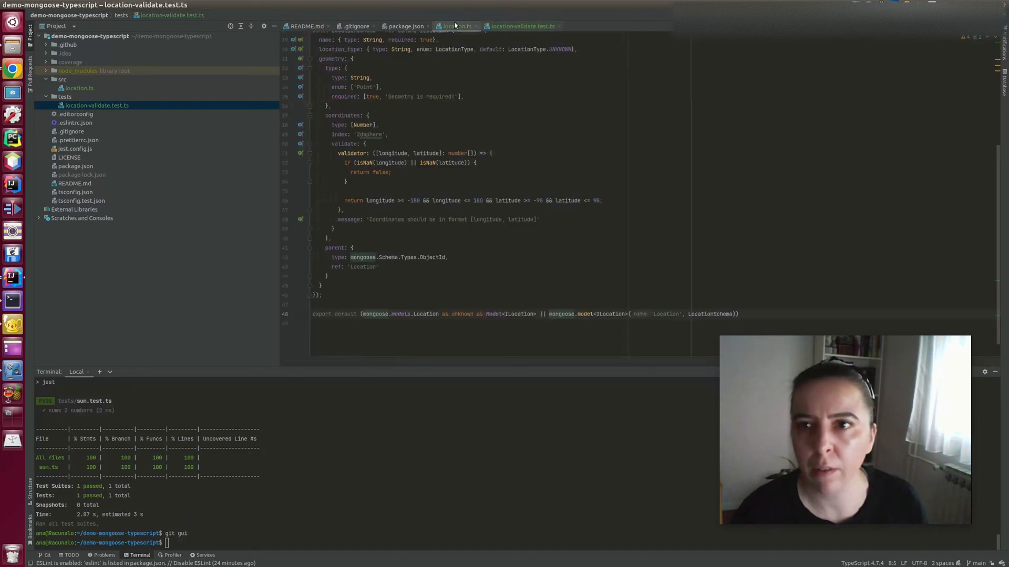
left_click(457, 26)
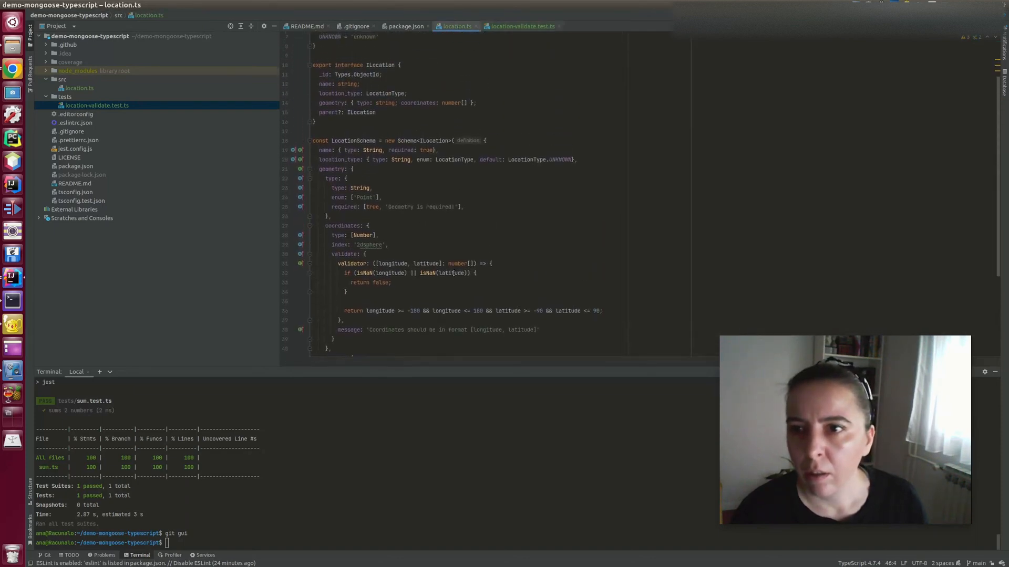
scroll("down", 3)
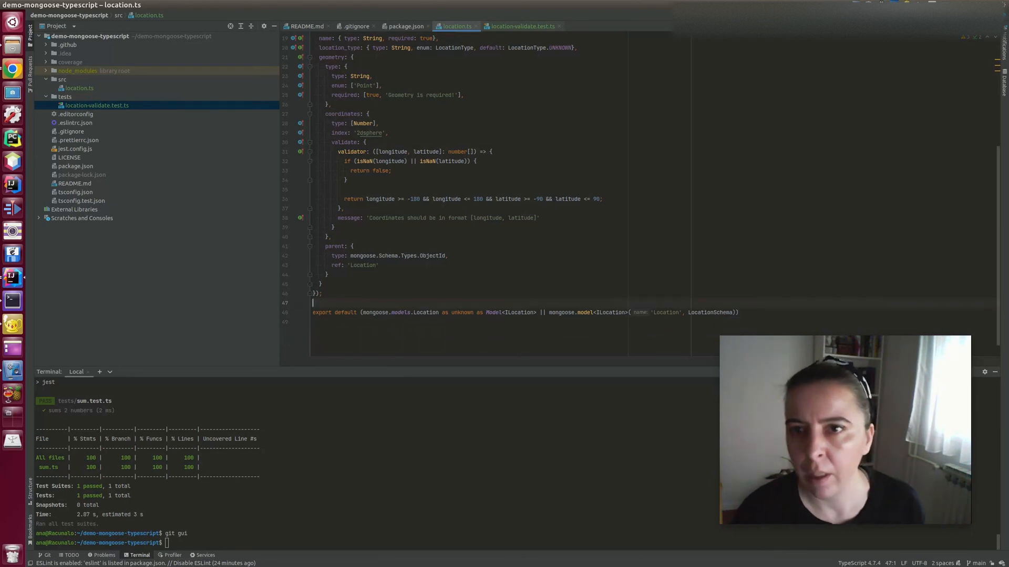
left_click(521, 25)
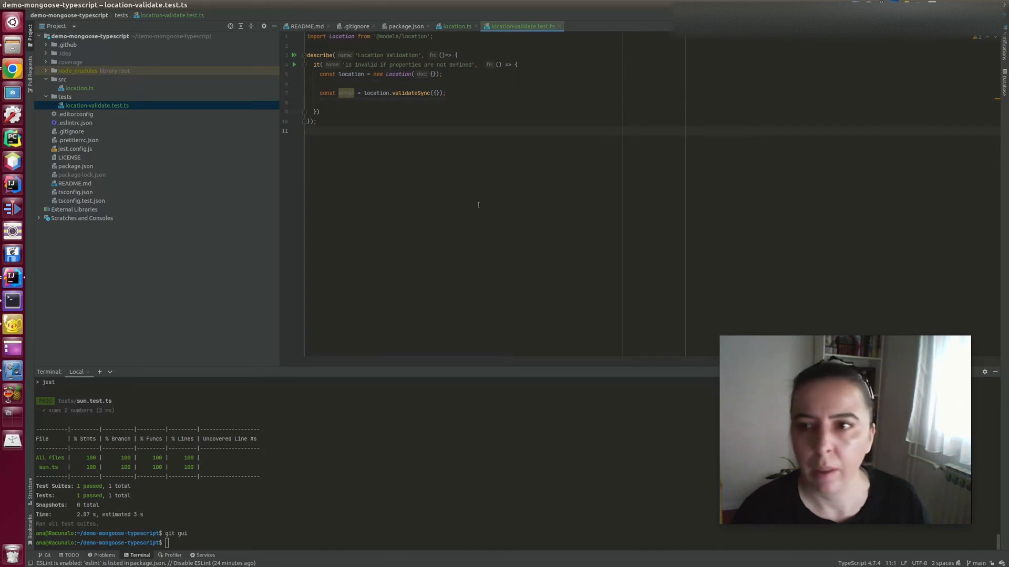
- Expect error?.message toBe 'Location validation failed: geometry.type: Geometry is required!'
key("Enter")
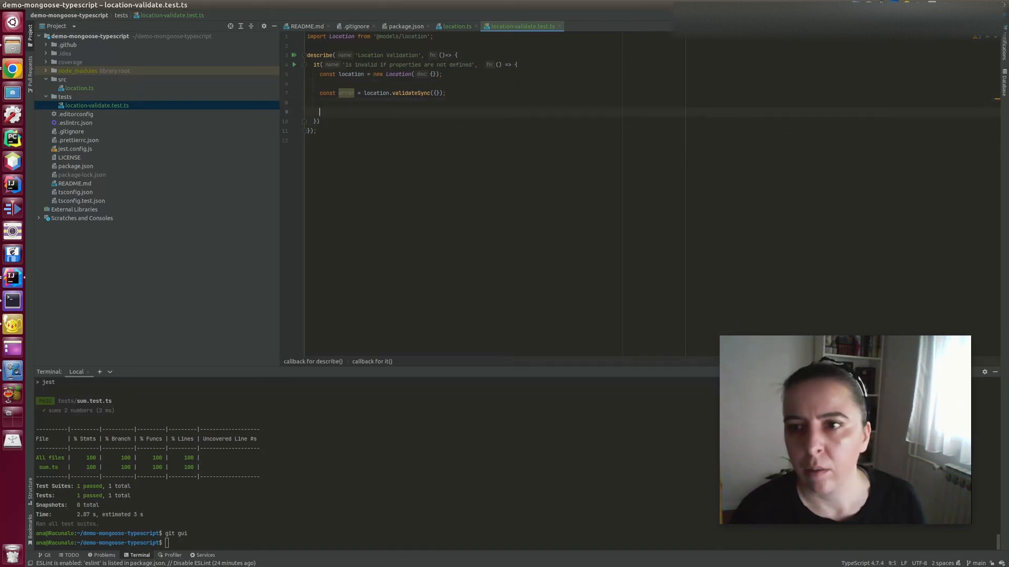
type("expo")
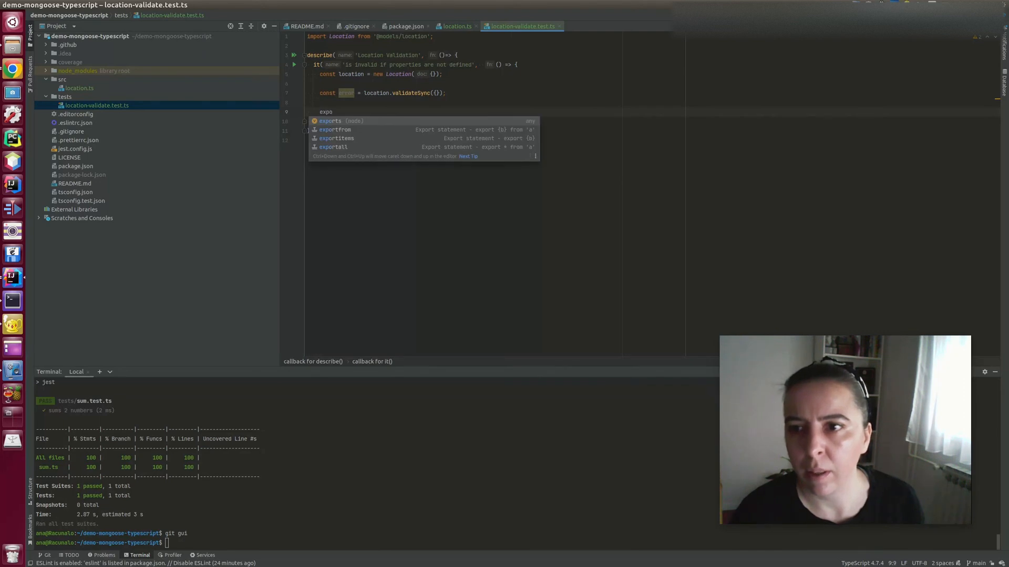
type("expect(error)")
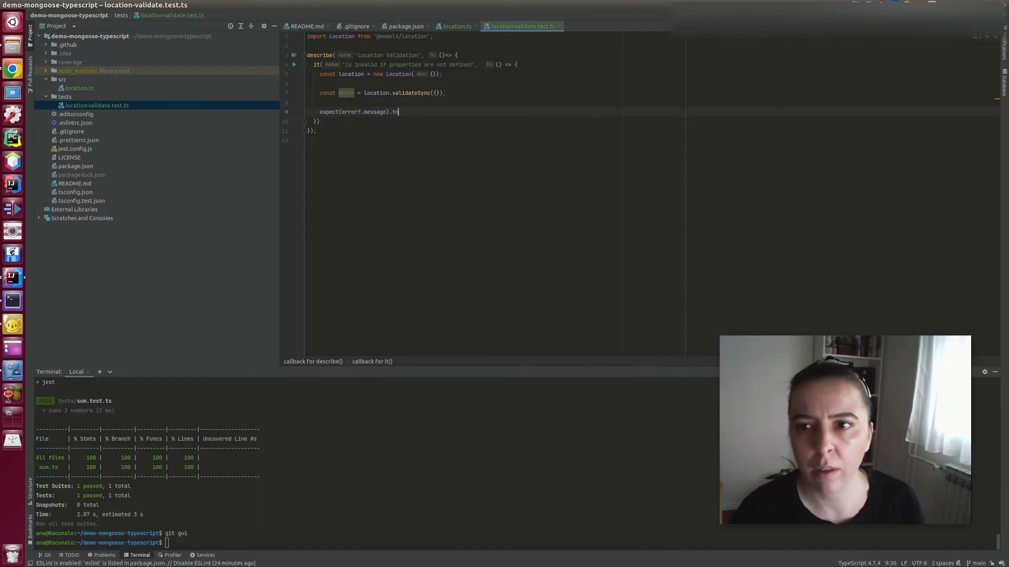
type("Be()")
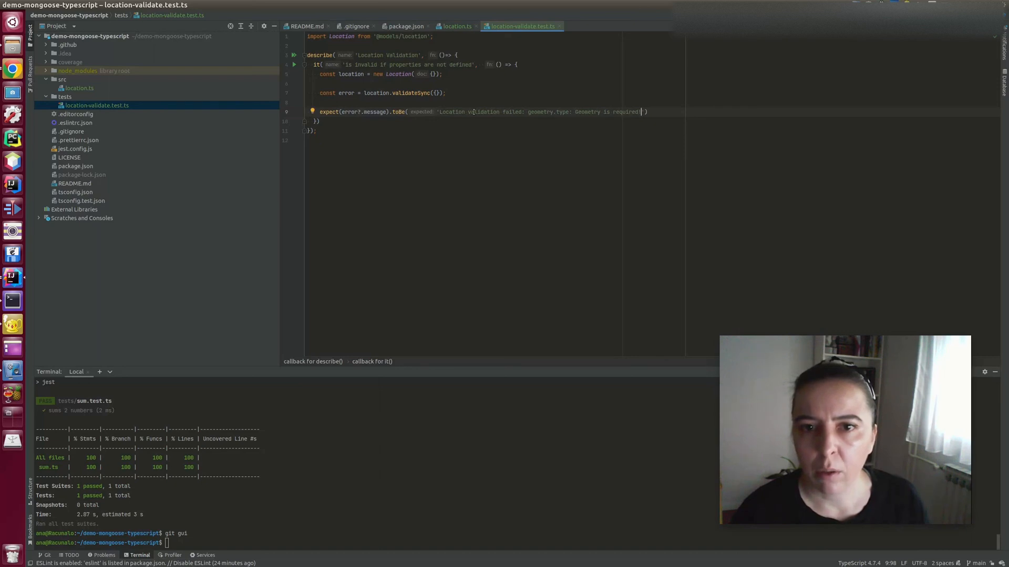
- Run the Location Validation suite, switch the assertion to toContain and rerun
left_click(295, 54)
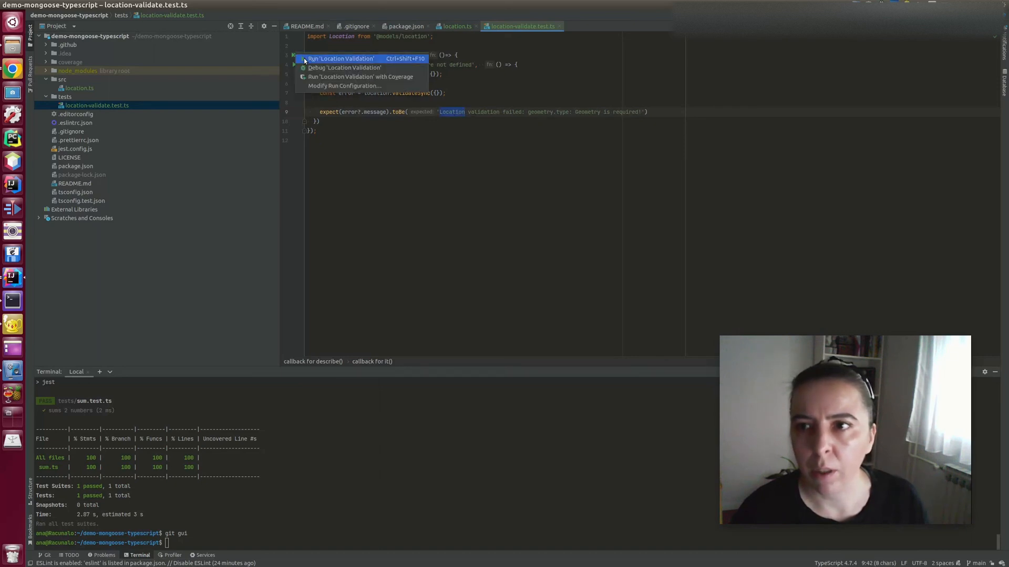
left_click(340, 58)
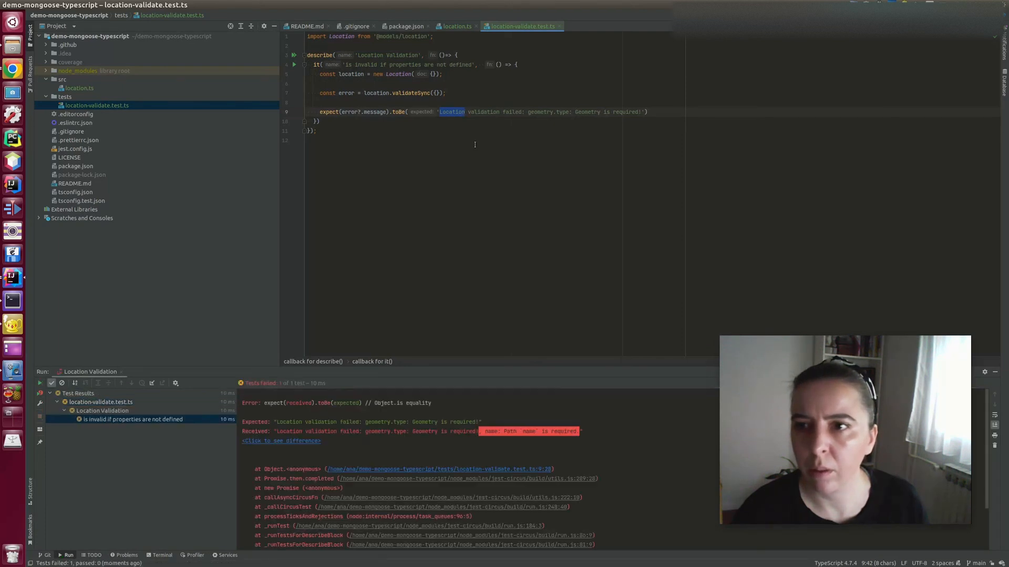
scroll("down", 3)
type("Contain")
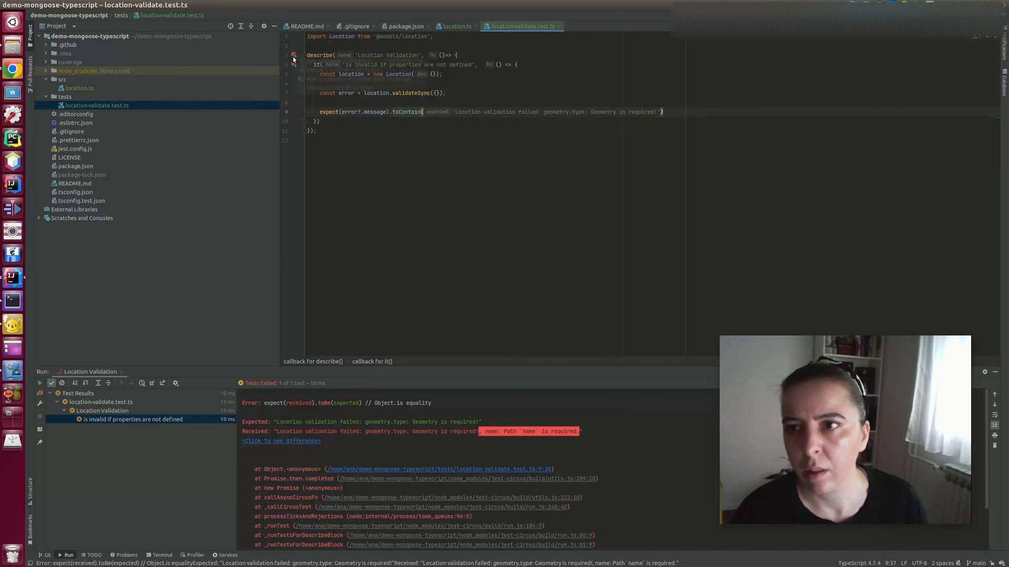
left_click(39, 383)
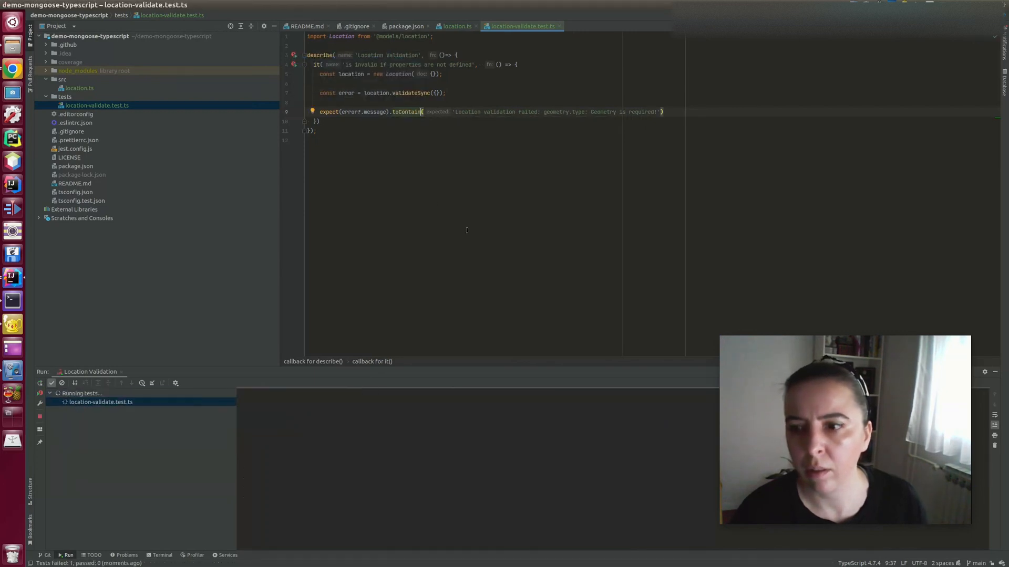
mouse_move(338, 335)
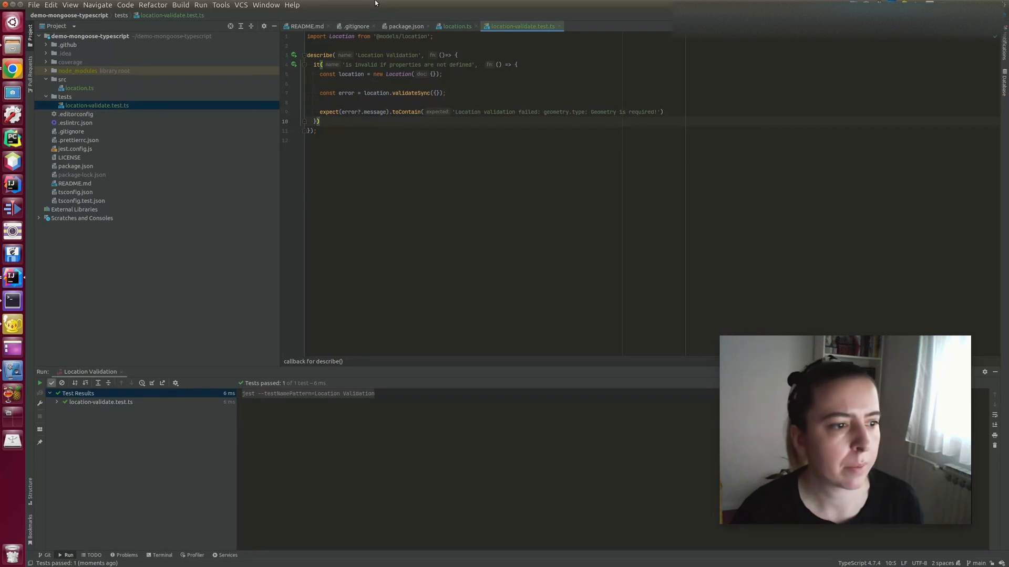
- Add null-coordinates, invalid-coordinates and valid-location tests, removing explicit error types
type("it")
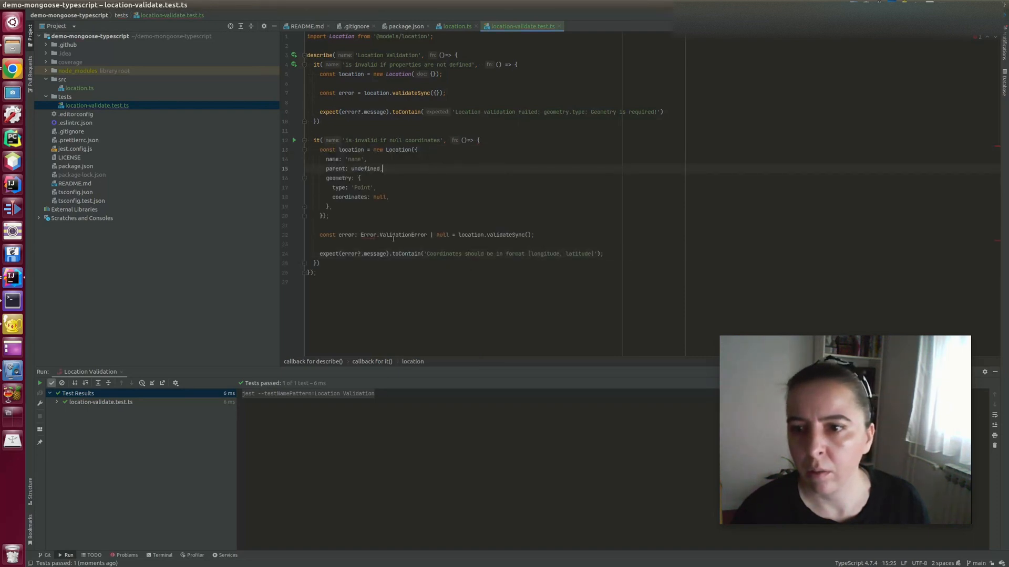
left_click(351, 235)
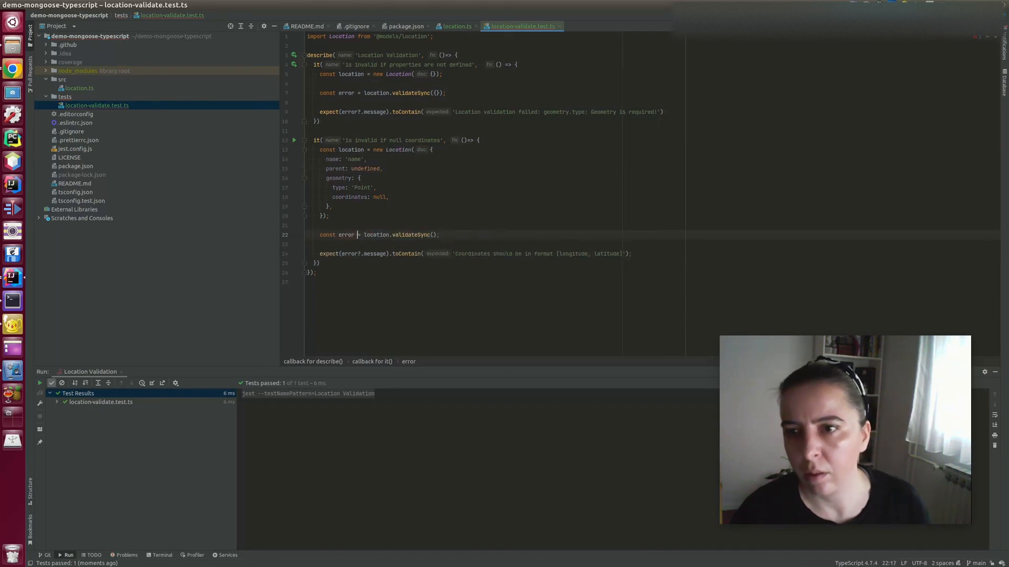
left_click(815, 254)
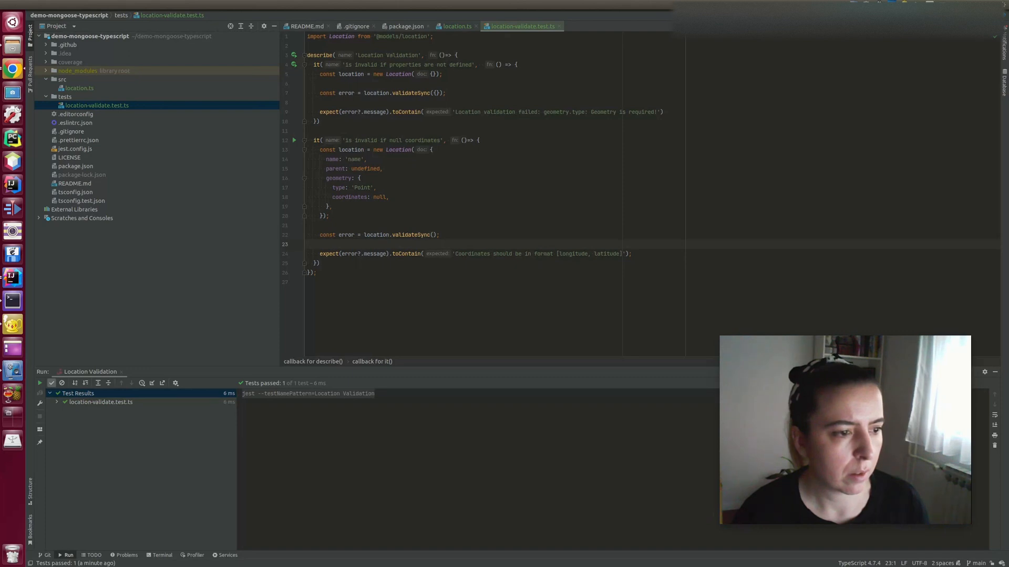
left_click(320, 263)
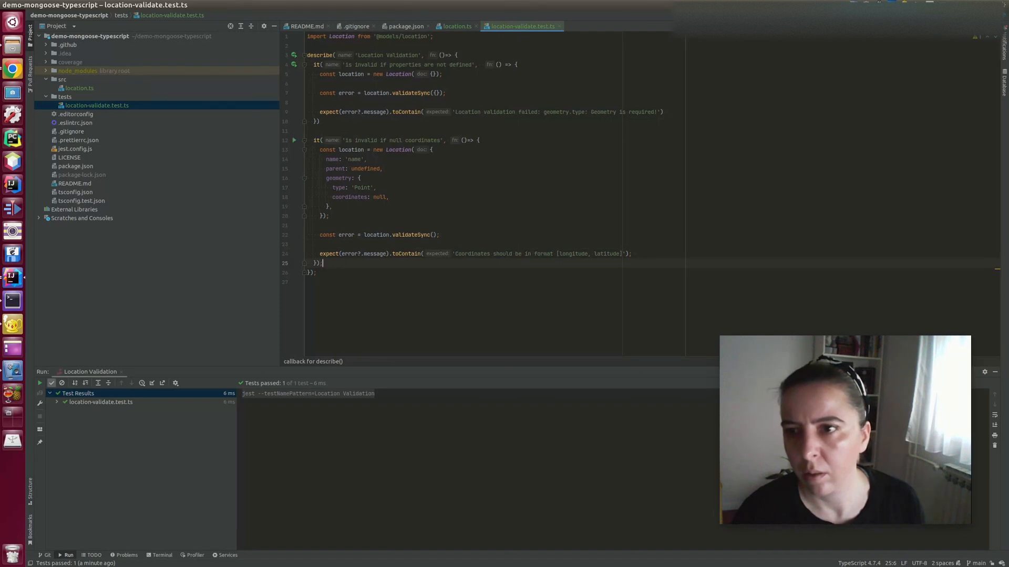
scroll("down", 3)
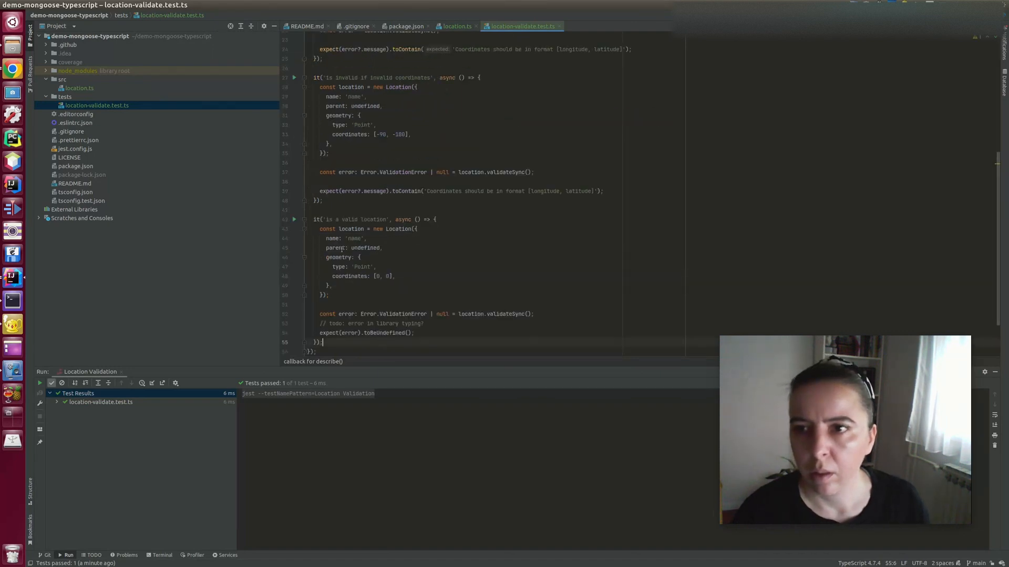
scroll("up", 3)
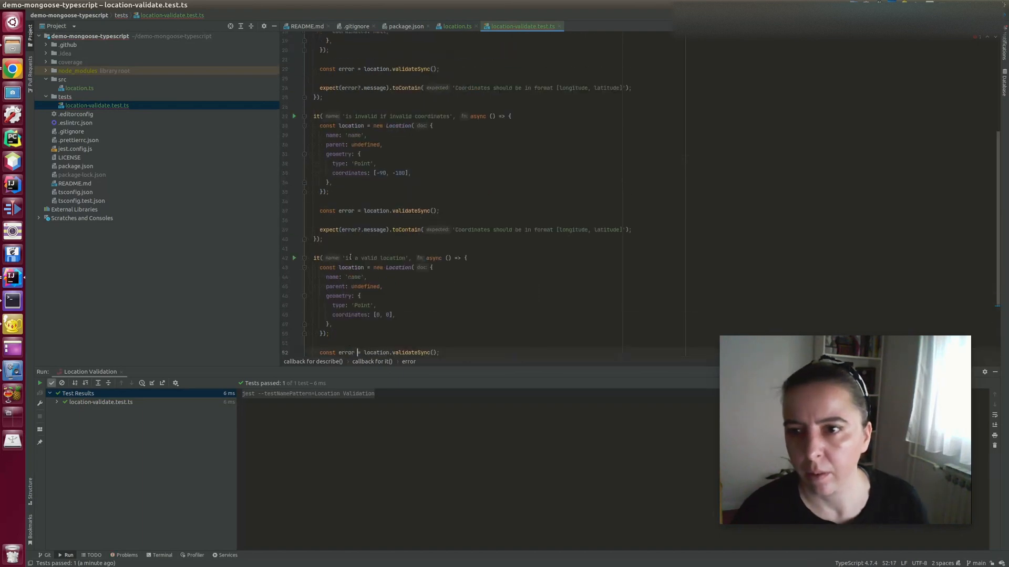
- Rerun the suite from the gutter and check all four Location Validation tests pass
scroll("up", 3)
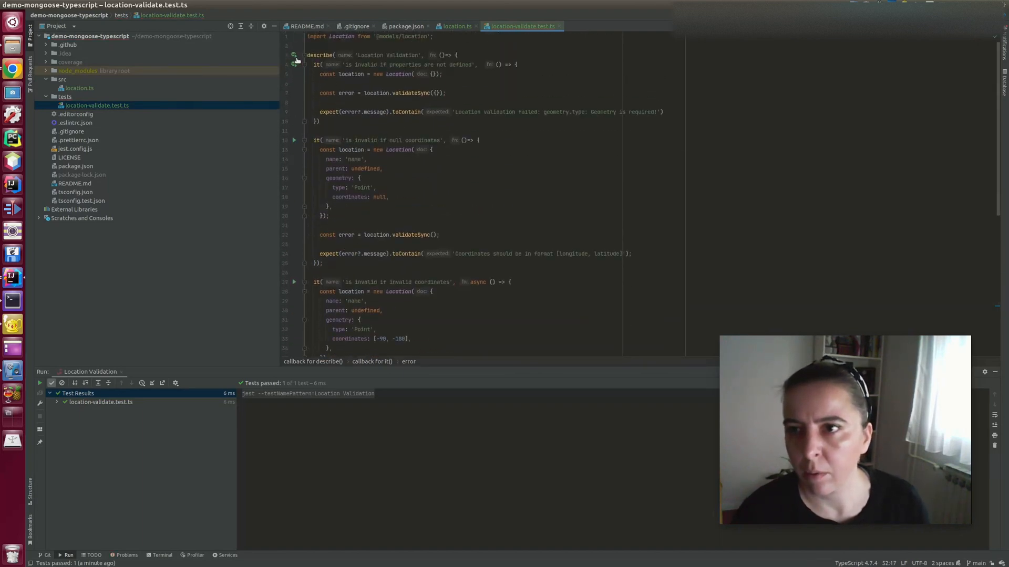
left_click(39, 383)
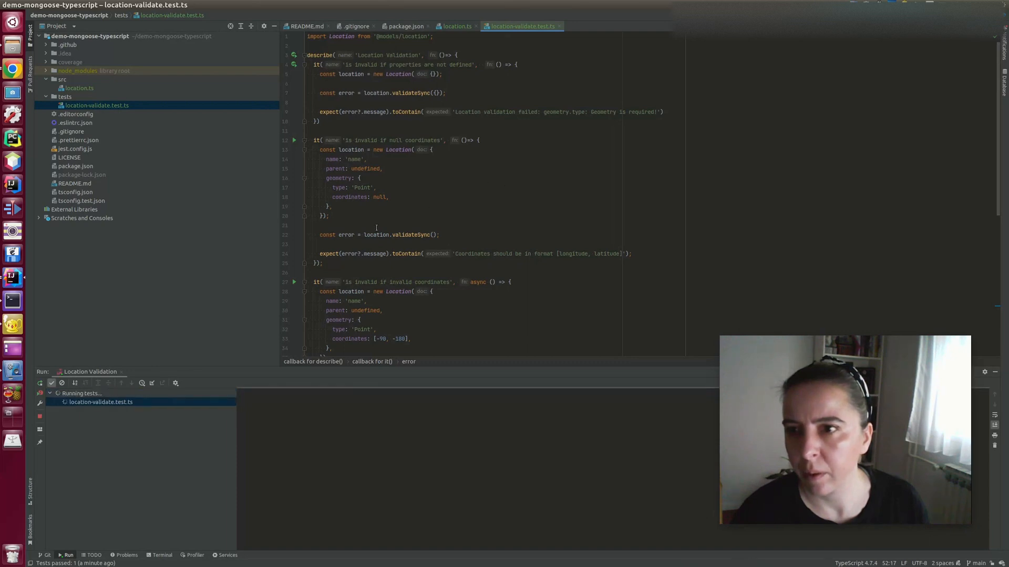
scroll("down", 3)
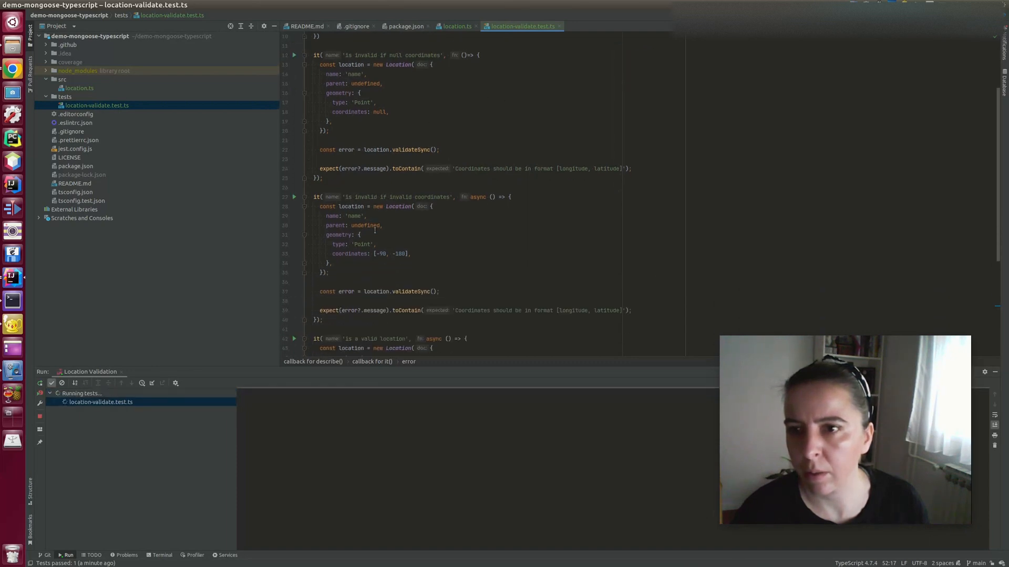
scroll("down", 3)
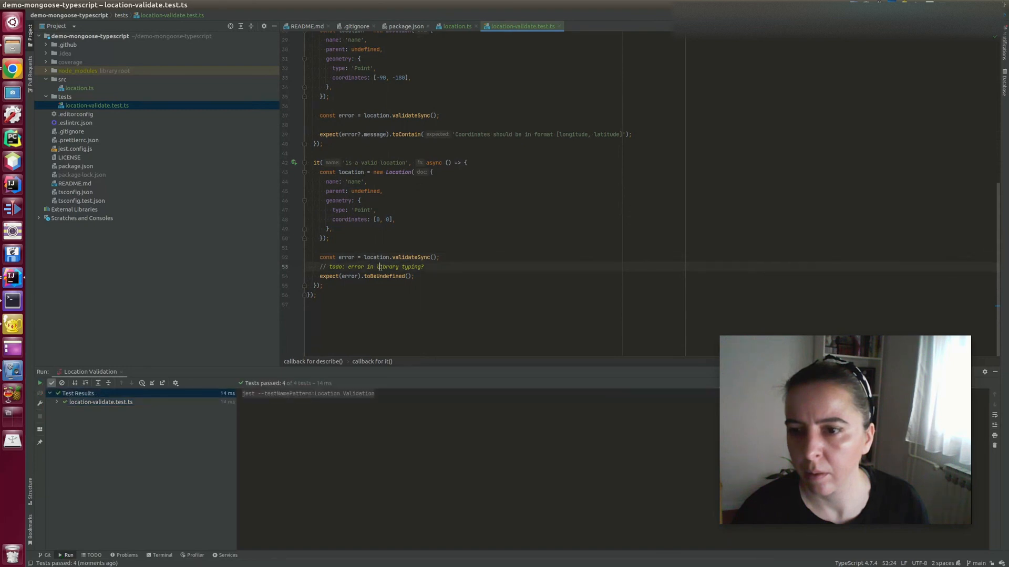
scroll("up", 3)
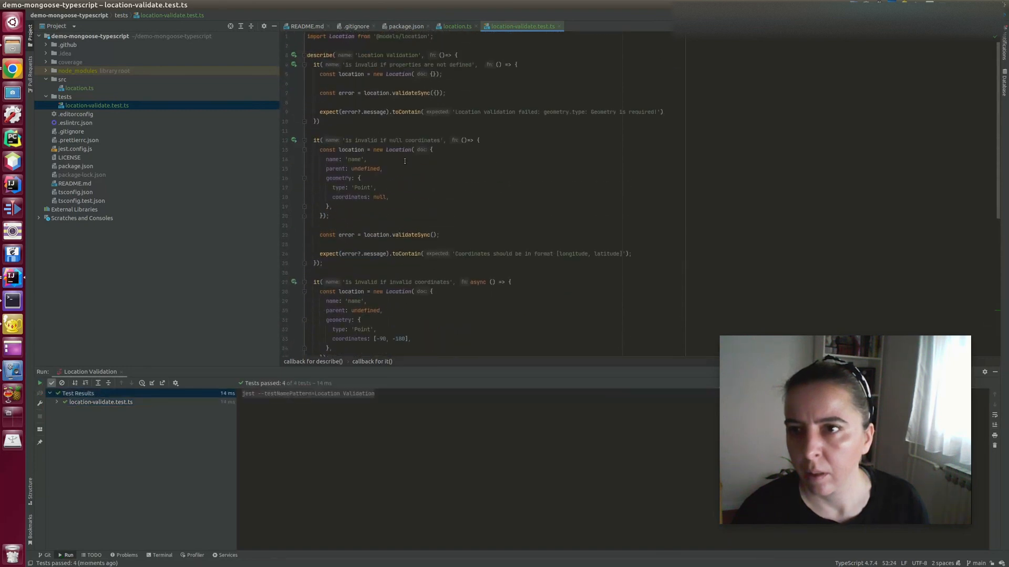
left_click(39, 382)
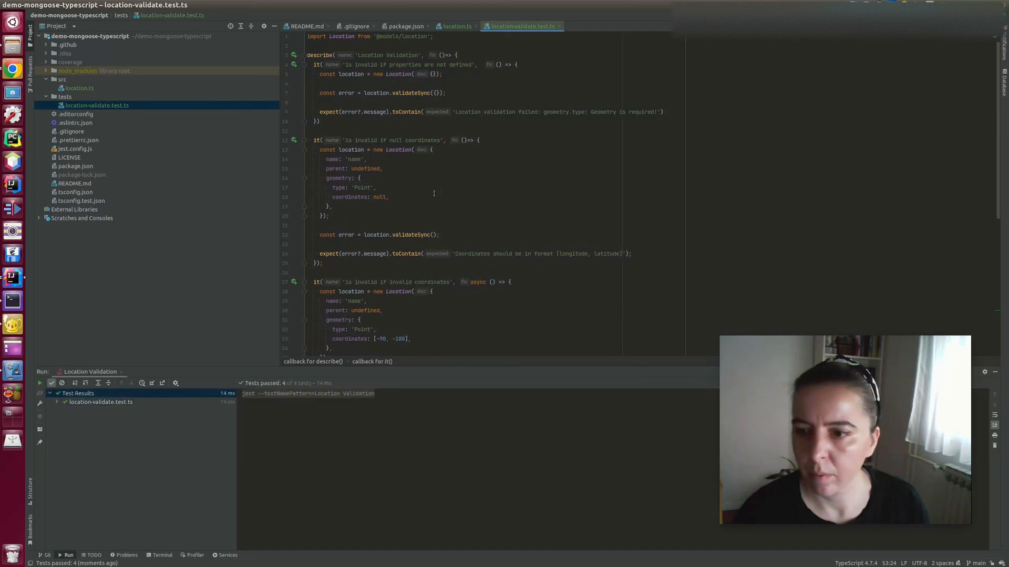
- Run npm run lint and the tests in the terminal, then launch git gui
left_click(161, 555)
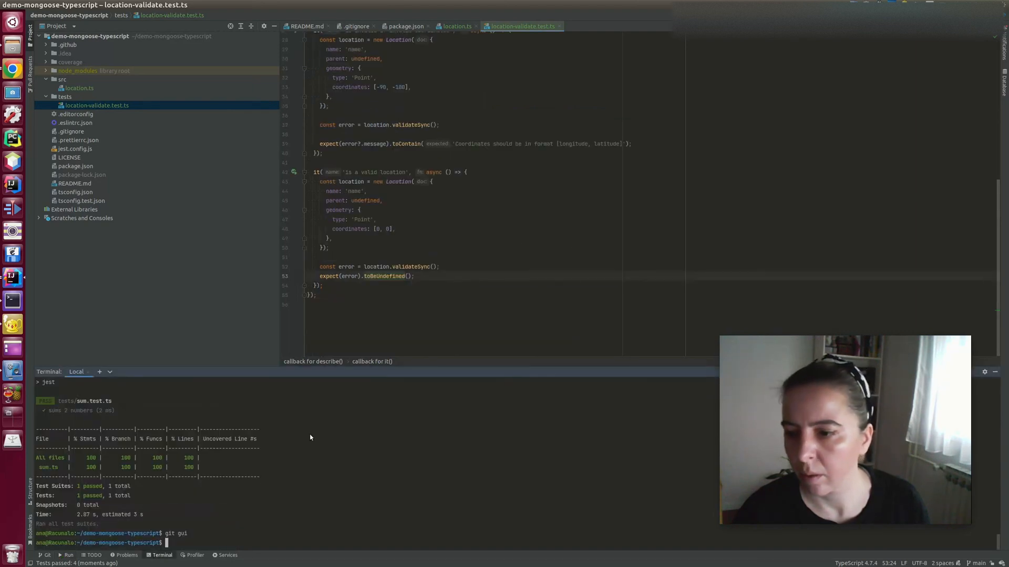
type("npm run")
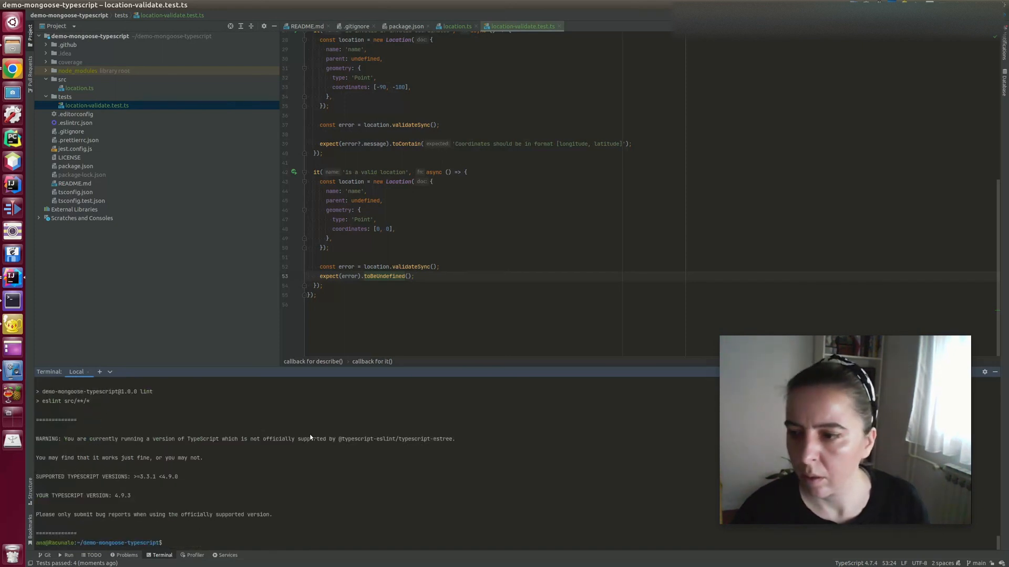
type("npm run lint")
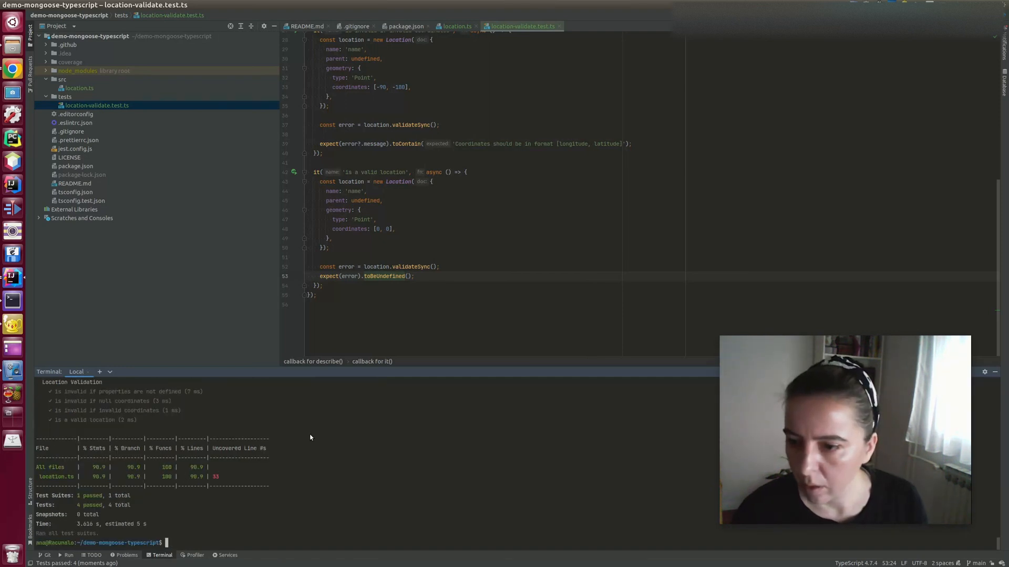
type("git gui")
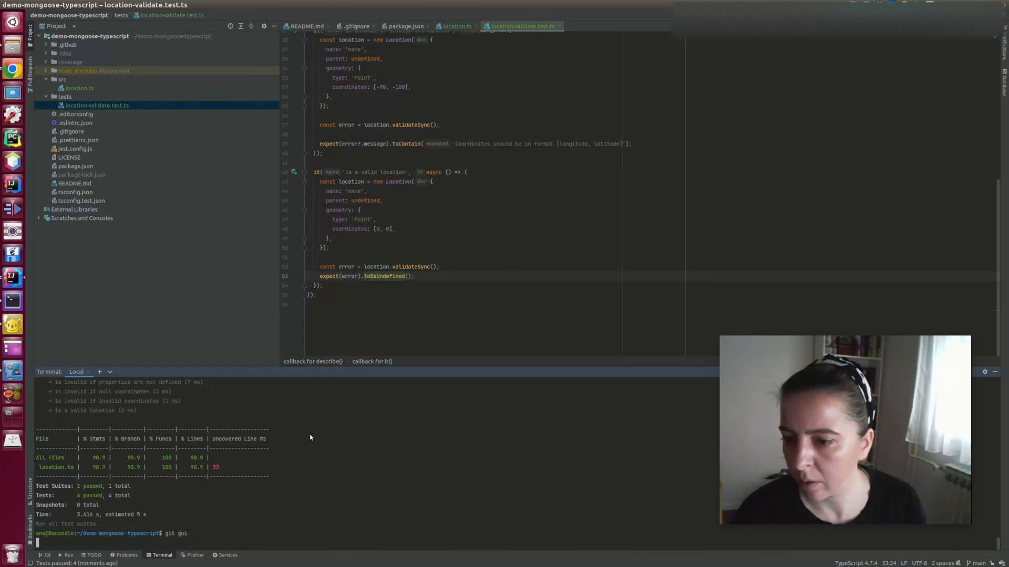
key("Return")
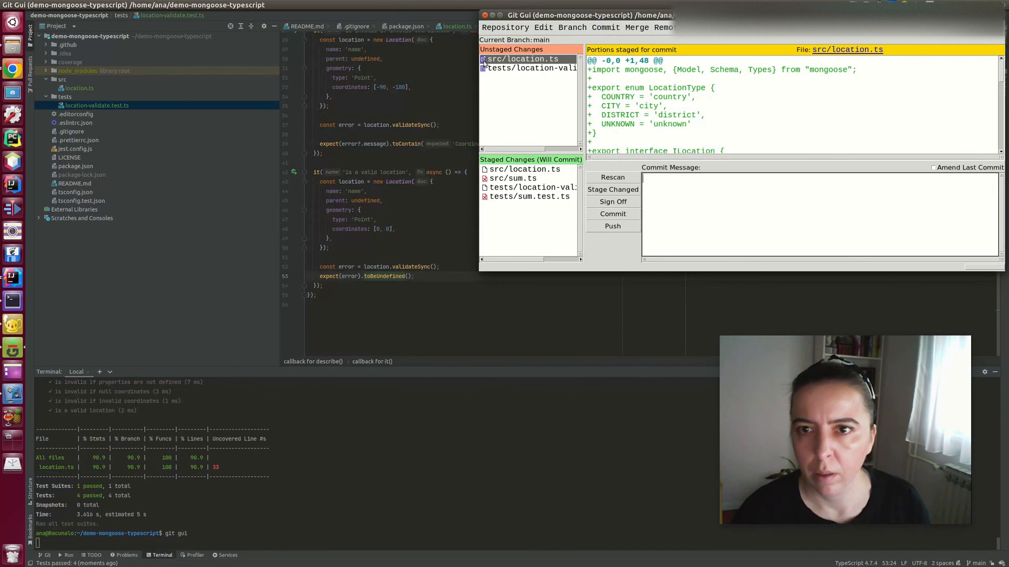
- Stage all four changed files and review each diff: deleted sum.ts, sum.test.ts, new location.ts and its test
left_click(612, 189)
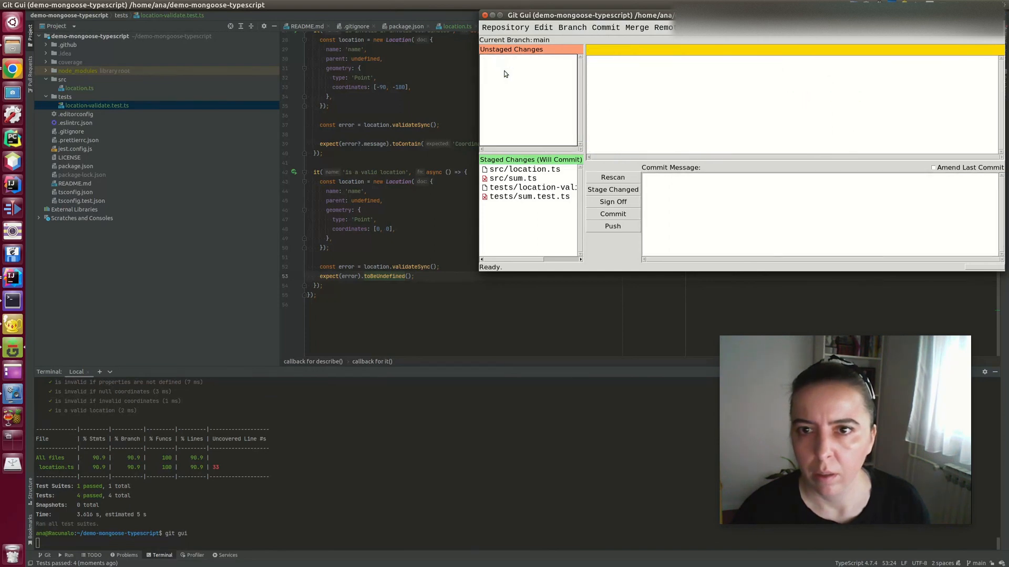
left_click(513, 178)
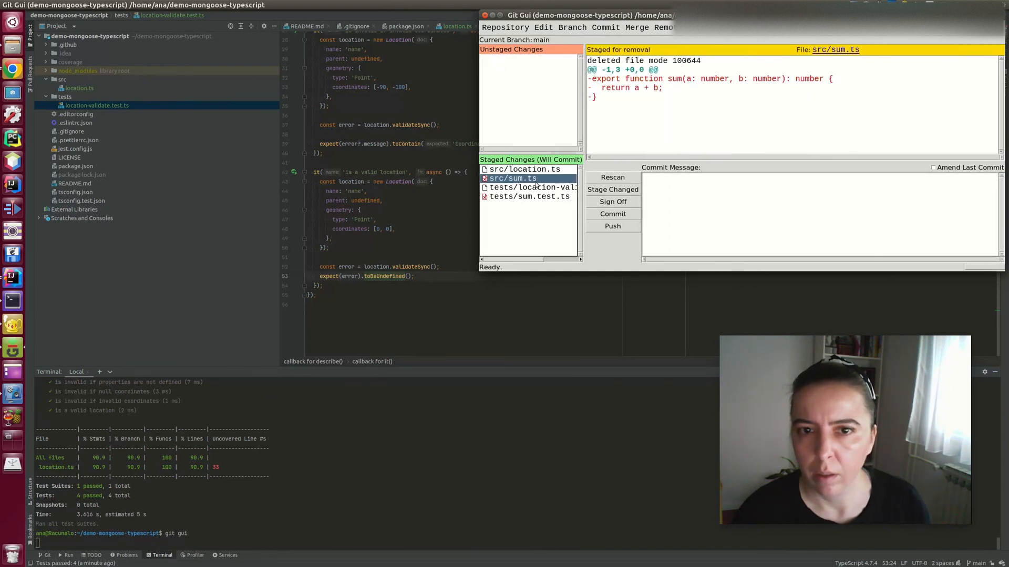
left_click(528, 197)
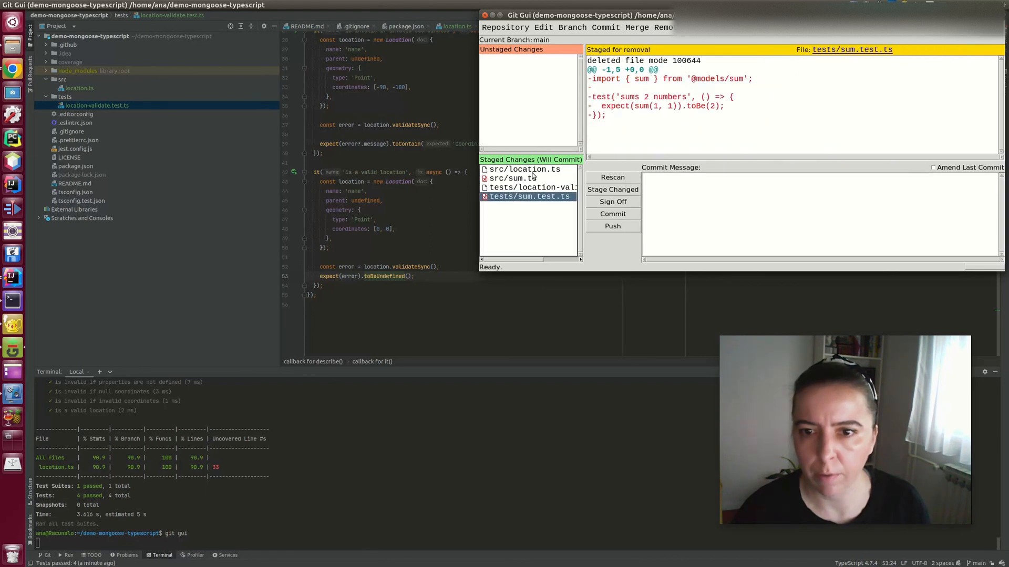
left_click(523, 170)
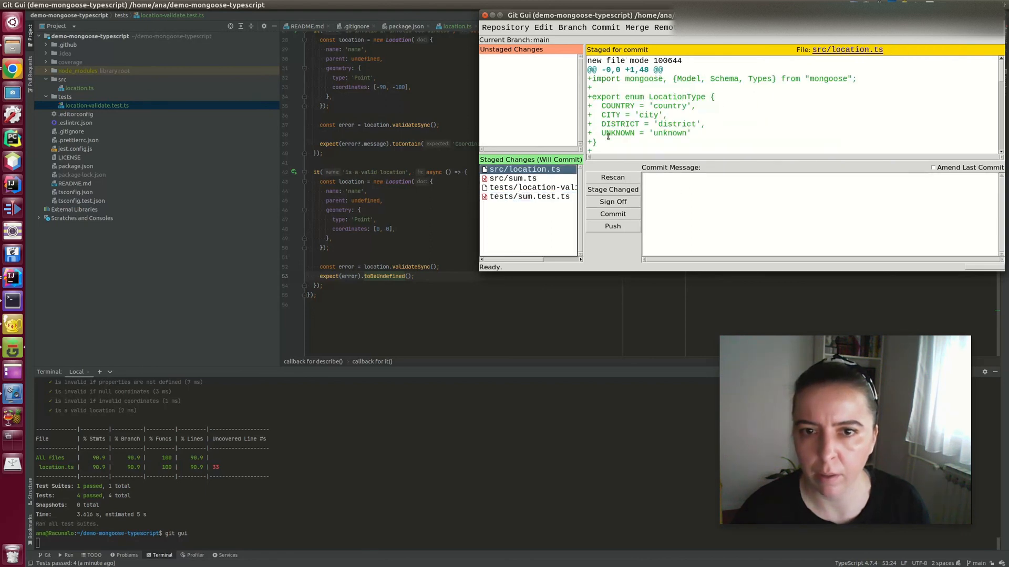
left_click(529, 187)
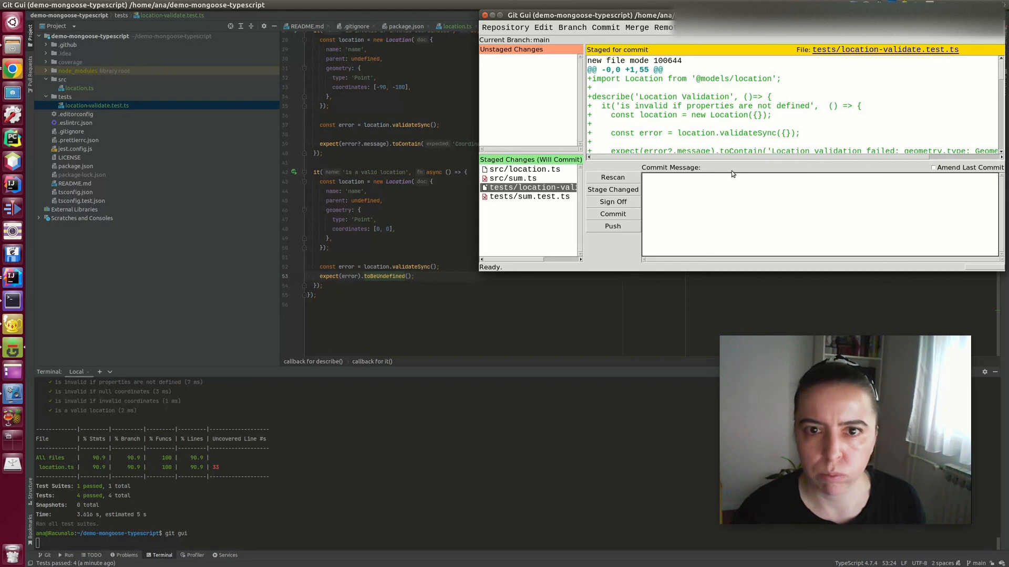
- Enter the commit message "Add location"
type("A")
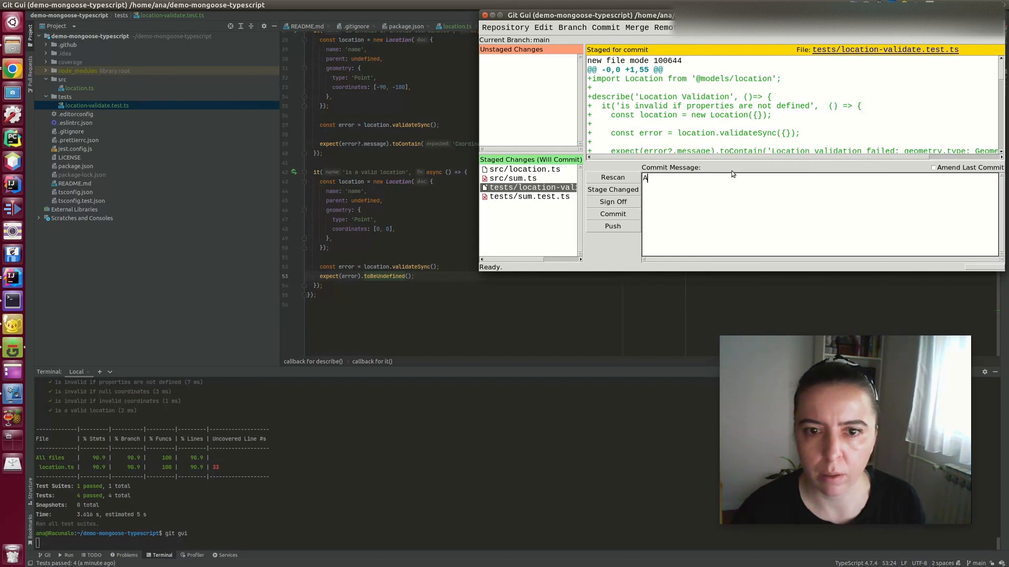
type("dd location")
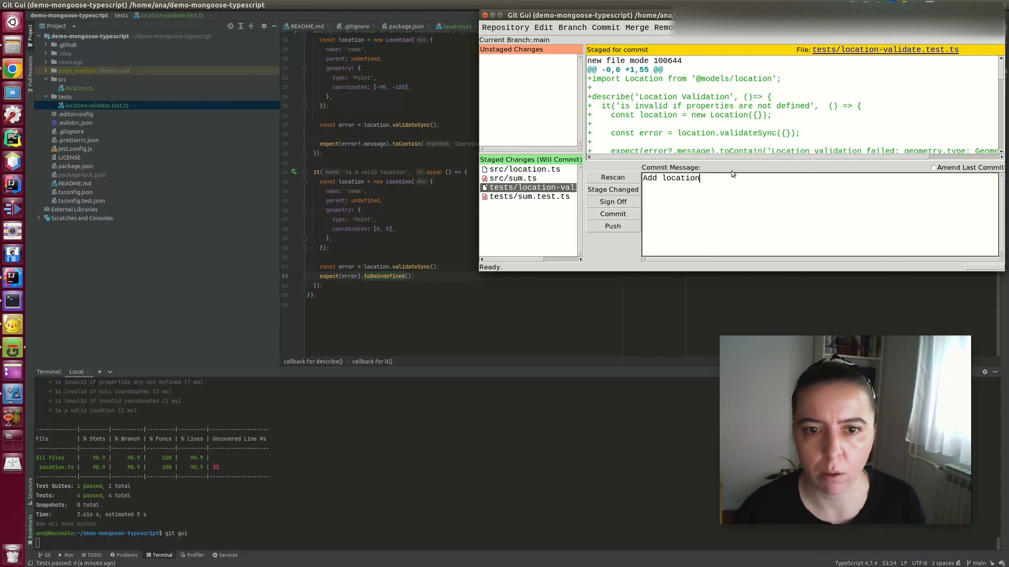